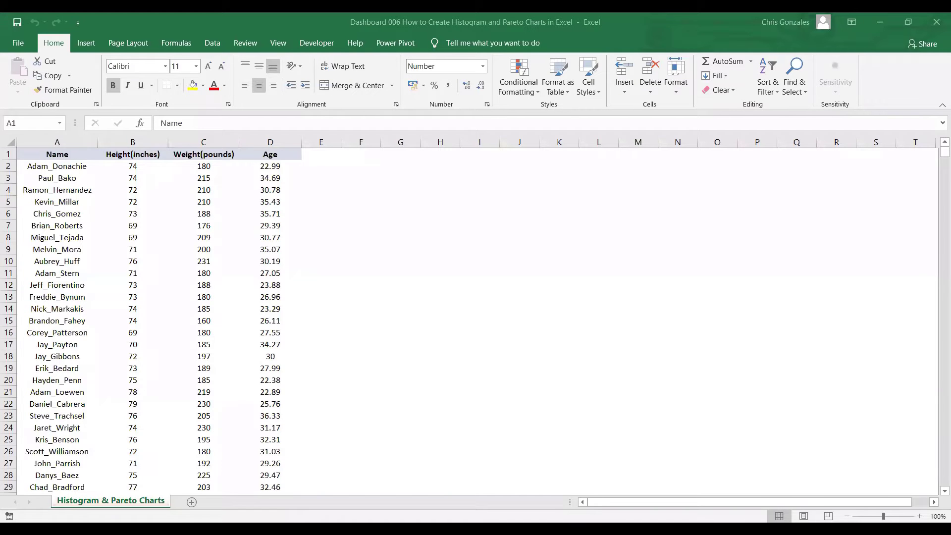
pyautogui.moveTo(243, 287)
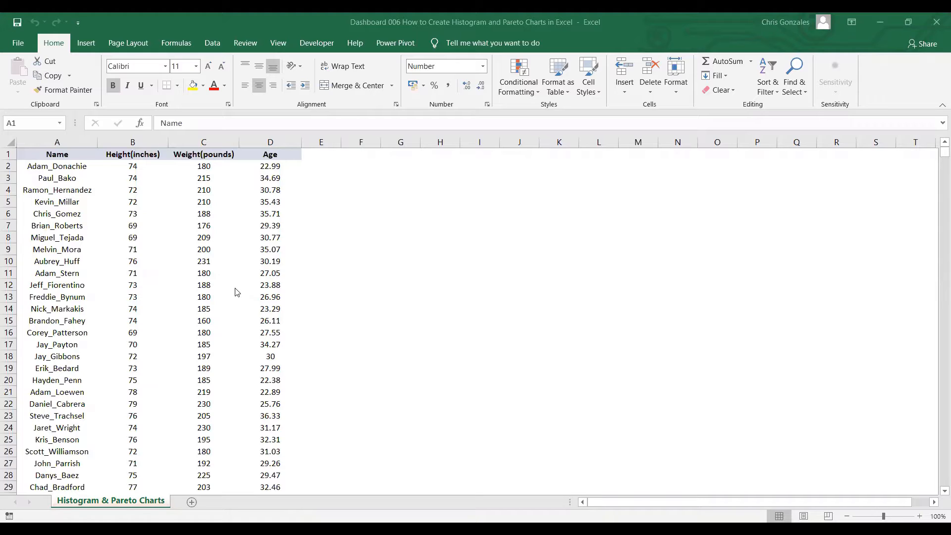
pyautogui.moveTo(72, 168)
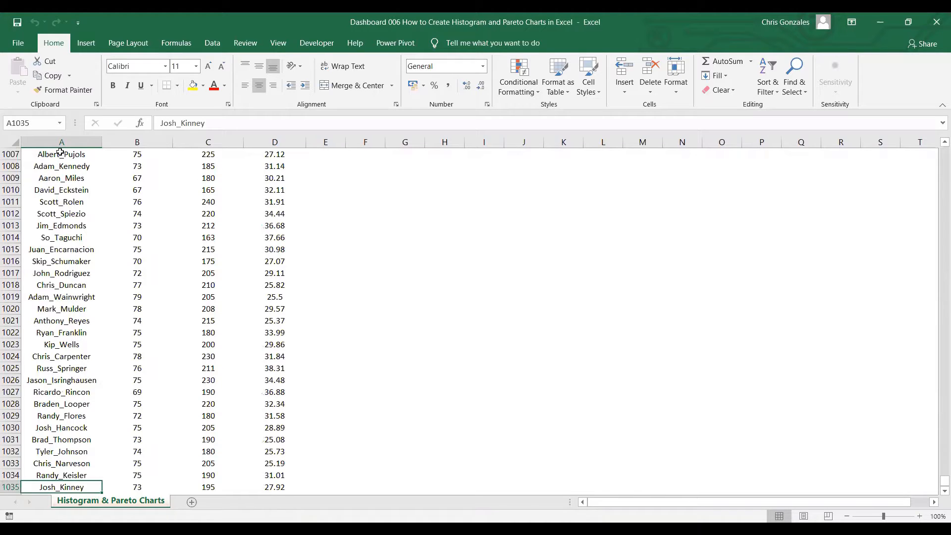
# Step: Return to the top of the player data and review the Name, Height and Weight columns
pyautogui.press('ctrl+Home')
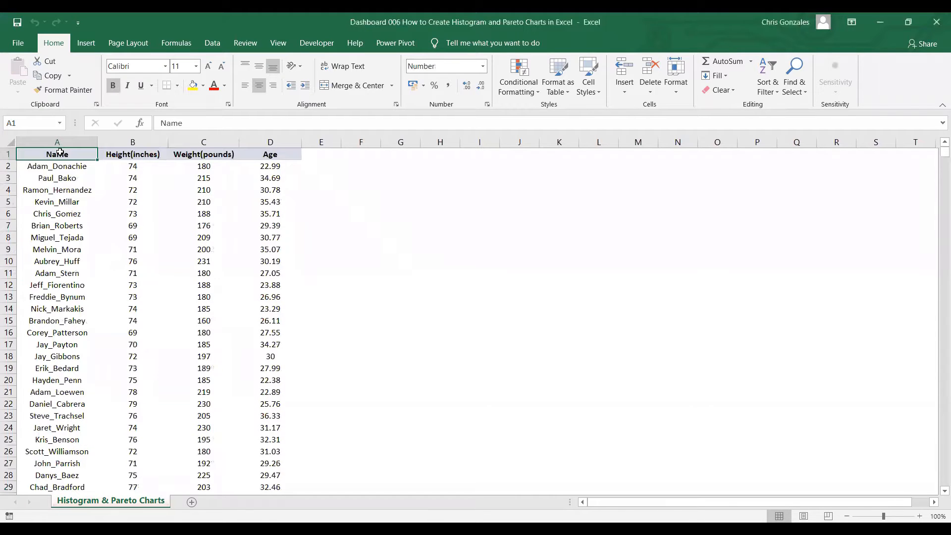
pyautogui.click(57, 166)
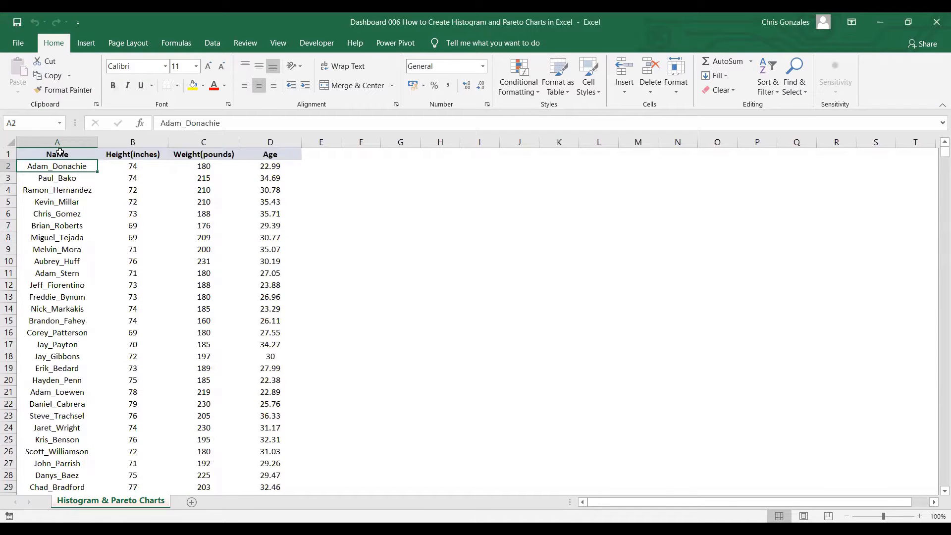
pyautogui.click(132, 166)
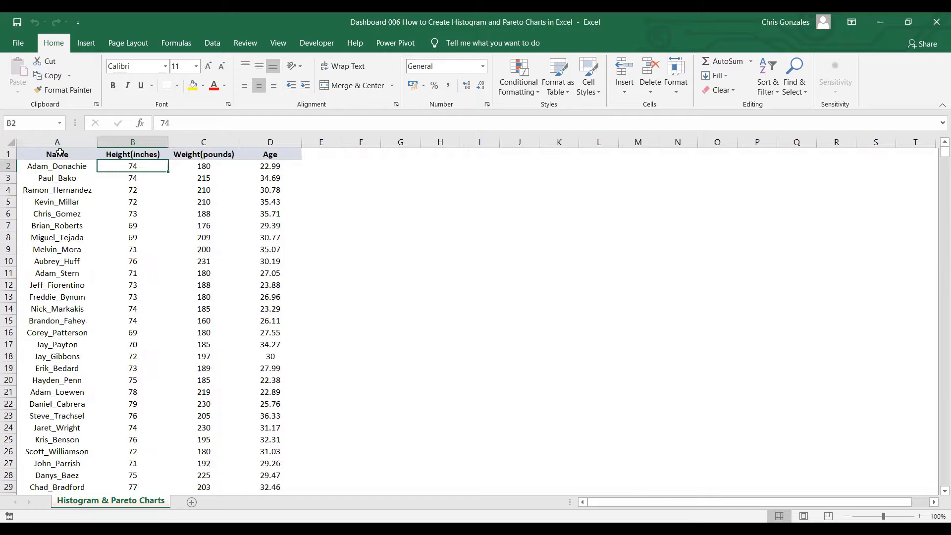
pyautogui.click(132, 154)
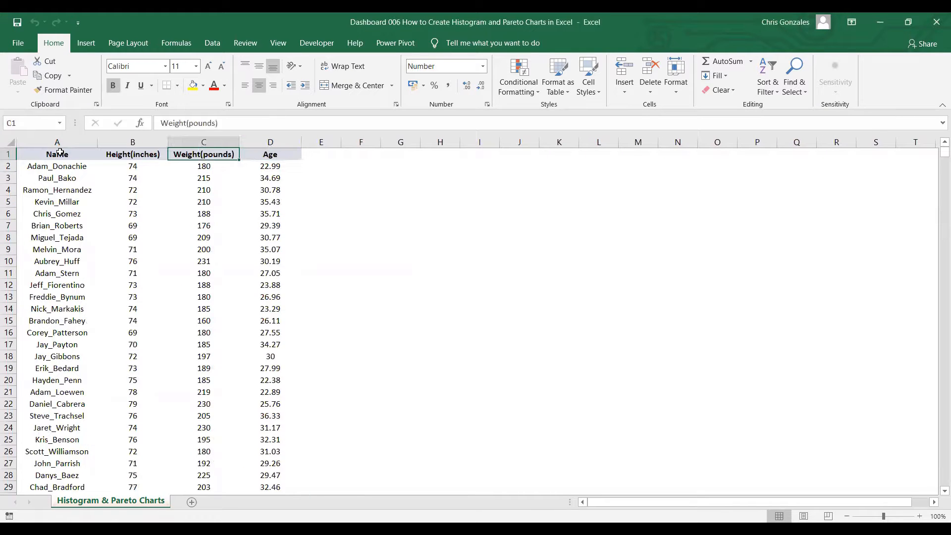
pyautogui.click(57, 154)
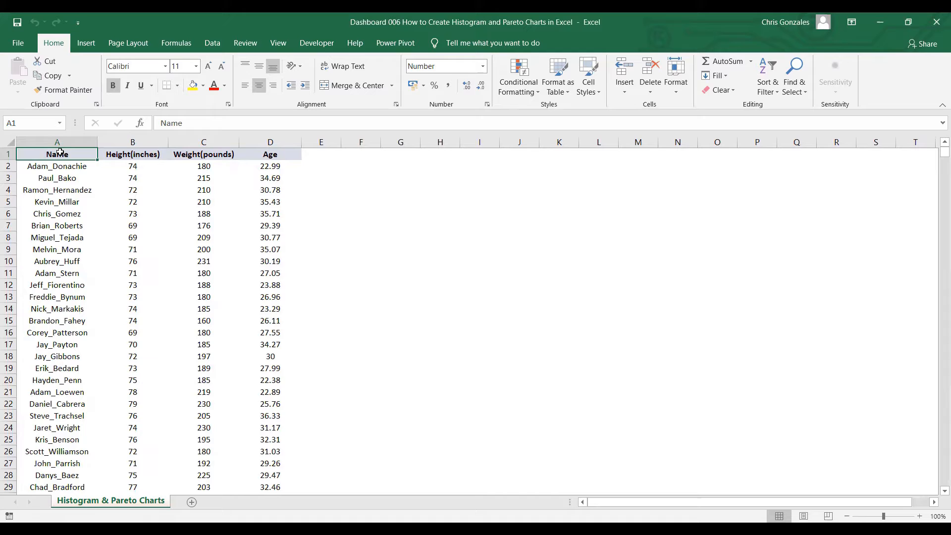
pyautogui.moveTo(252, 141)
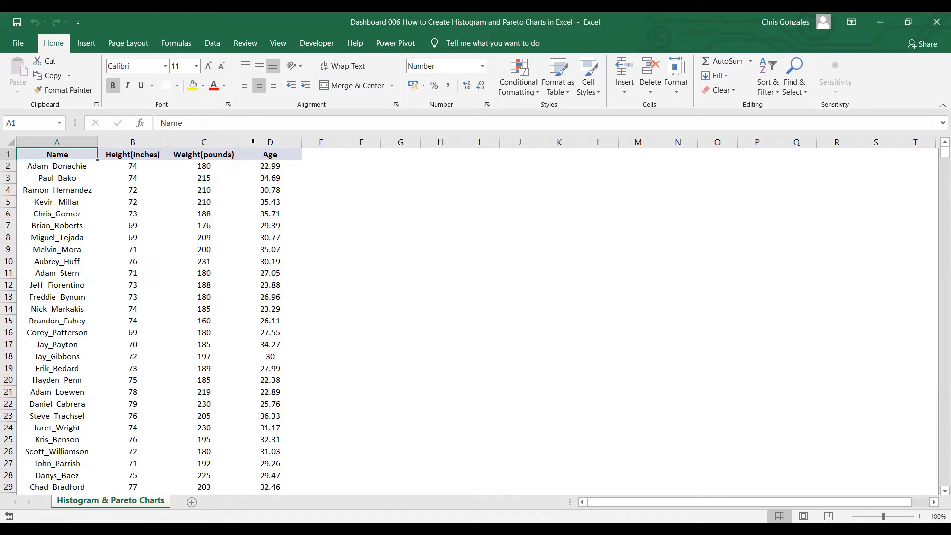
# Step: Select the entire Age column and bring up Excel's recommended charts for it
pyautogui.click(270, 142)
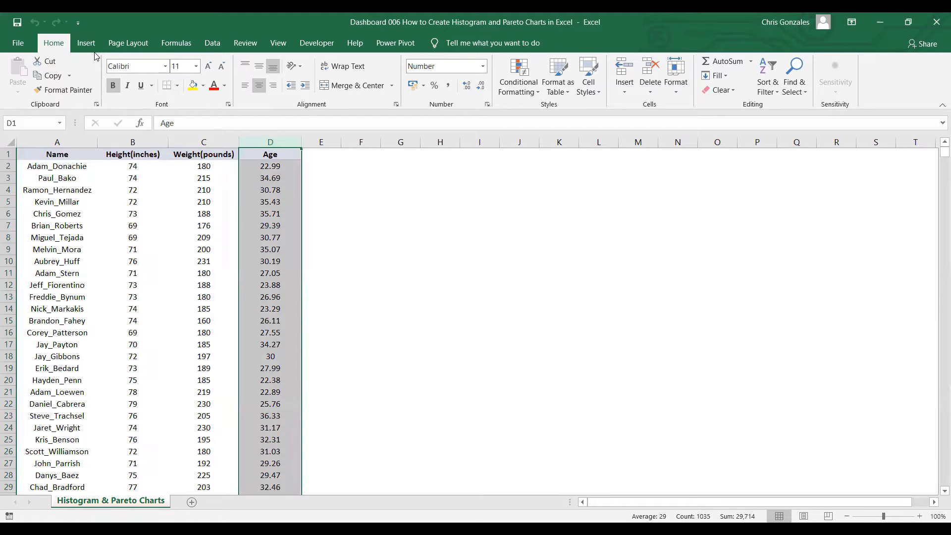
pyautogui.click(86, 43)
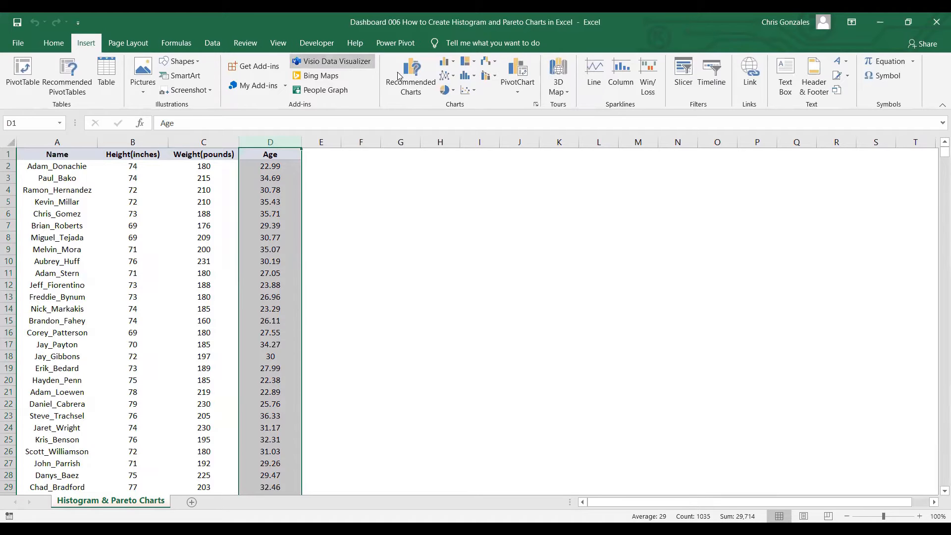
pyautogui.moveTo(419, 106)
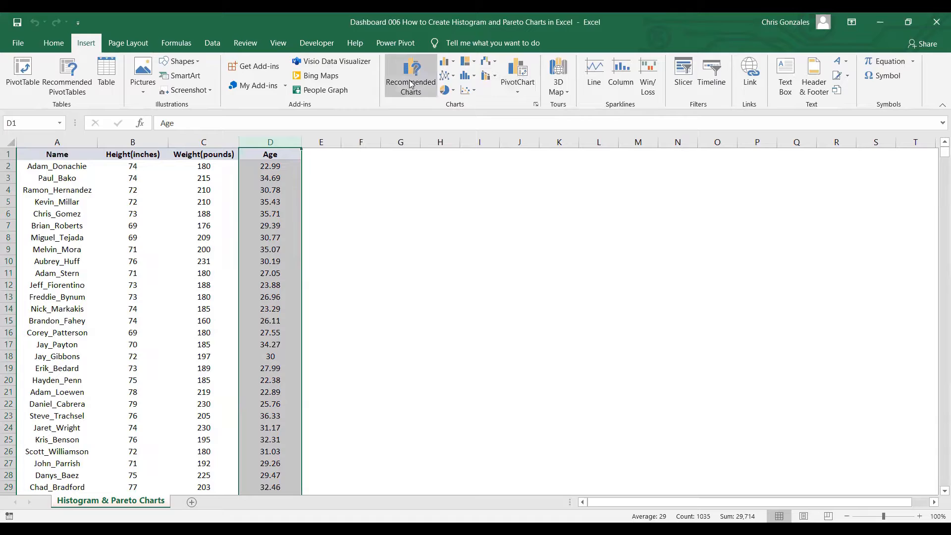
pyautogui.moveTo(504, 48)
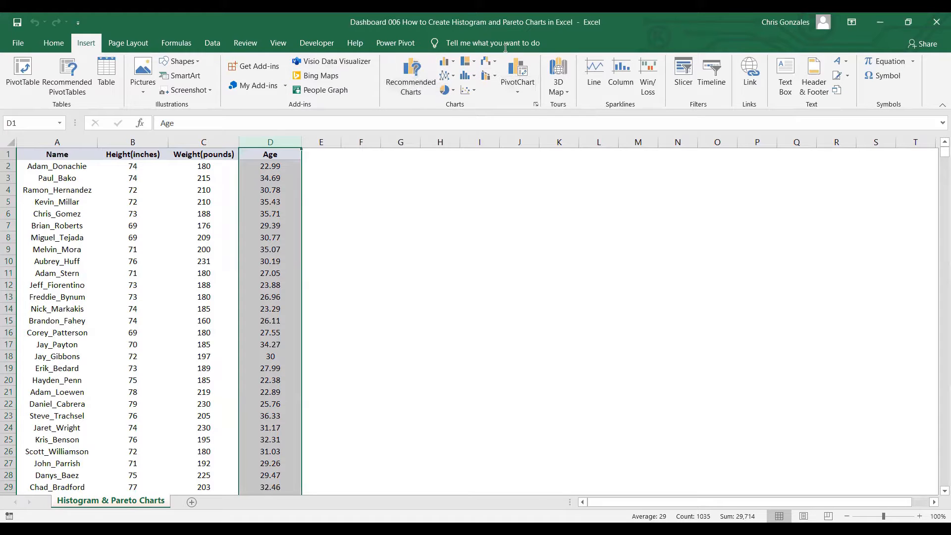
pyautogui.moveTo(410, 77)
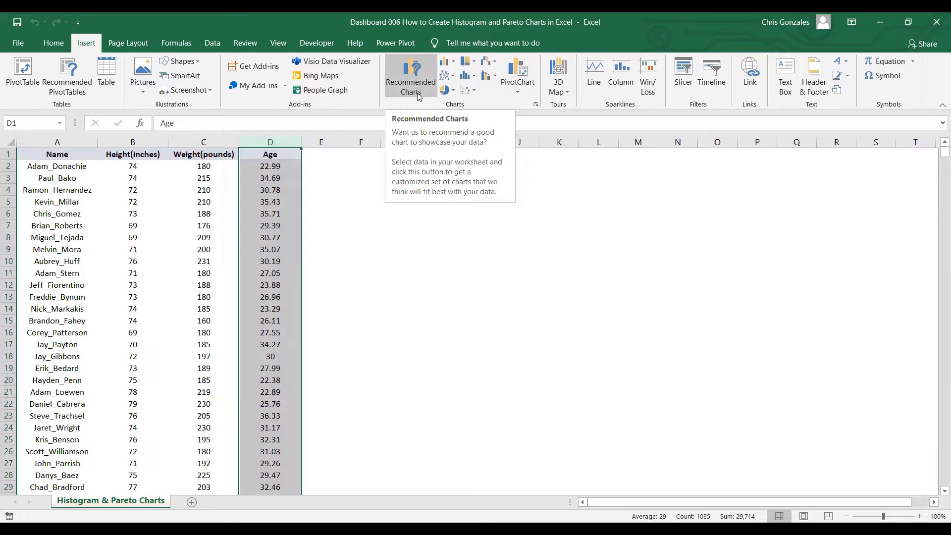
pyautogui.moveTo(418, 97)
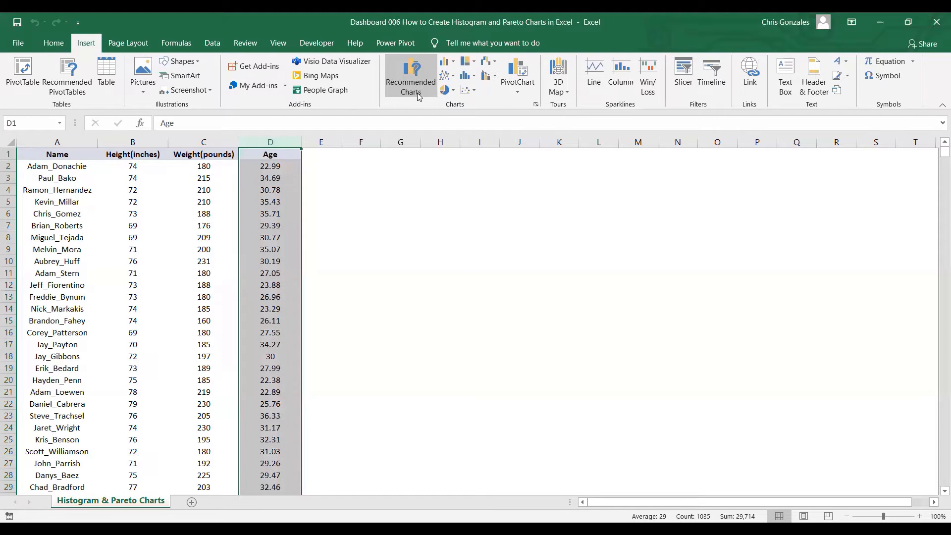
pyautogui.click(411, 76)
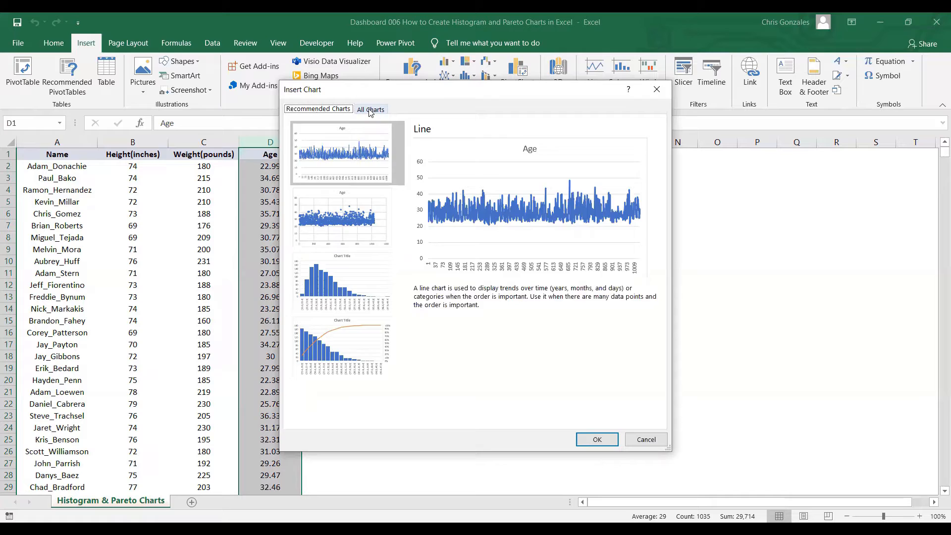
# Step: Choose the basic Histogram chart type from All Charts for the Age data
pyautogui.click(370, 108)
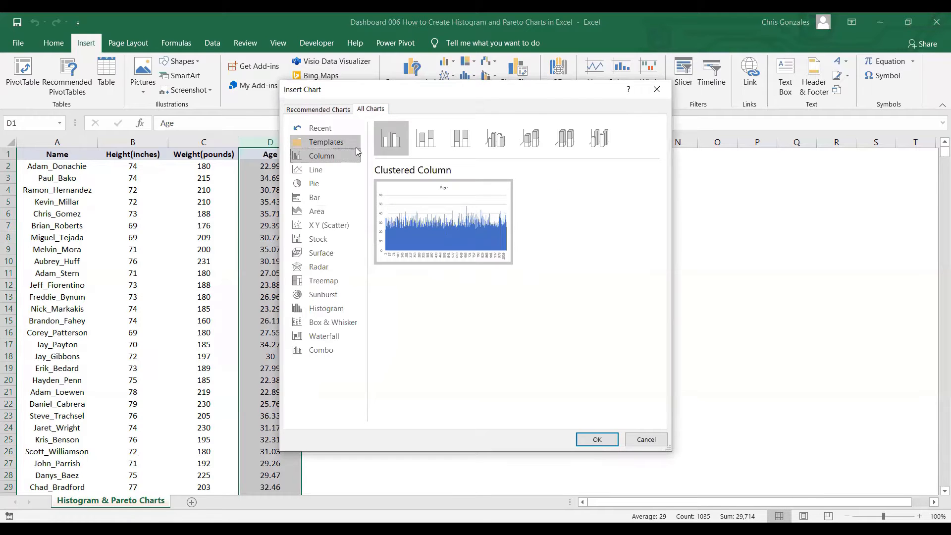
pyautogui.moveTo(326, 308)
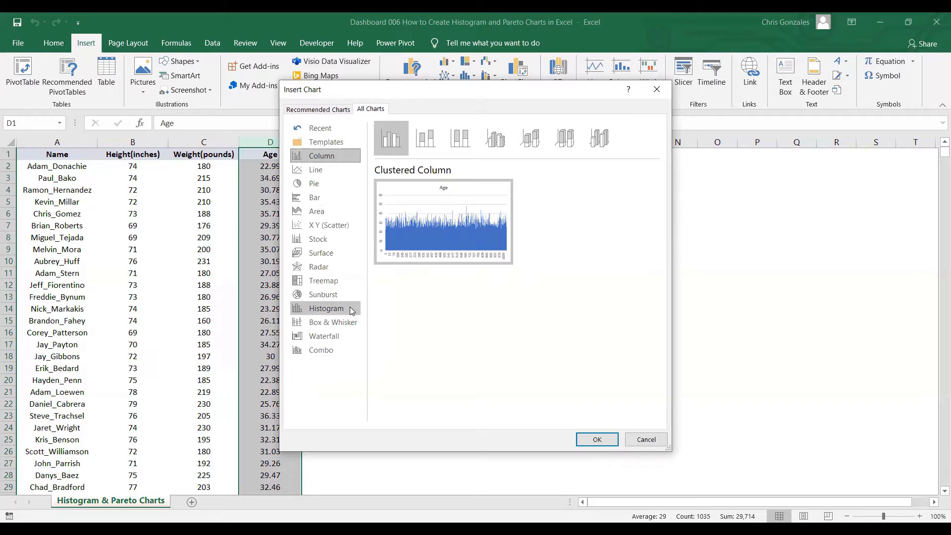
pyautogui.click(326, 307)
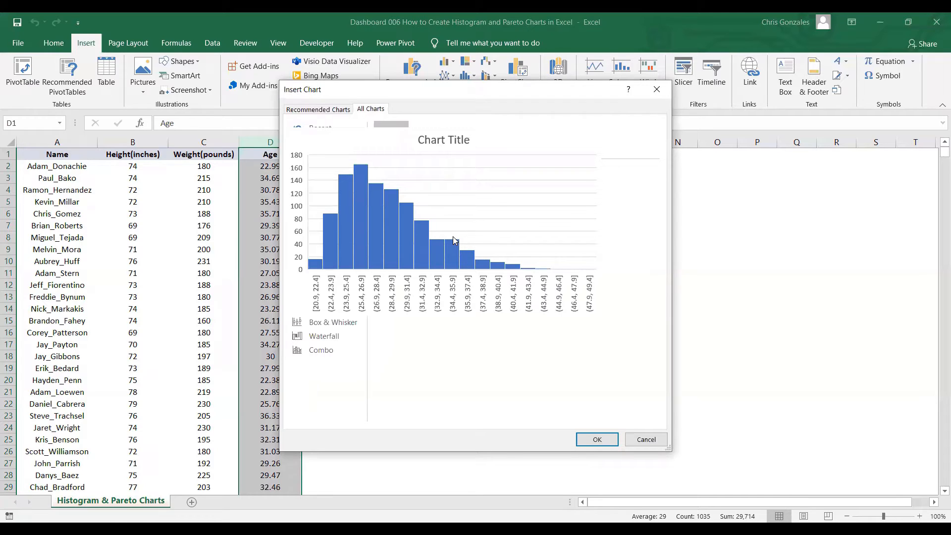
pyautogui.moveTo(451, 238)
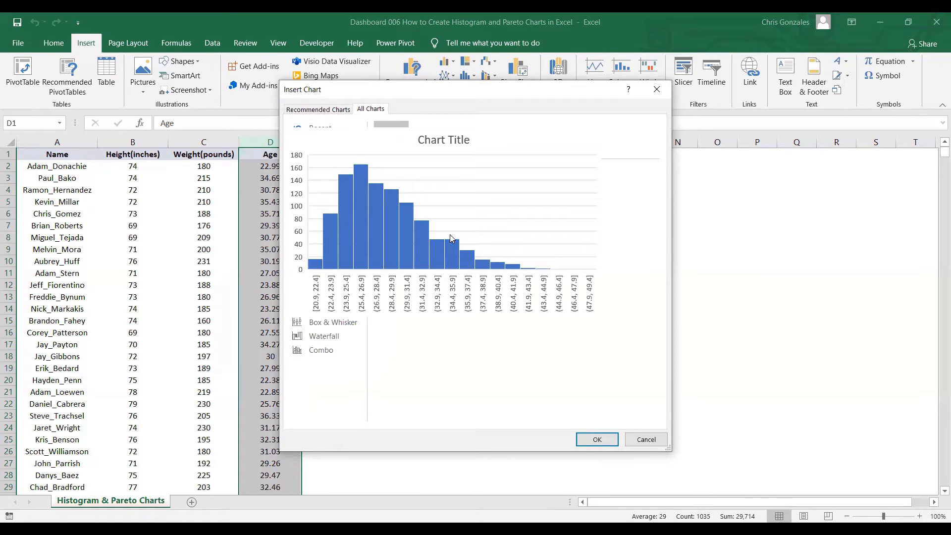
pyautogui.click(325, 308)
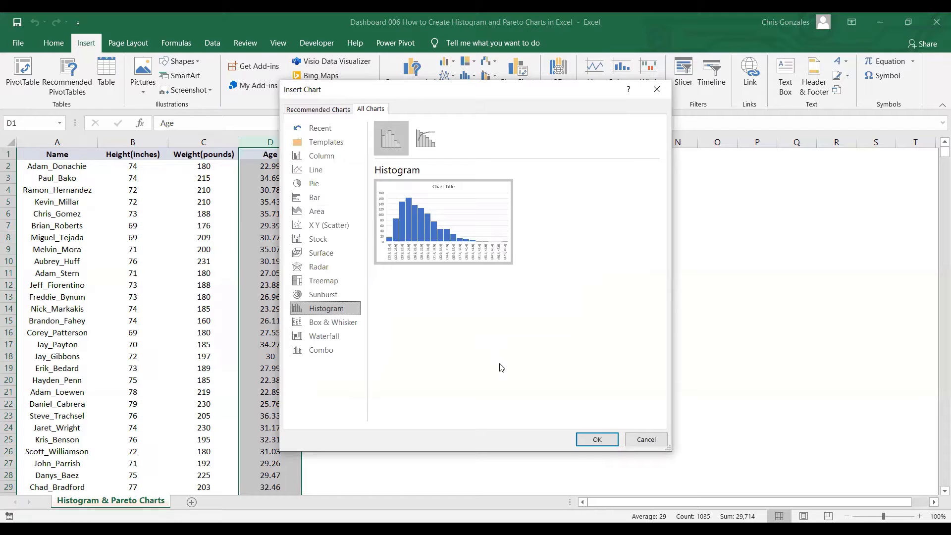
pyautogui.moveTo(596, 440)
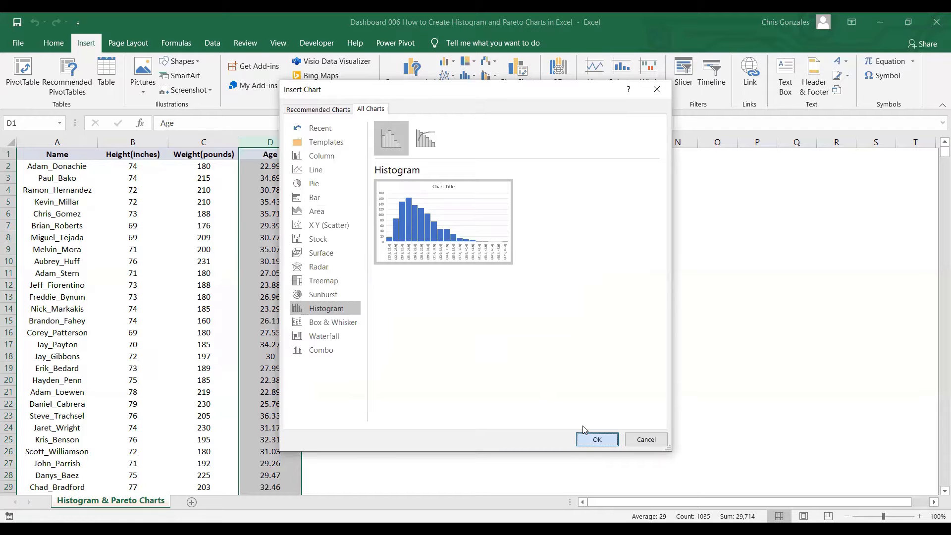
# Step: Insert the Age histogram onto the worksheet beside the player table
pyautogui.click(595, 439)
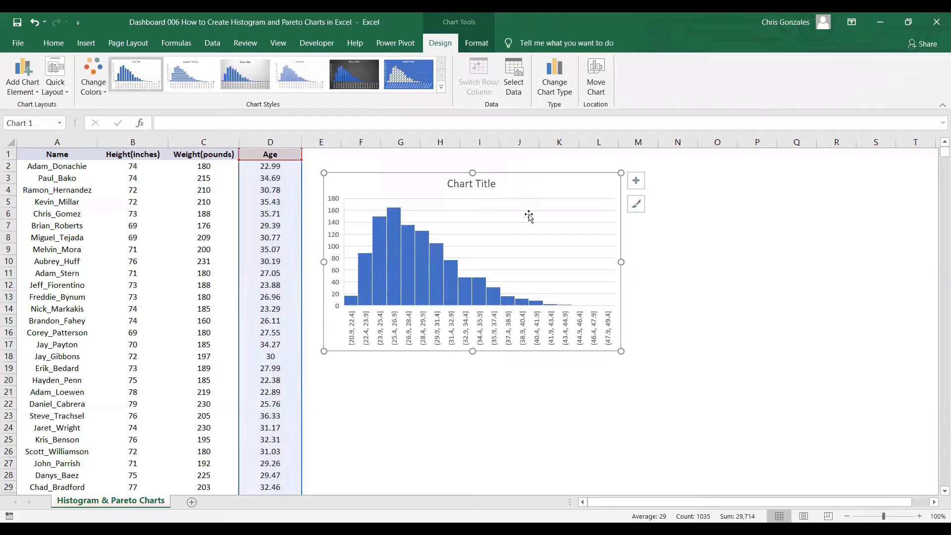
pyautogui.moveTo(386, 203)
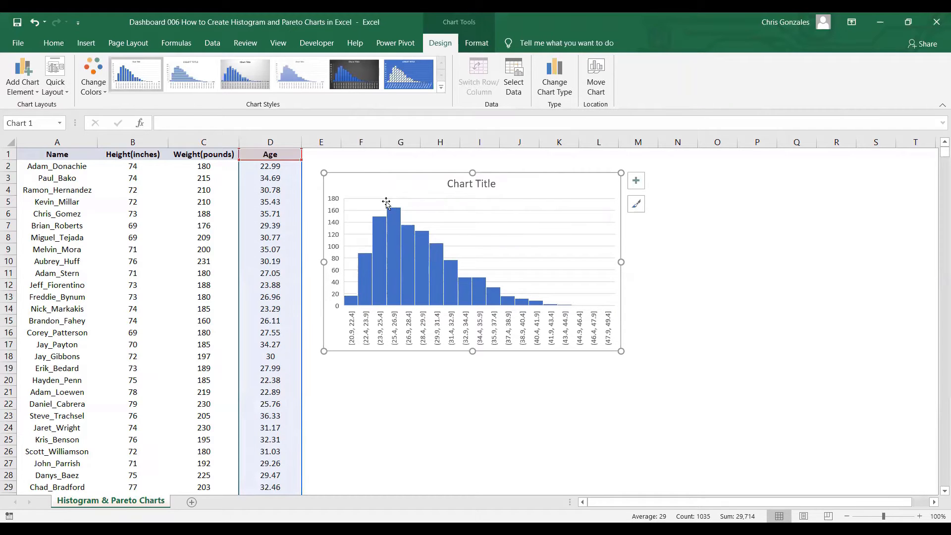
pyautogui.moveTo(358, 284)
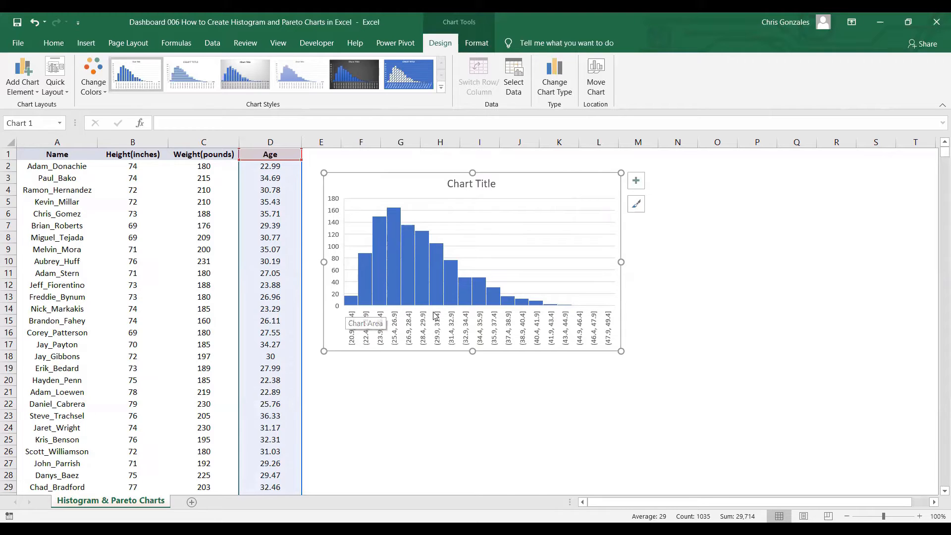
pyautogui.moveTo(344, 308)
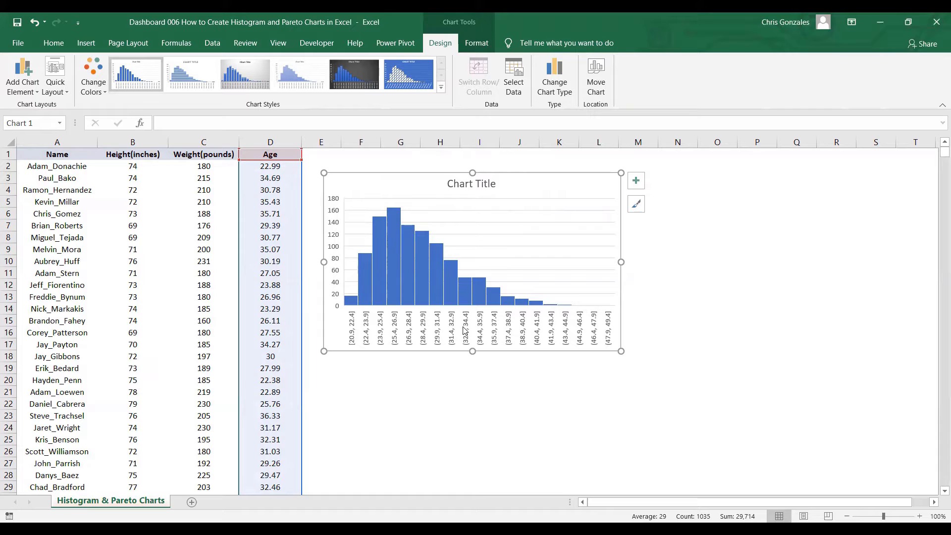
pyautogui.moveTo(618, 351)
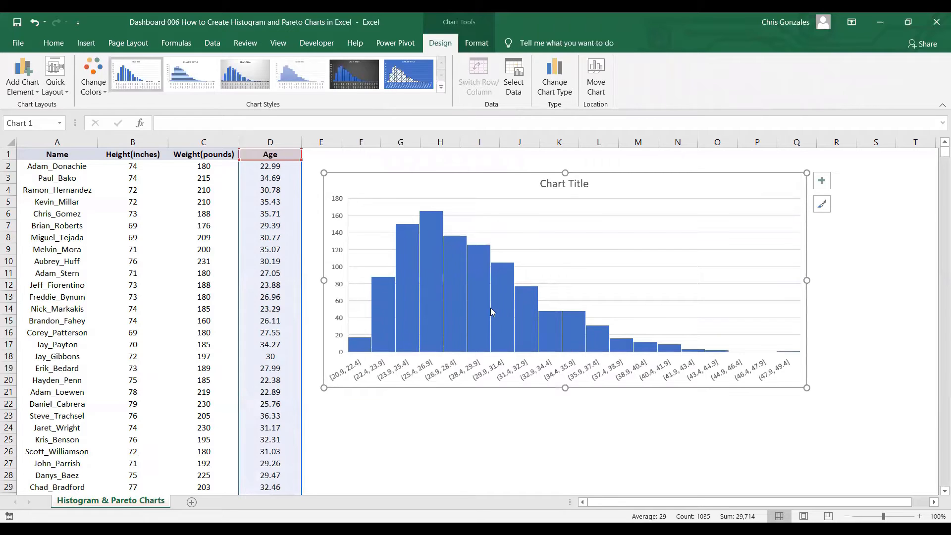
pyautogui.moveTo(376, 356)
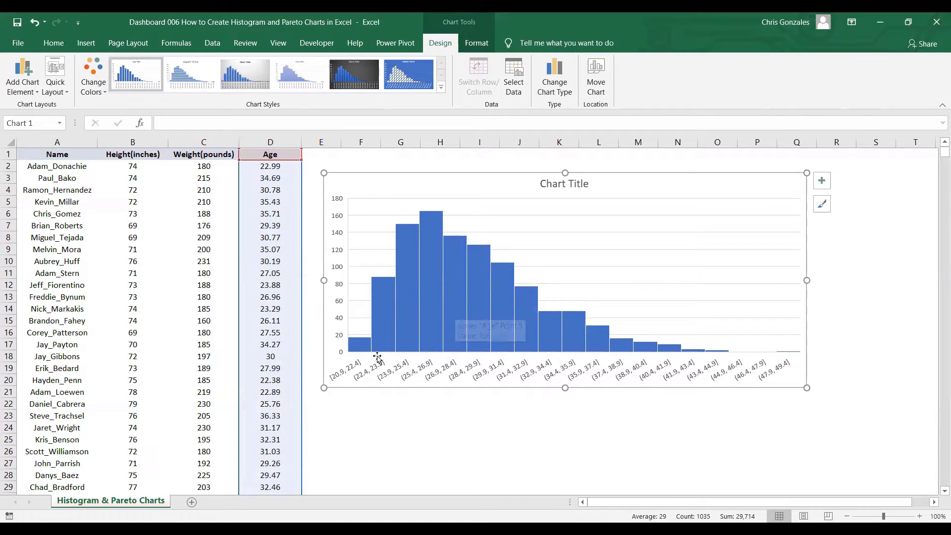
pyautogui.moveTo(337, 384)
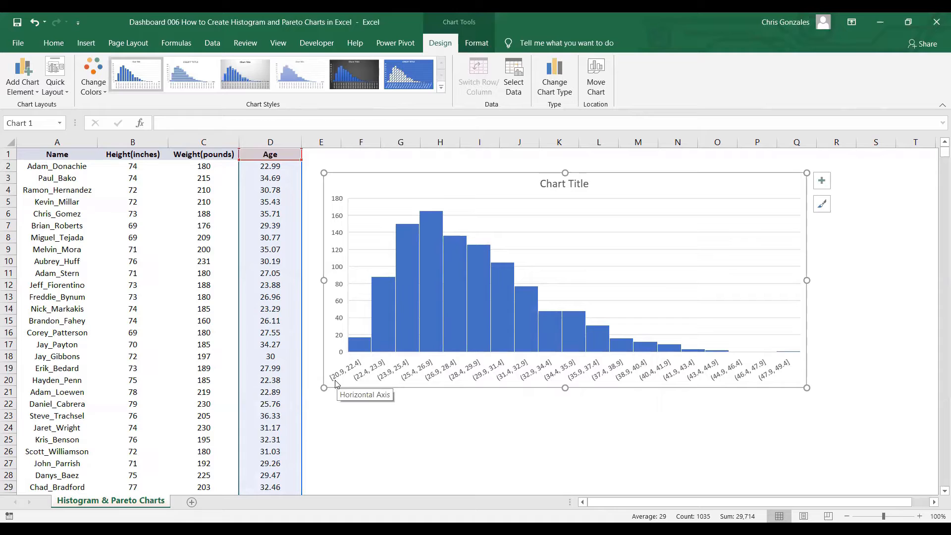
pyautogui.moveTo(778, 384)
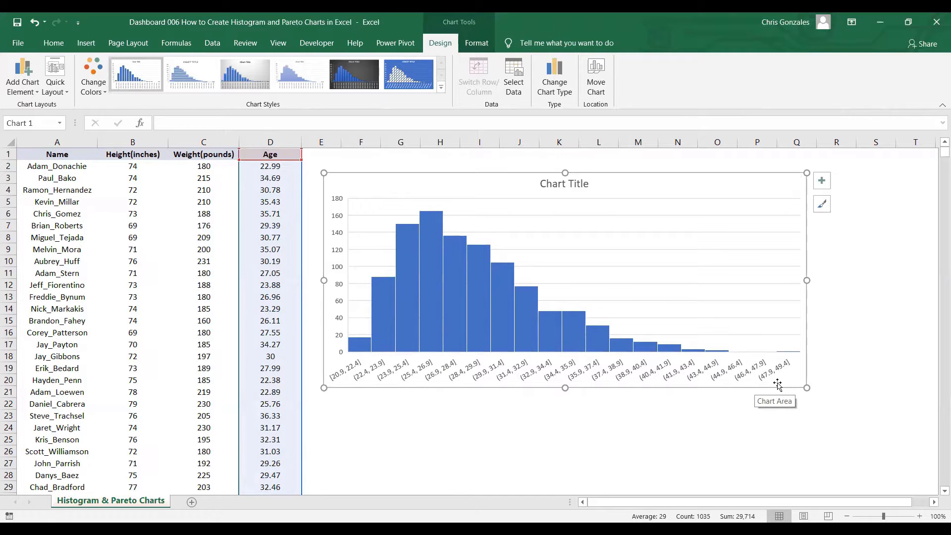
pyautogui.moveTo(333, 365)
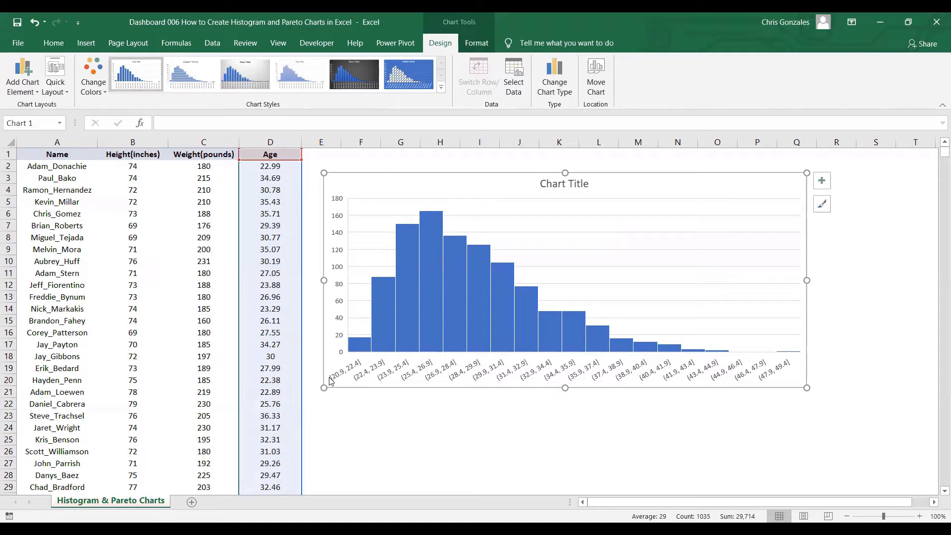
pyautogui.moveTo(652, 296)
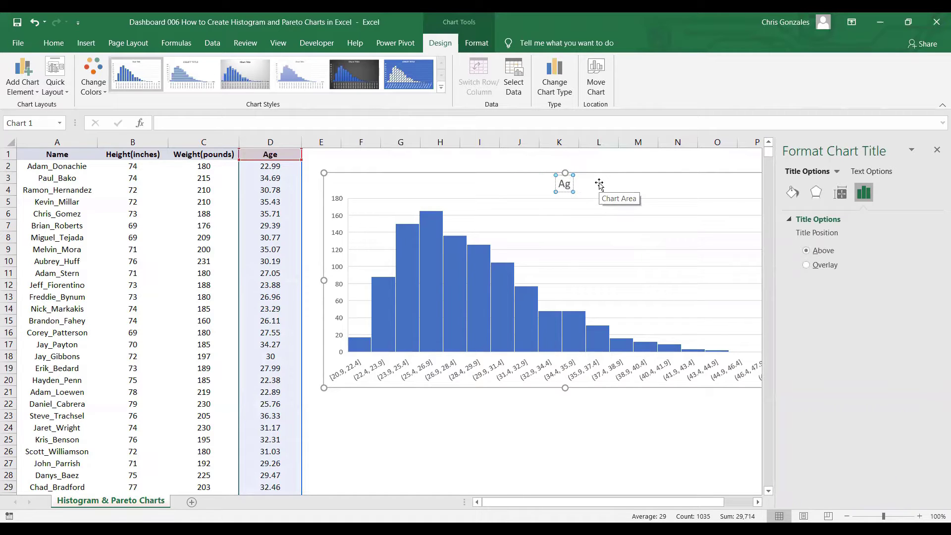
# Step: Title the histogram 'Age Group' and close the title formatting pane
pyautogui.write('Age Group')
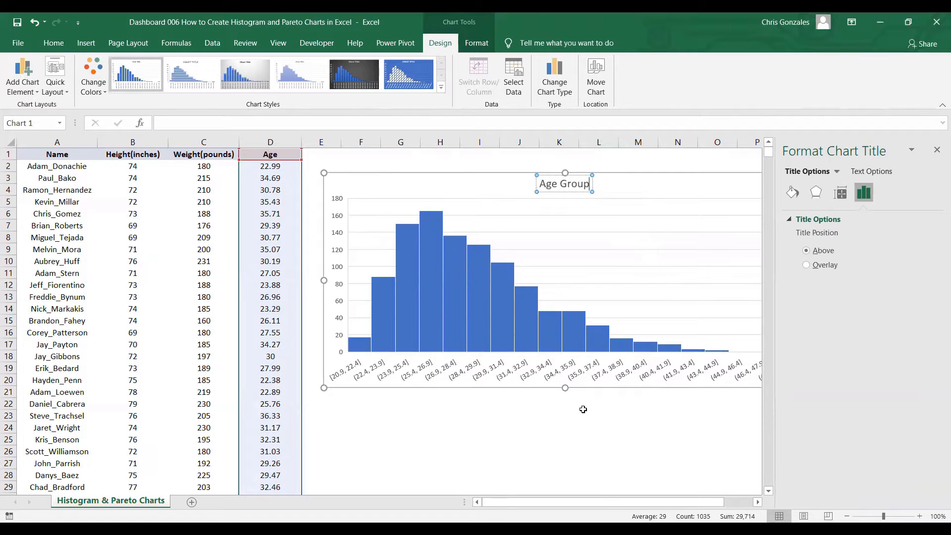
pyautogui.click(791, 192)
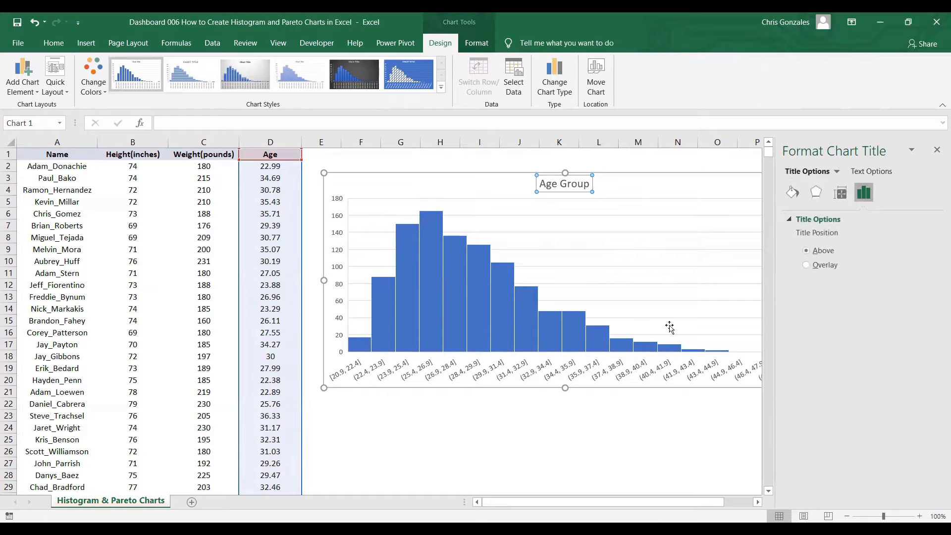
pyautogui.click(937, 150)
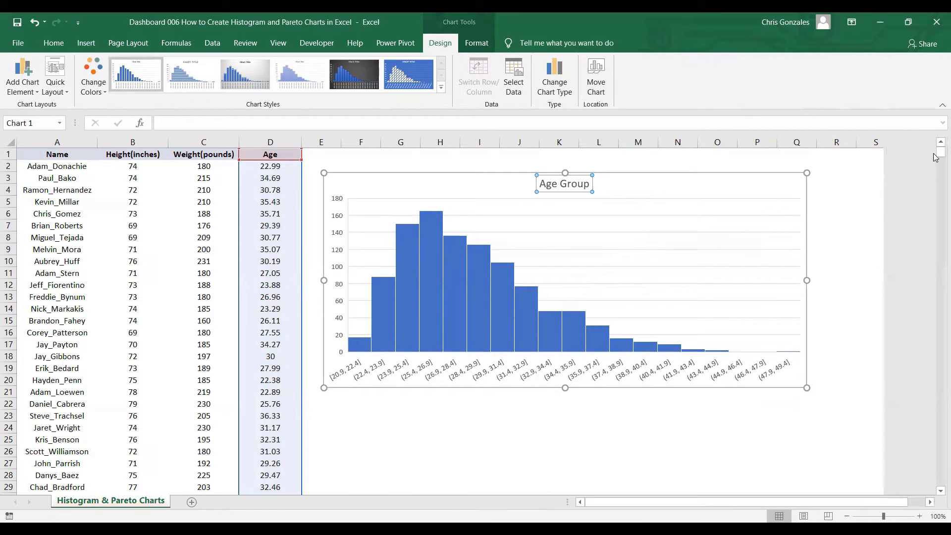
pyautogui.moveTo(713, 238)
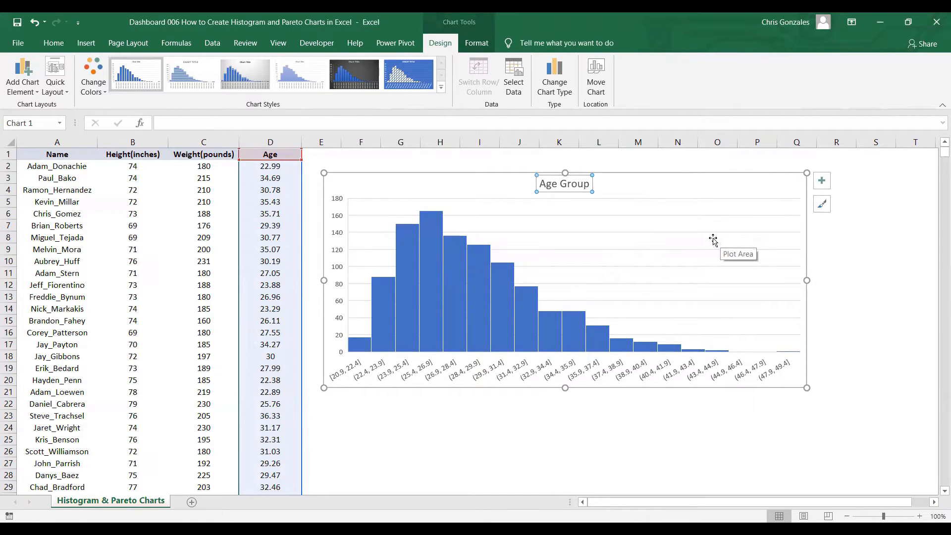
pyautogui.moveTo(696, 240)
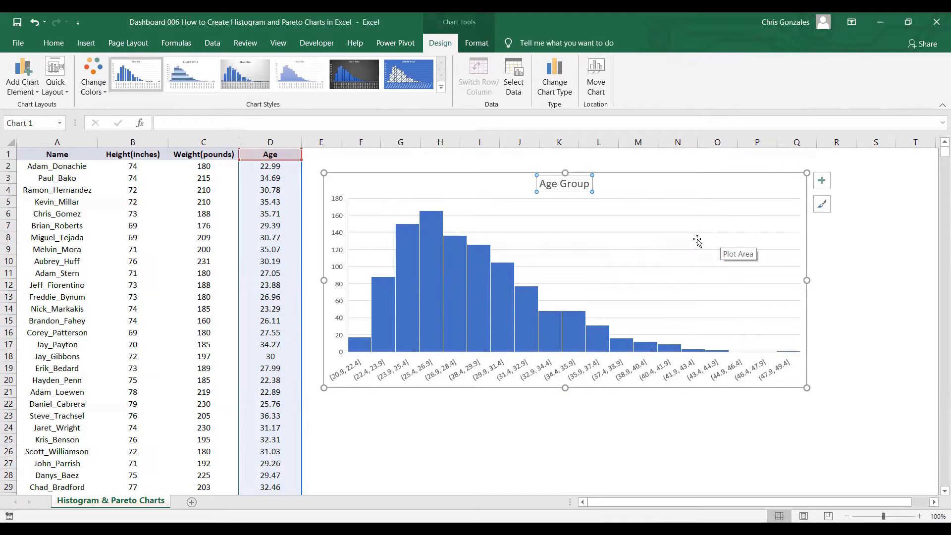
pyautogui.moveTo(684, 245)
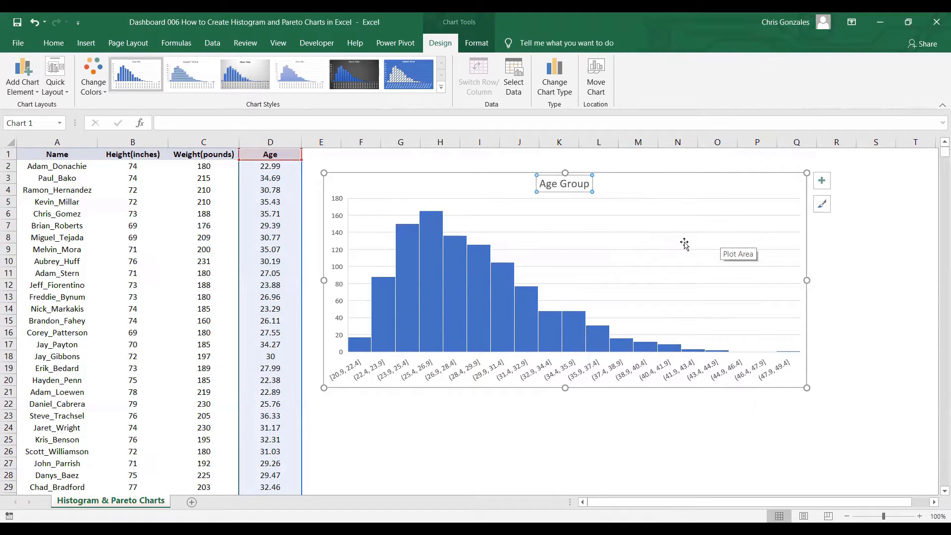
pyautogui.moveTo(413, 160)
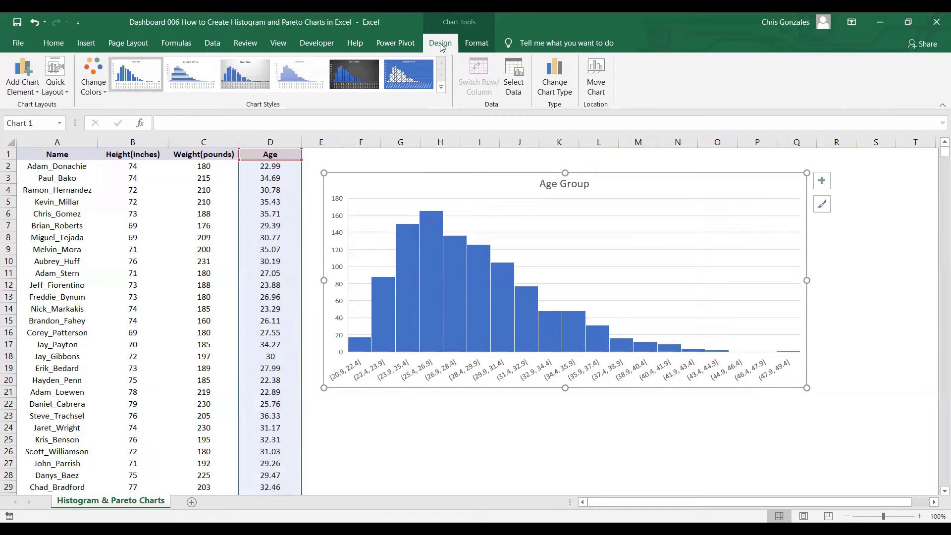
pyautogui.moveTo(55, 76)
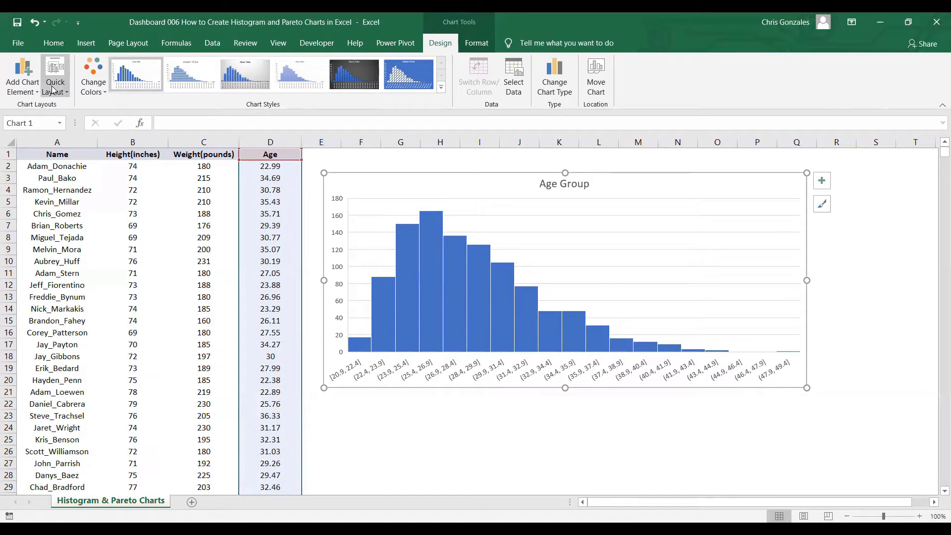
pyautogui.moveTo(22, 76)
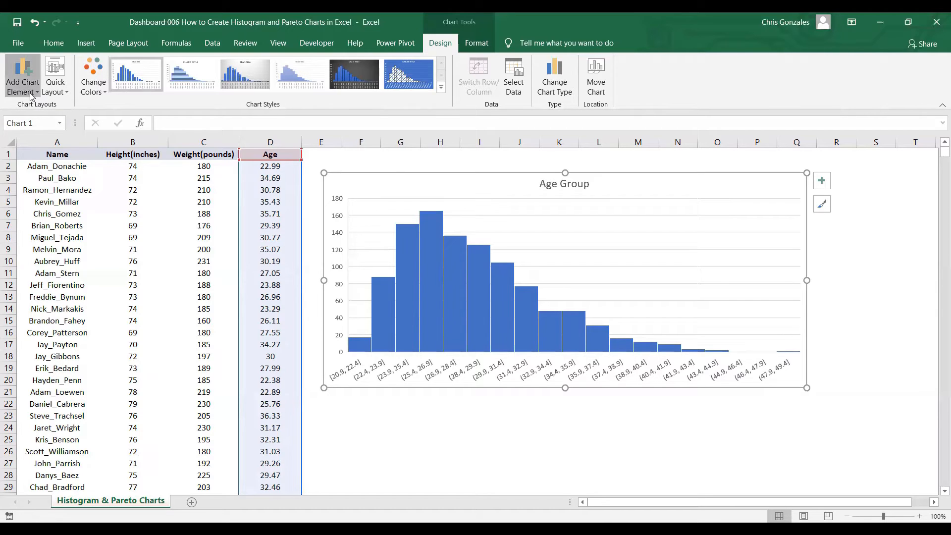
# Step: Add Outside End data labels showing the count above each histogram bar
pyautogui.click(22, 76)
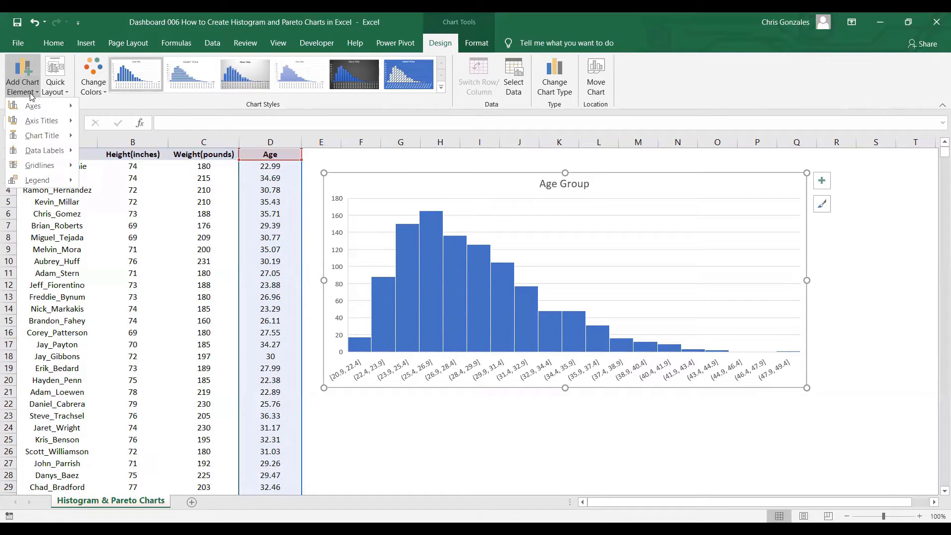
pyautogui.moveTo(43, 150)
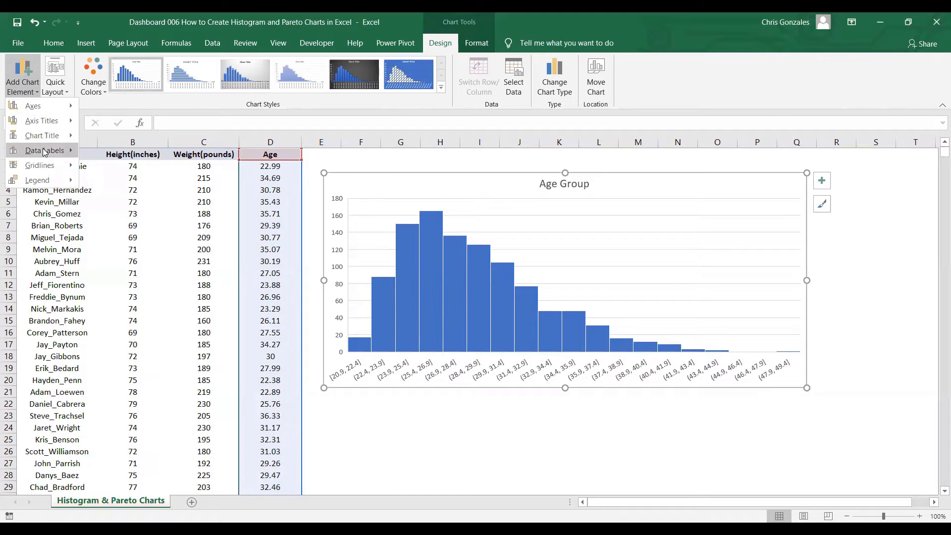
pyautogui.click(43, 149)
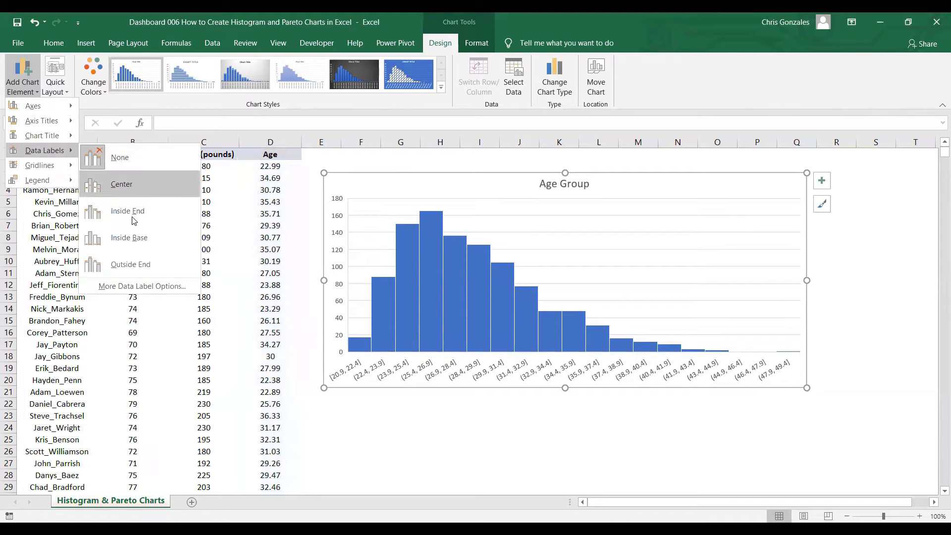
pyautogui.click(130, 264)
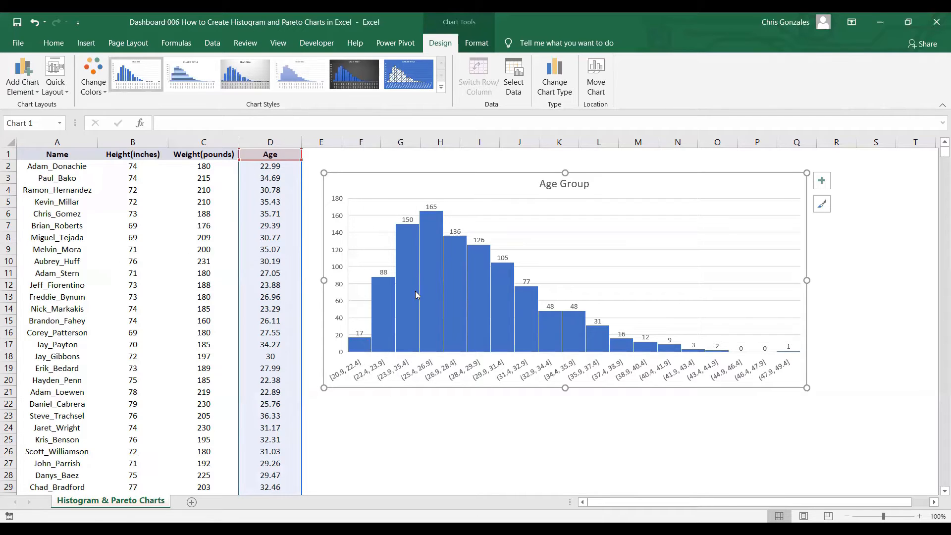
pyautogui.moveTo(688, 356)
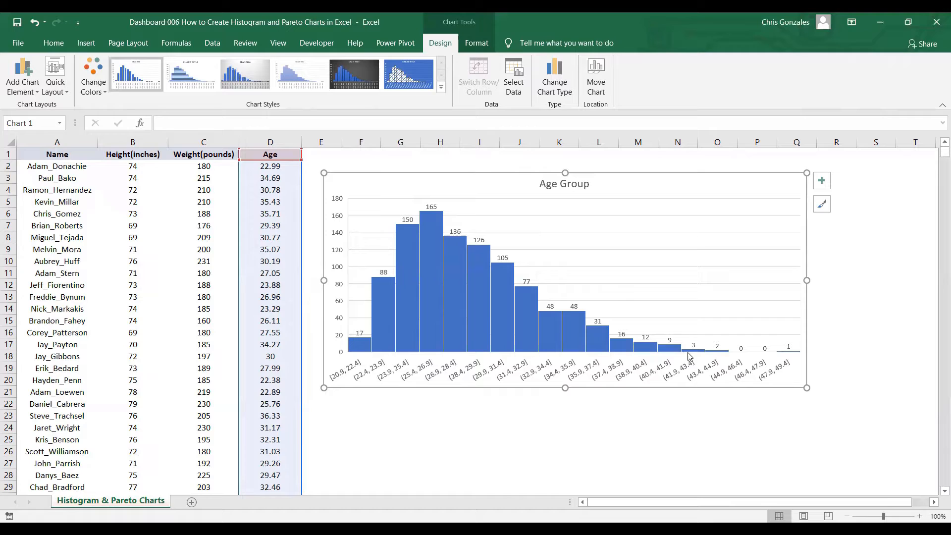
pyautogui.moveTo(431, 360)
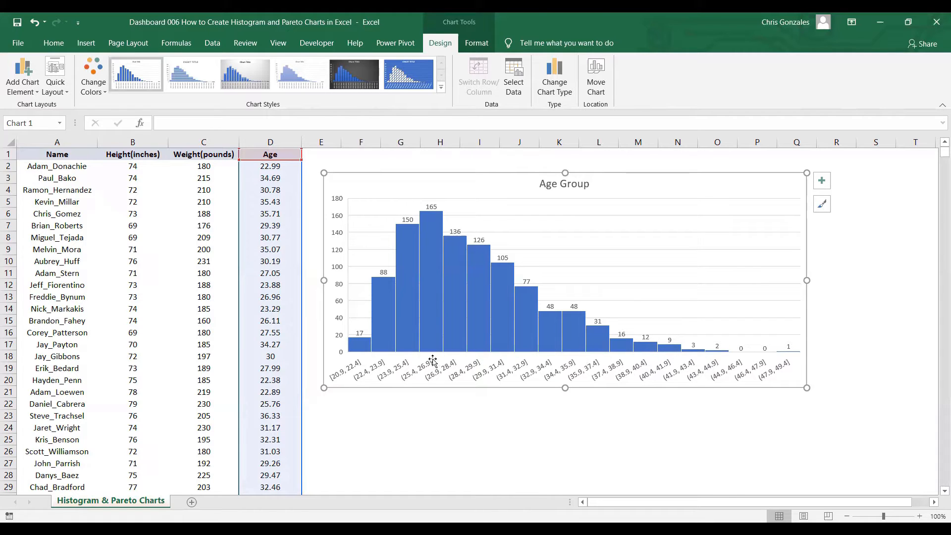
pyautogui.moveTo(432, 348)
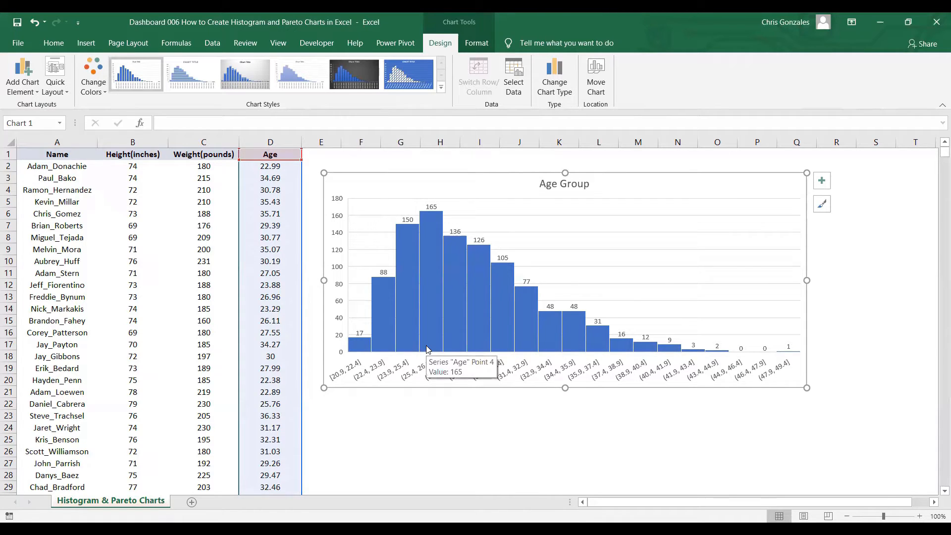
pyautogui.moveTo(452, 265)
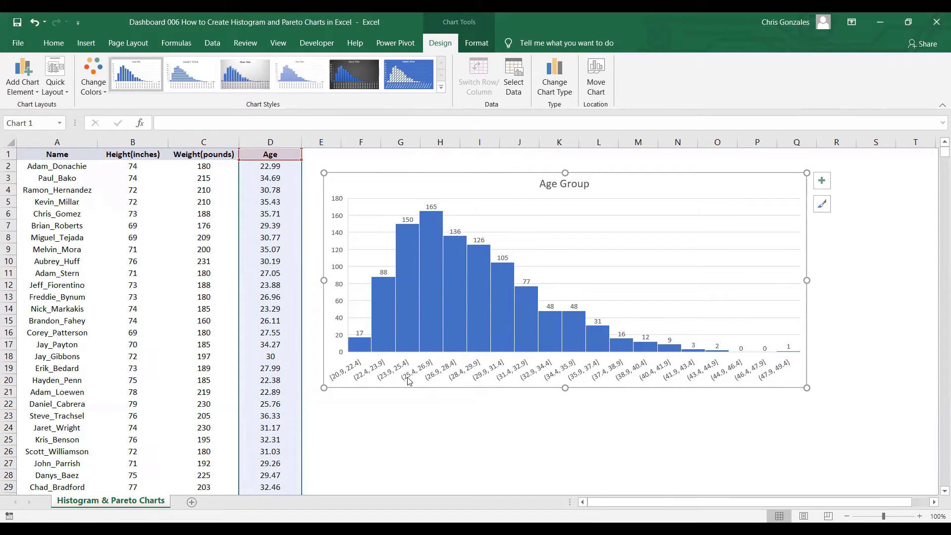
pyautogui.moveTo(431, 214)
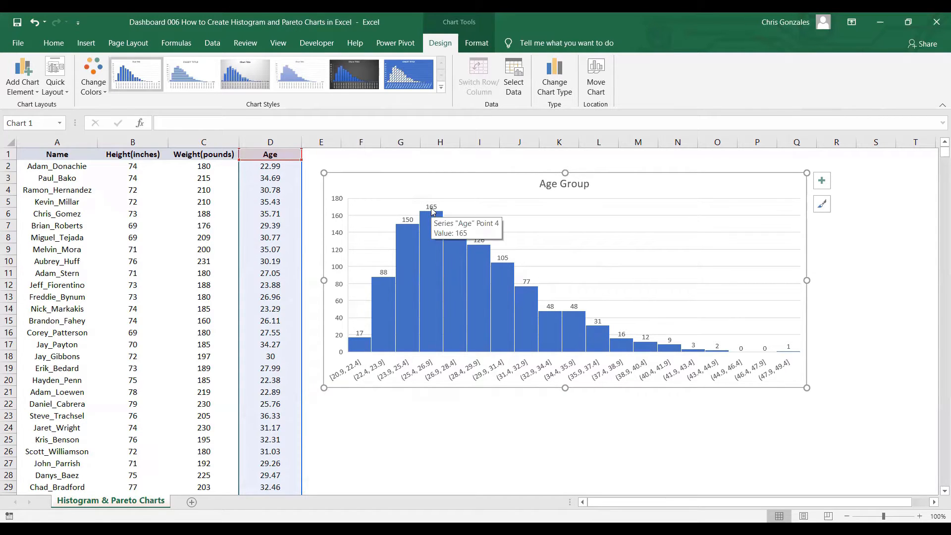
pyautogui.moveTo(411, 379)
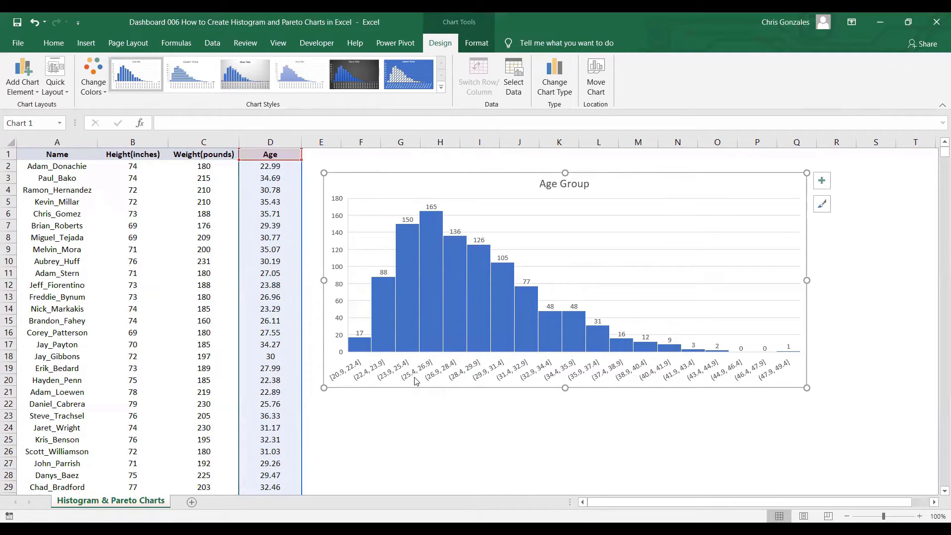
pyautogui.moveTo(422, 373)
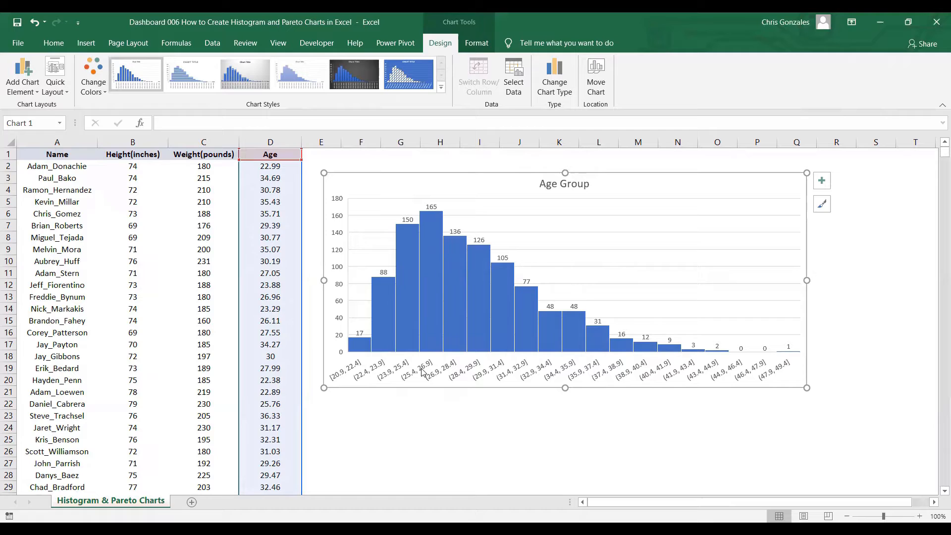
pyautogui.moveTo(422, 370)
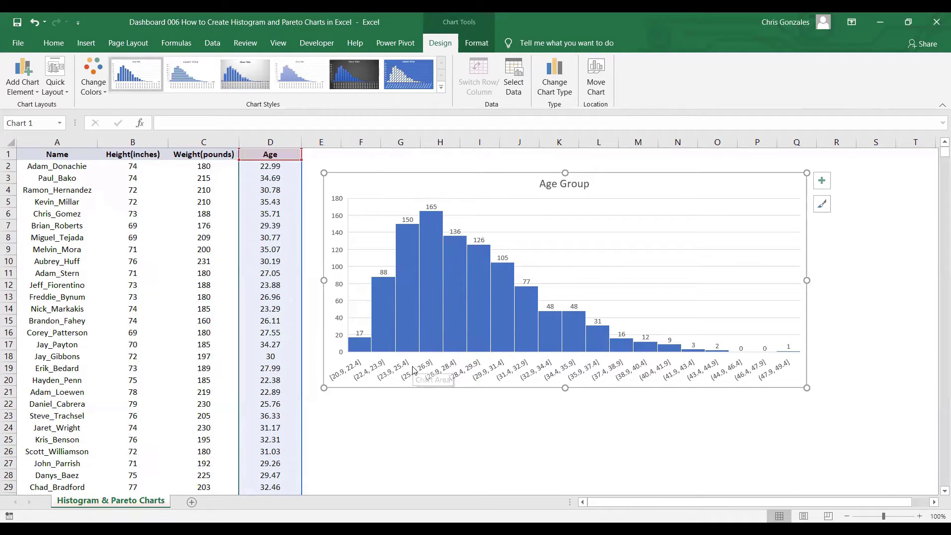
pyautogui.moveTo(443, 307)
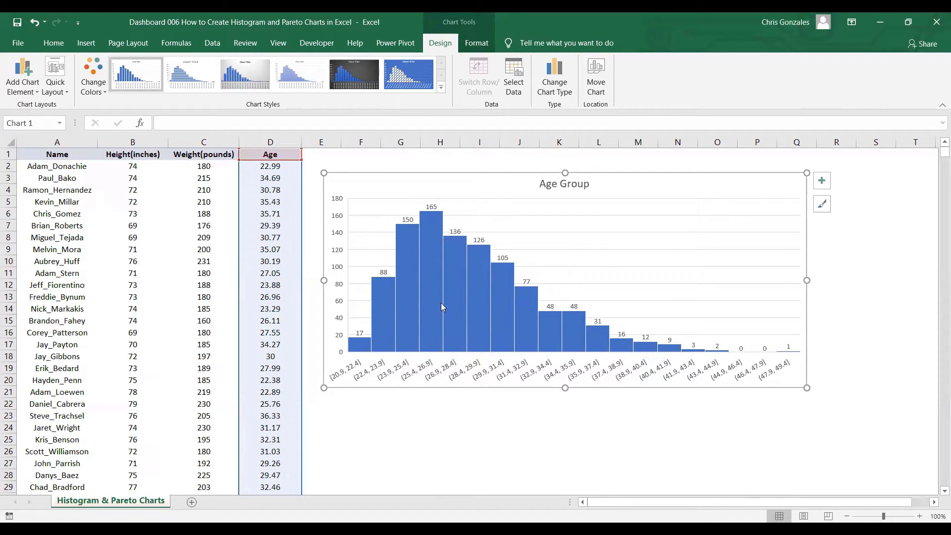
pyautogui.moveTo(495, 387)
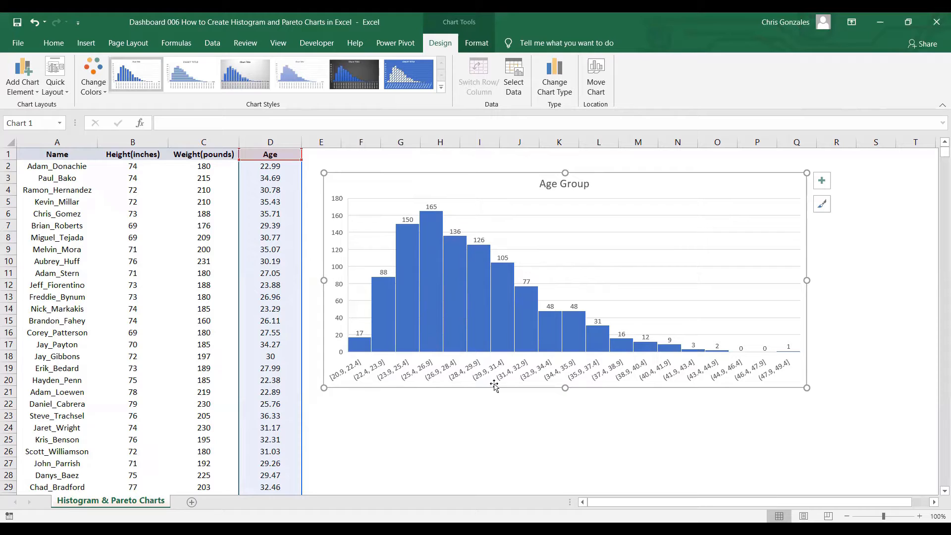
pyautogui.moveTo(448, 377)
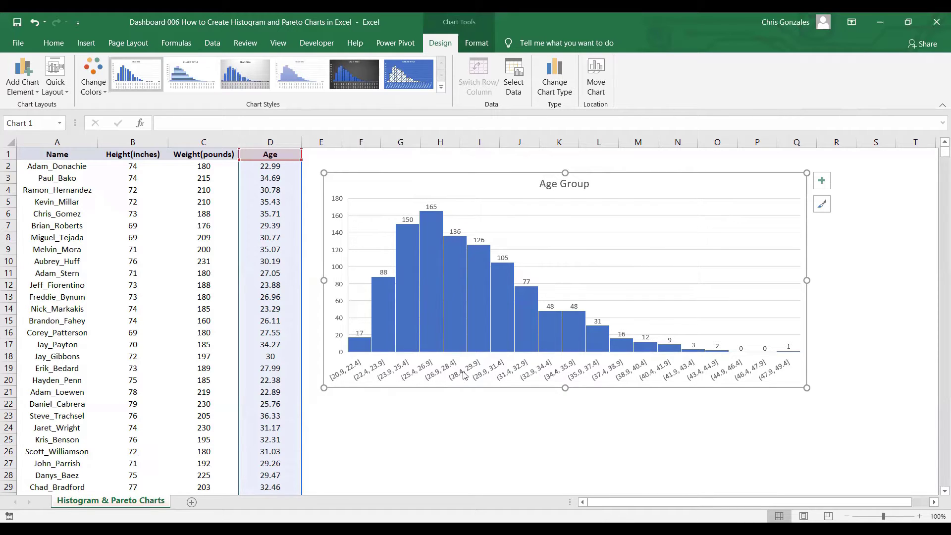
pyautogui.moveTo(464, 374)
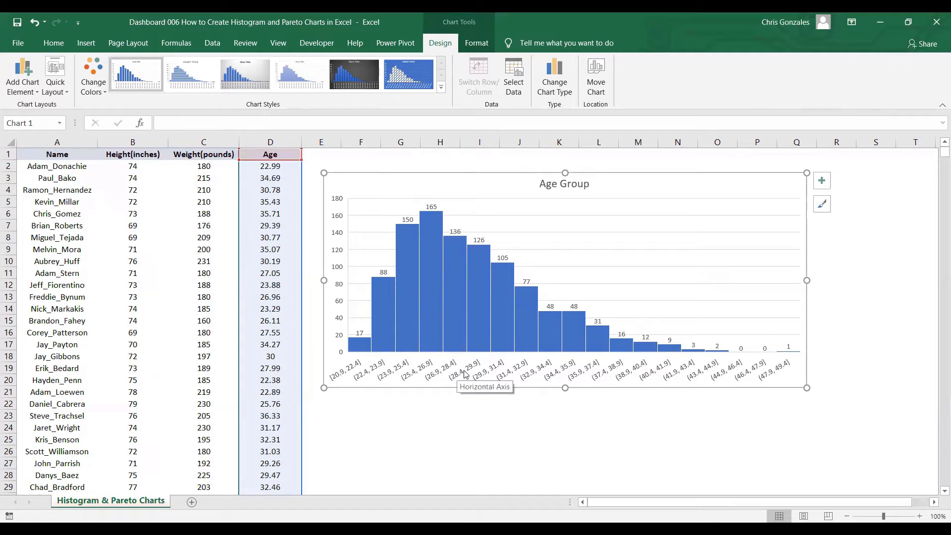
# Step: Set the histogram's horizontal axis to a fixed bin width of 3
pyautogui.click(464, 373)
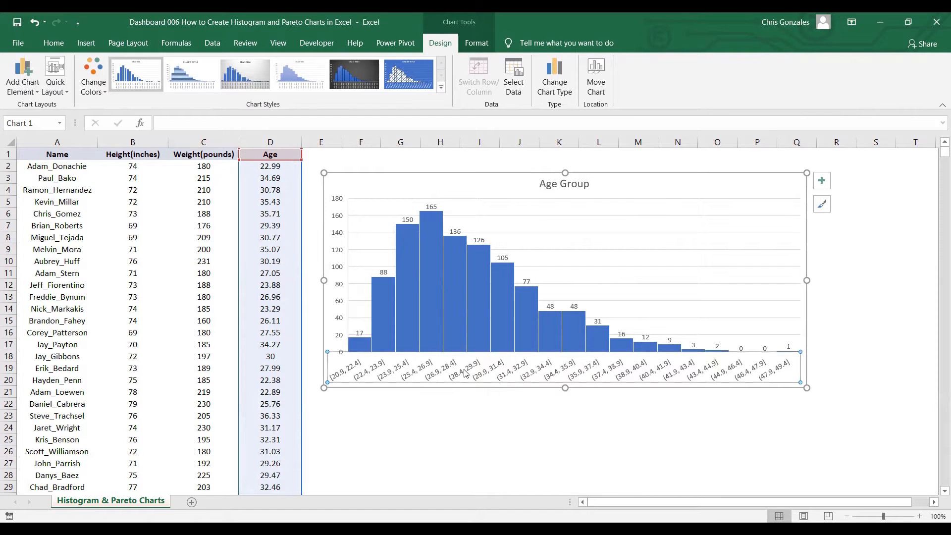
pyautogui.doubleClick(467, 373)
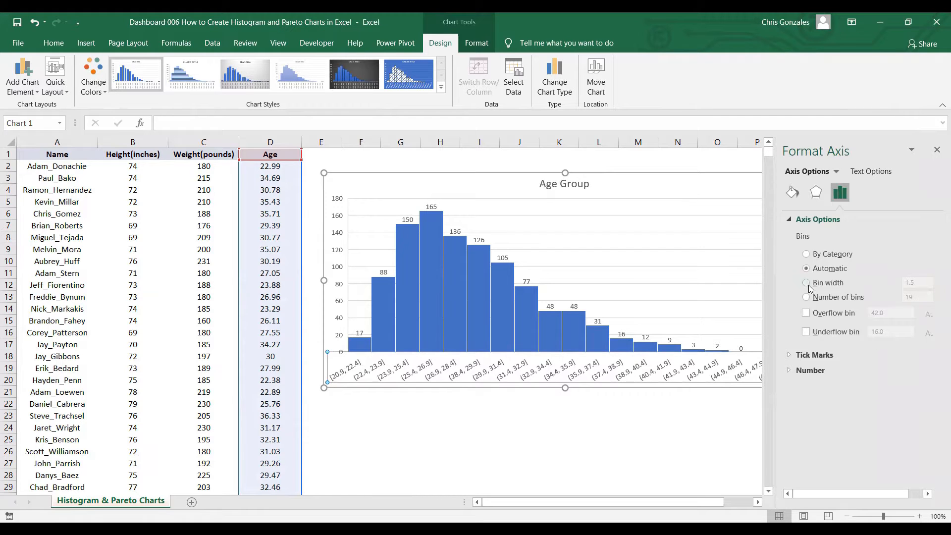
pyautogui.click(806, 282)
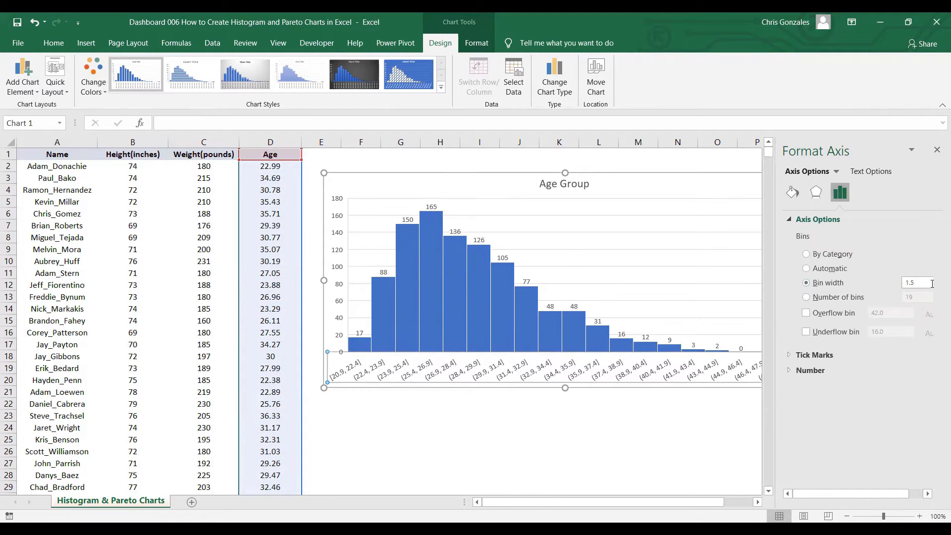
pyautogui.tripleClick(913, 283)
pyautogui.write('3')
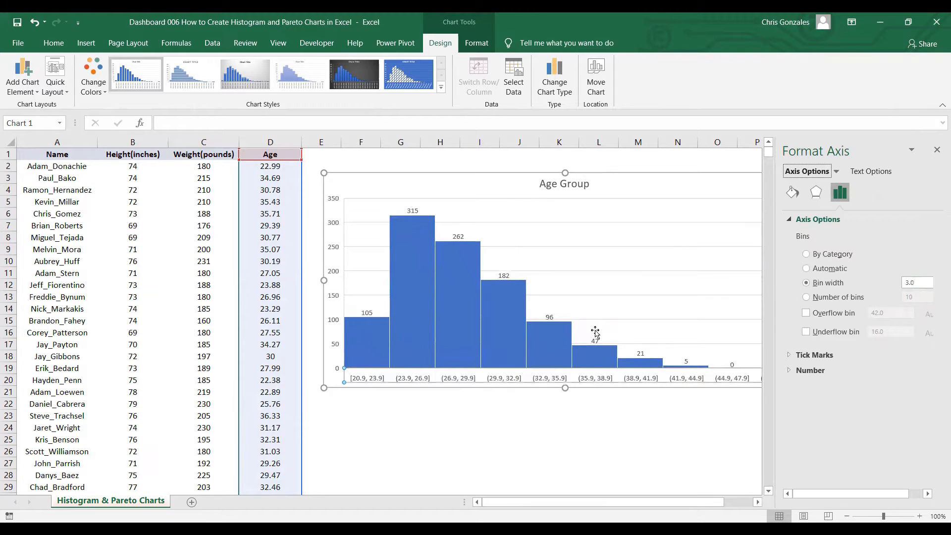
pyautogui.moveTo(343, 380)
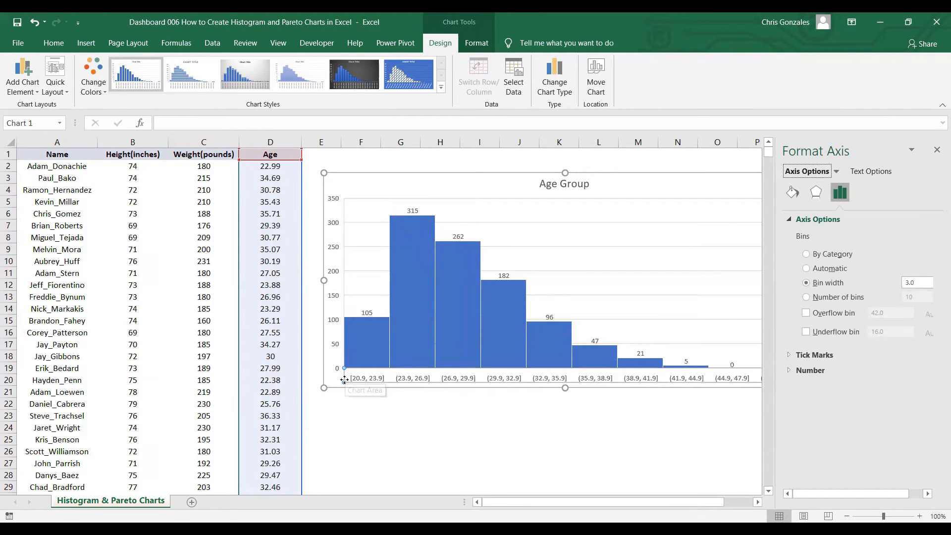
pyautogui.moveTo(542, 332)
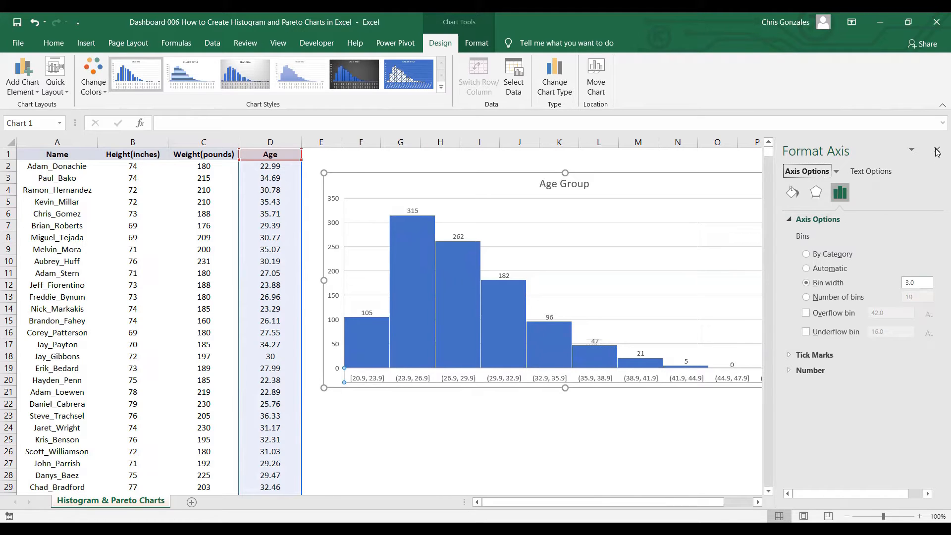
pyautogui.click(935, 151)
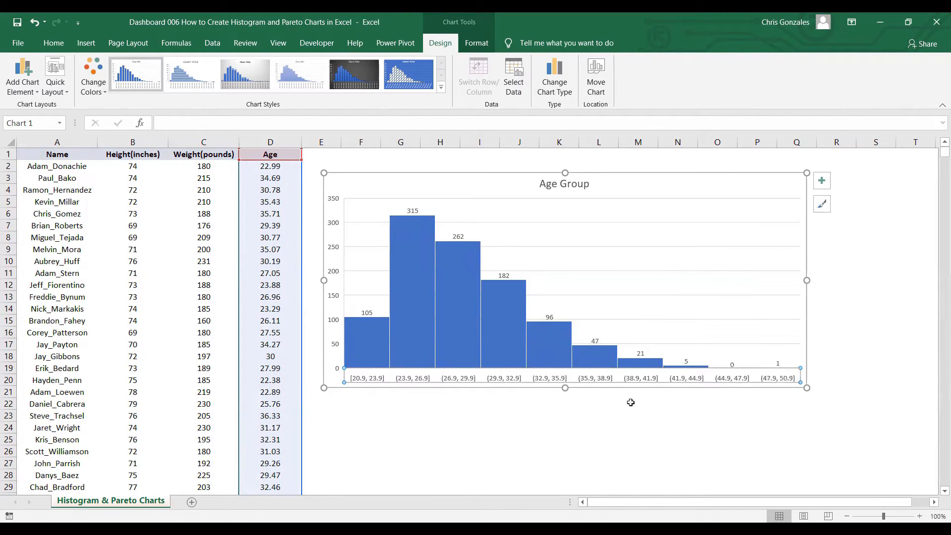
pyautogui.moveTo(393, 388)
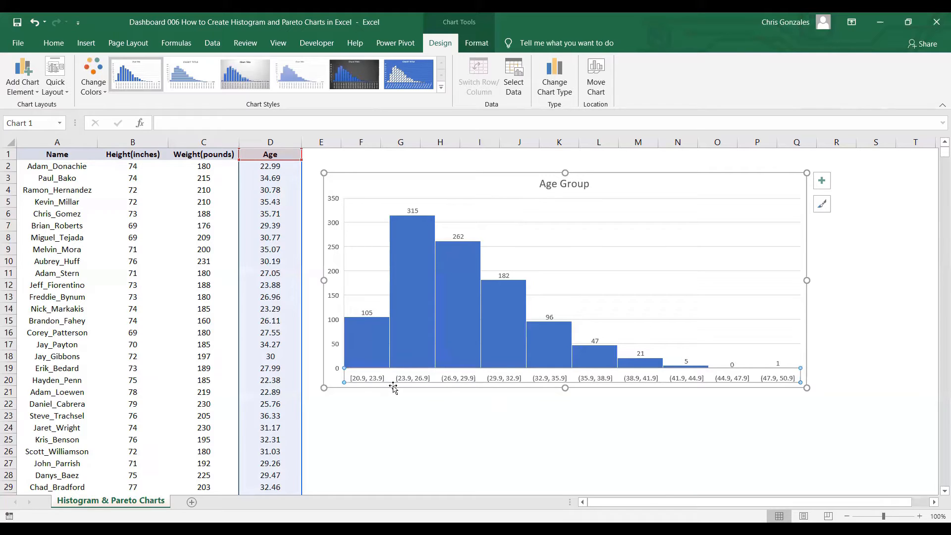
pyautogui.moveTo(366, 364)
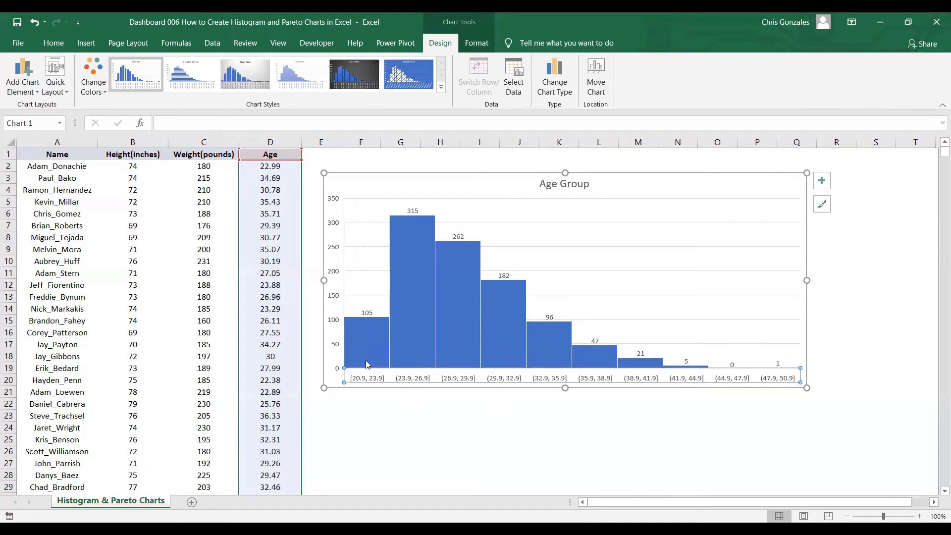
pyautogui.moveTo(326, 322)
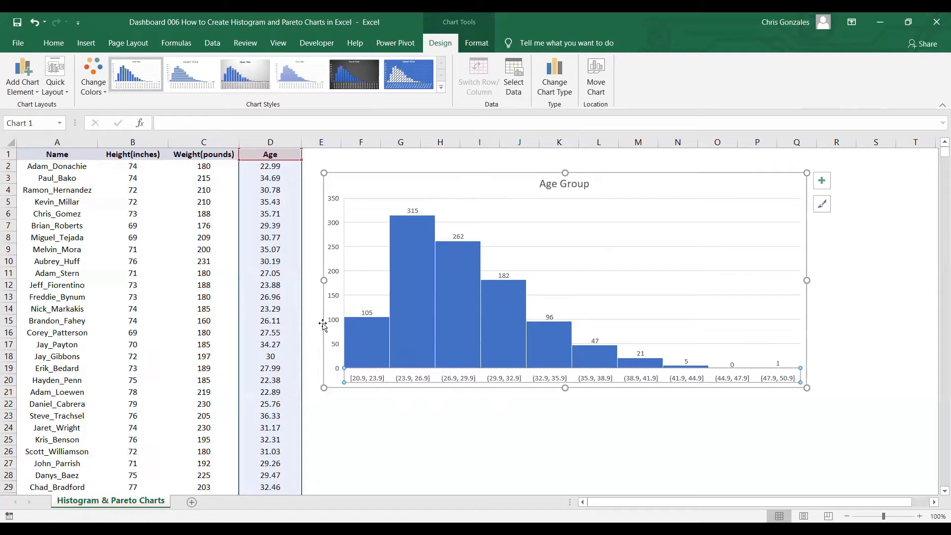
pyautogui.moveTo(410, 383)
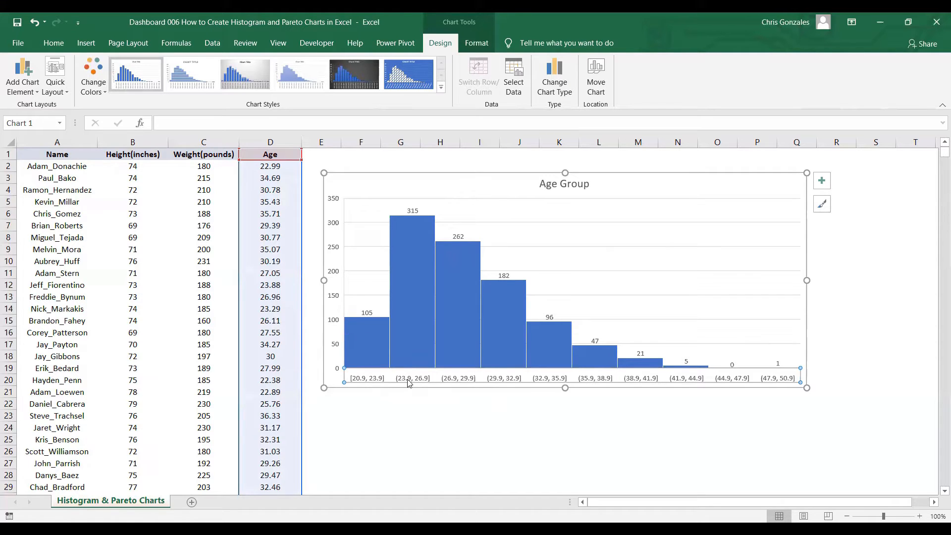
pyautogui.moveTo(414, 379)
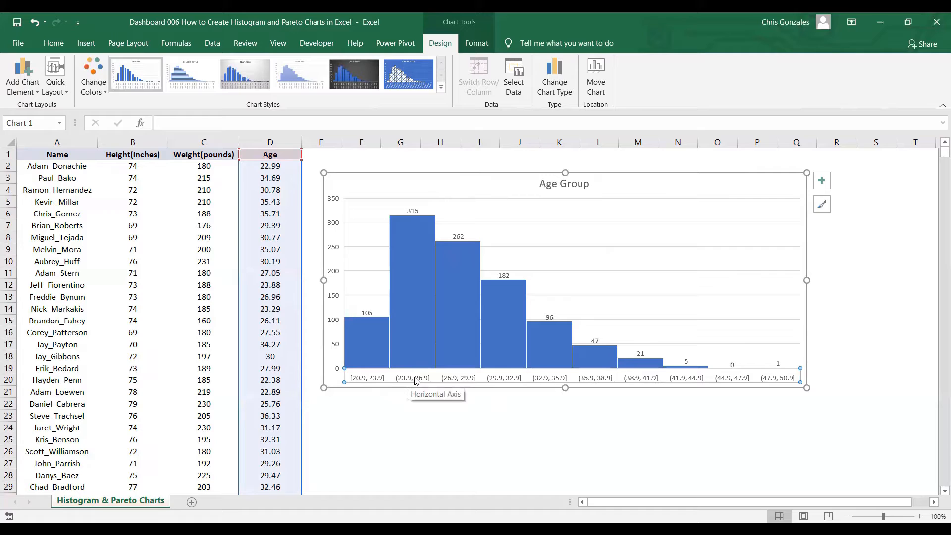
pyautogui.moveTo(413, 220)
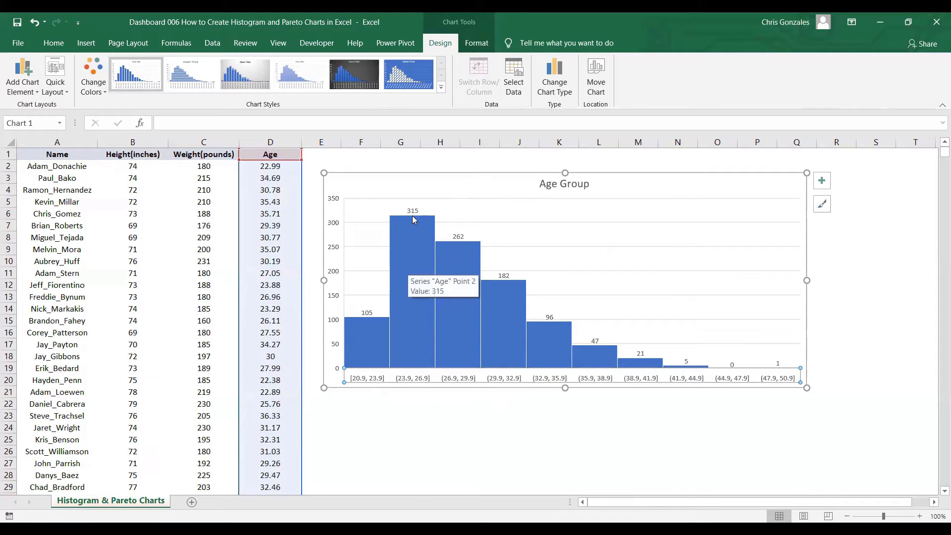
pyautogui.moveTo(381, 272)
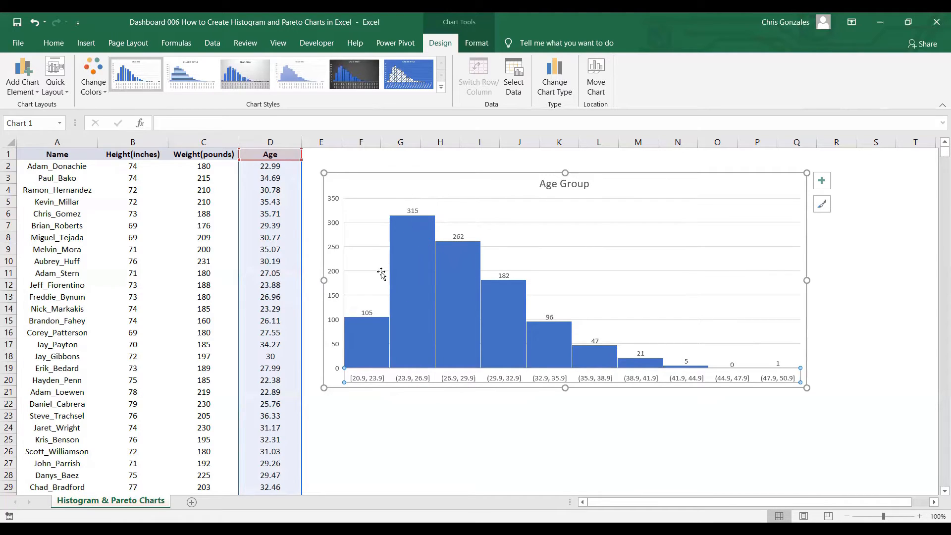
pyautogui.moveTo(411, 211)
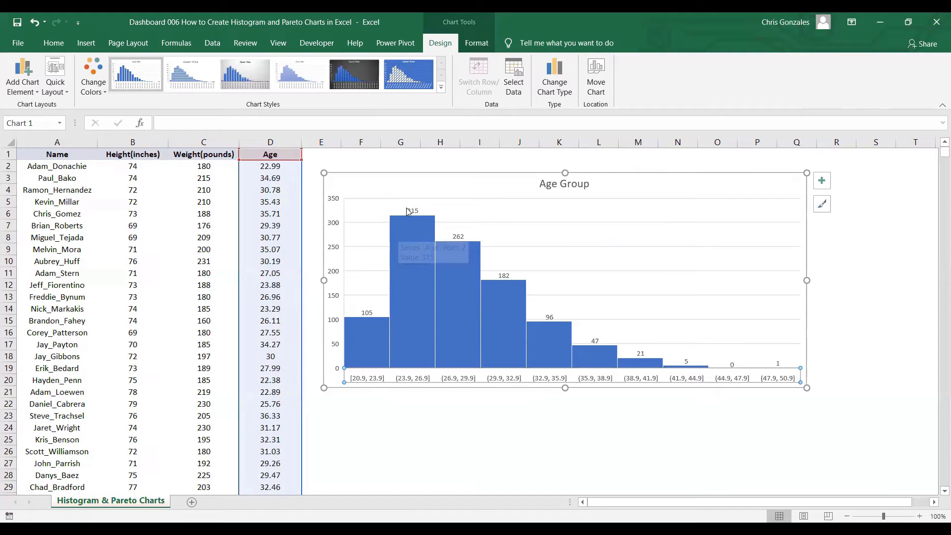
pyautogui.moveTo(408, 227)
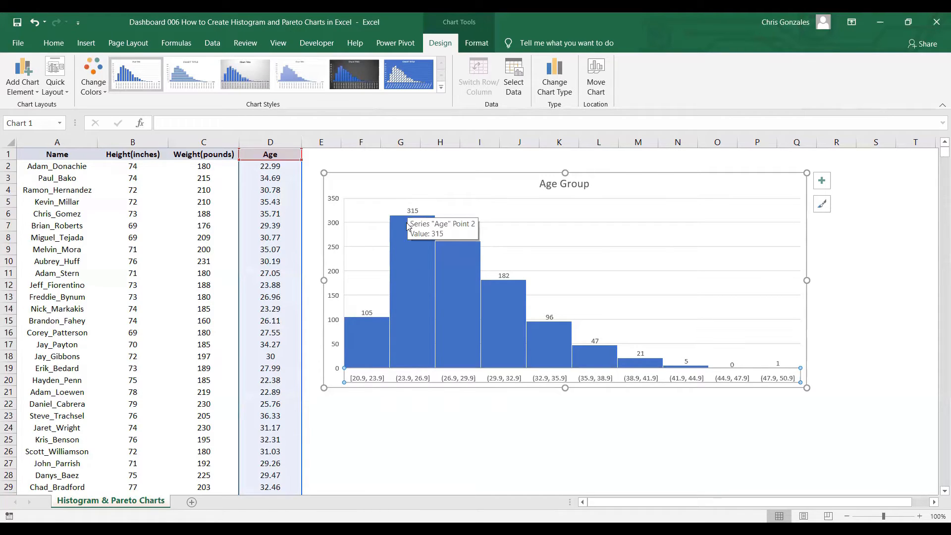
pyautogui.moveTo(406, 381)
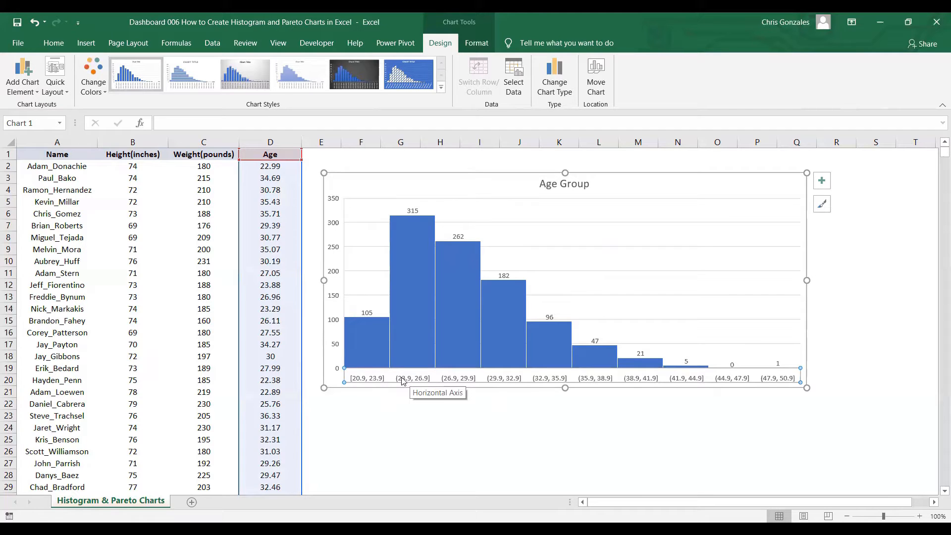
pyautogui.moveTo(377, 368)
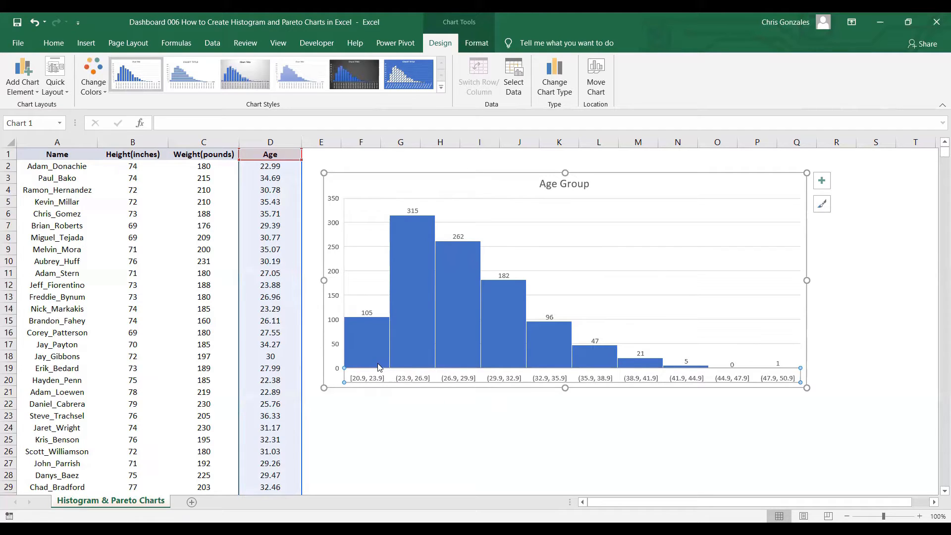
pyautogui.moveTo(378, 352)
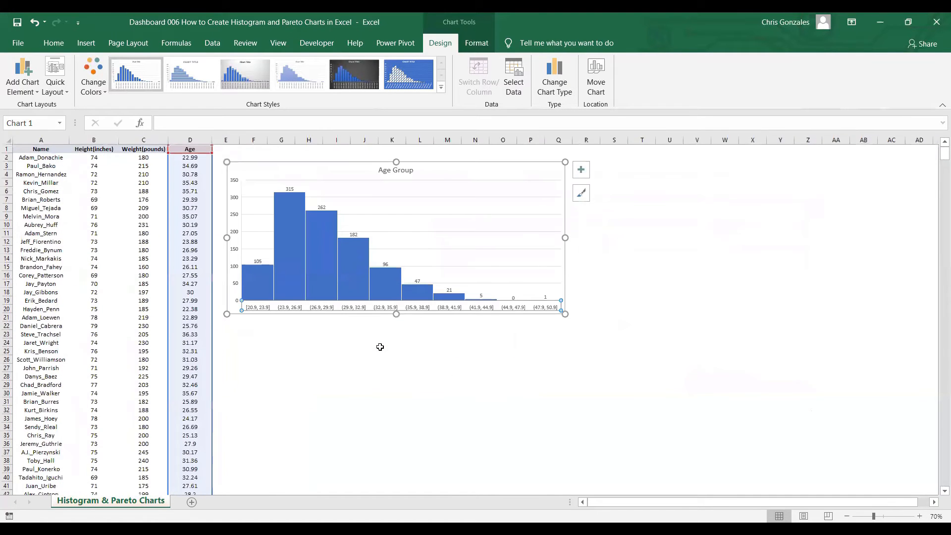
pyautogui.moveTo(459, 267)
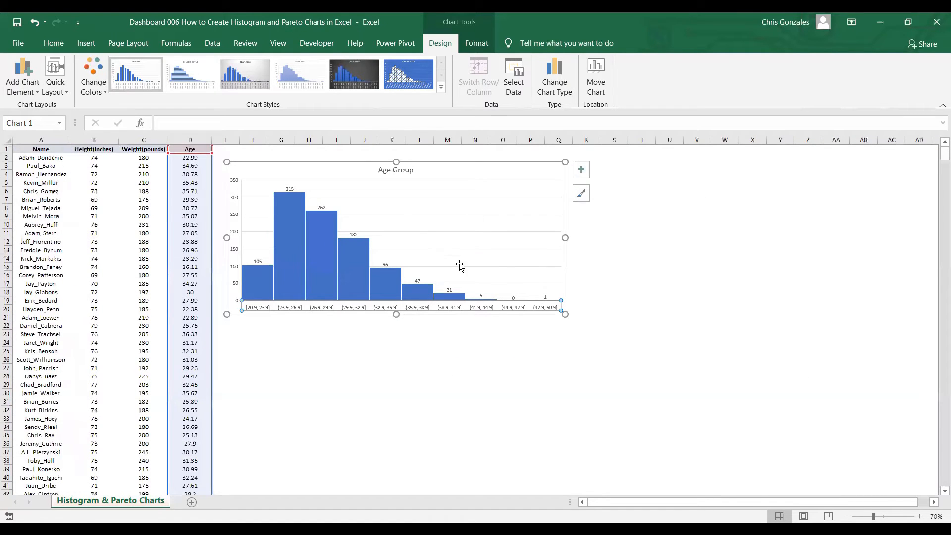
pyautogui.moveTo(309, 383)
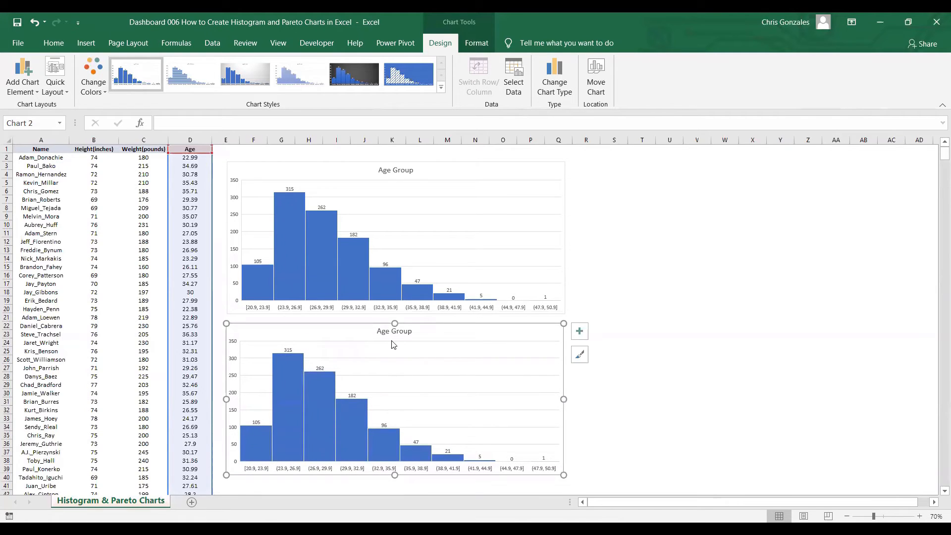
pyautogui.moveTo(419, 353)
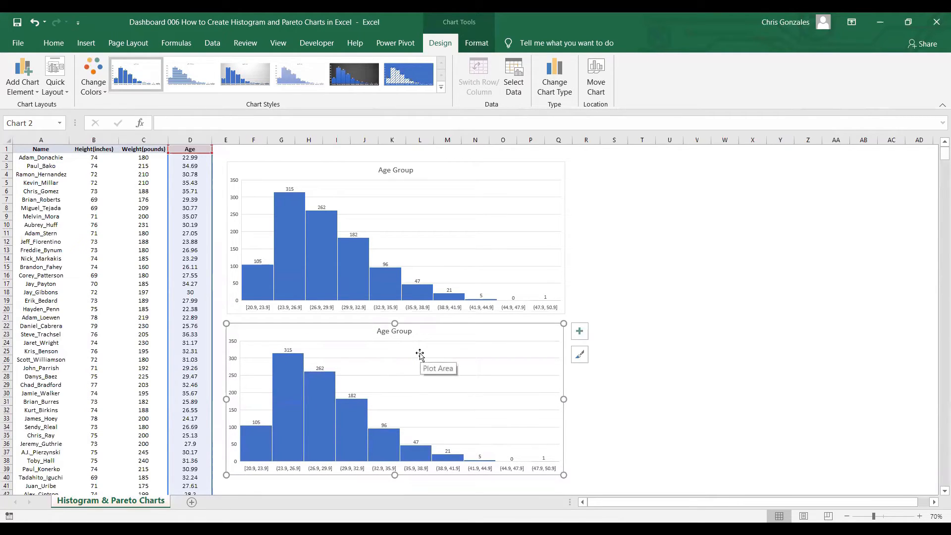
pyautogui.moveTo(455, 327)
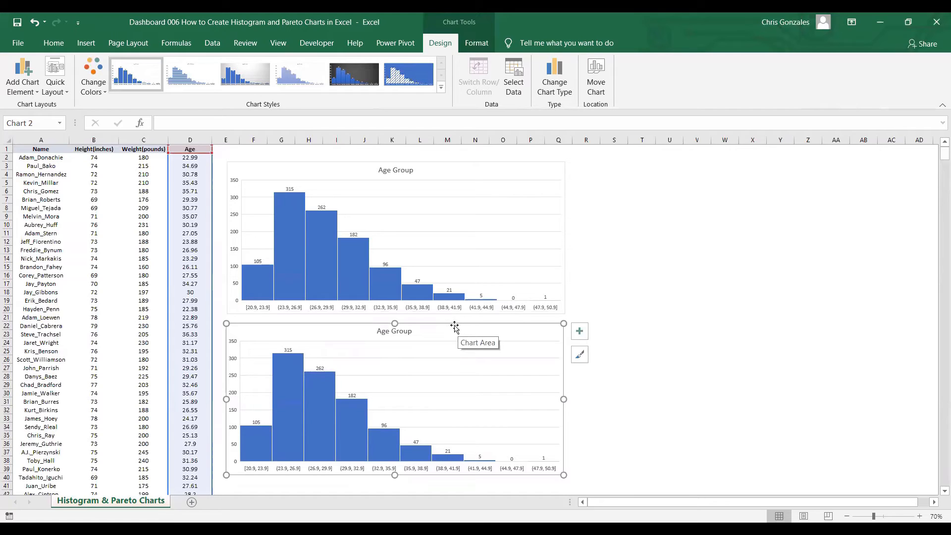
pyautogui.moveTo(394, 43)
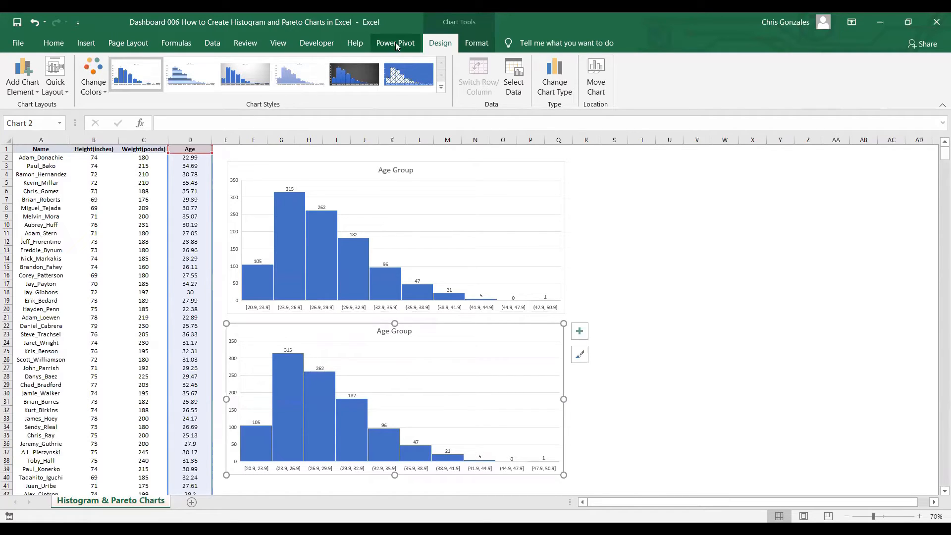
pyautogui.moveTo(440, 43)
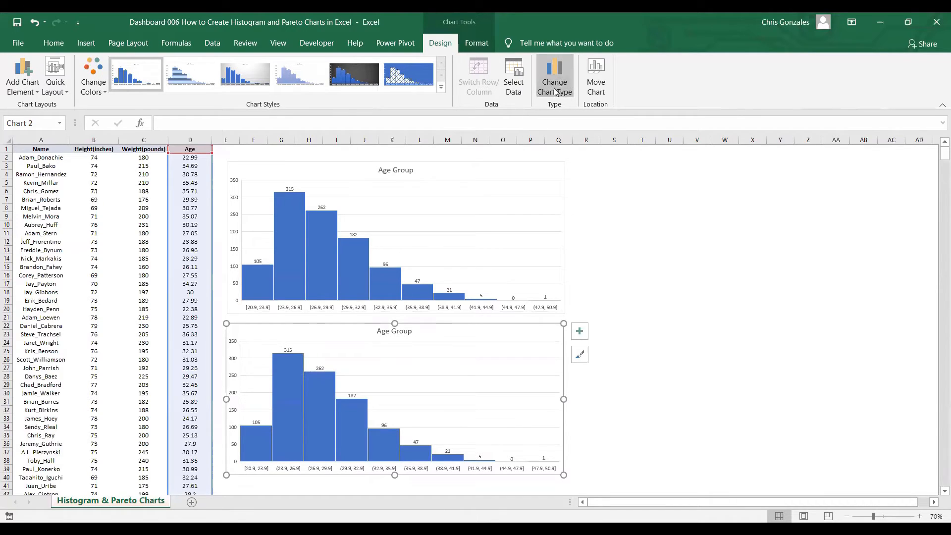
pyautogui.click(554, 77)
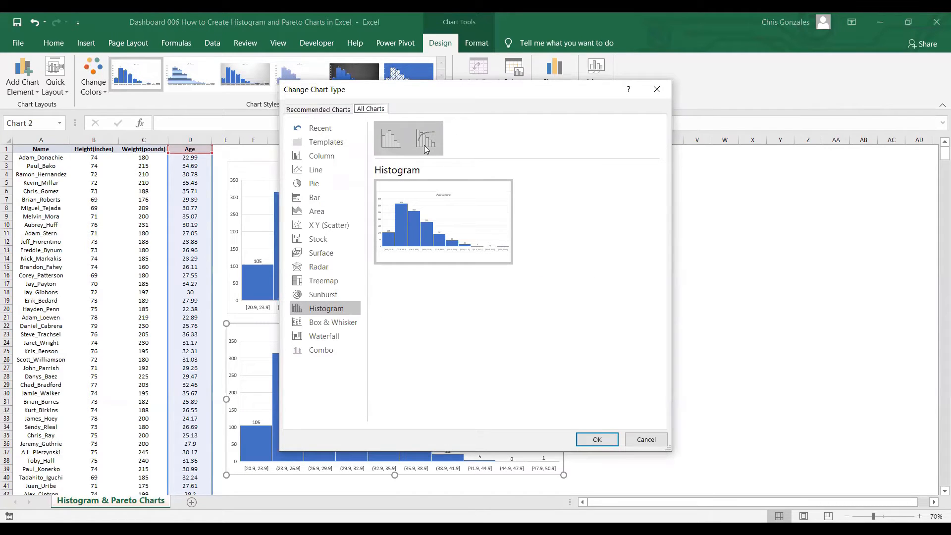
# Step: Convert the copied Age Group chart to the Pareto histogram variant
pyautogui.click(426, 138)
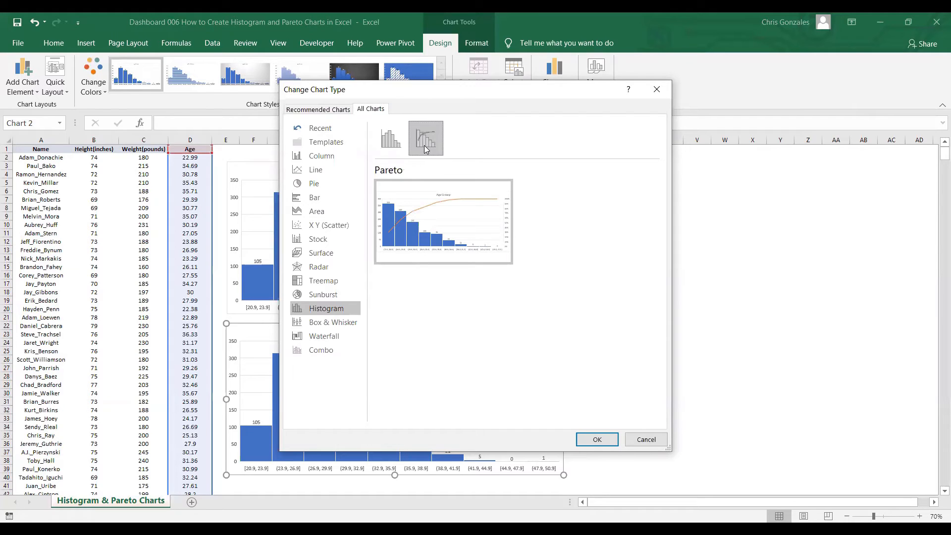
pyautogui.moveTo(436, 135)
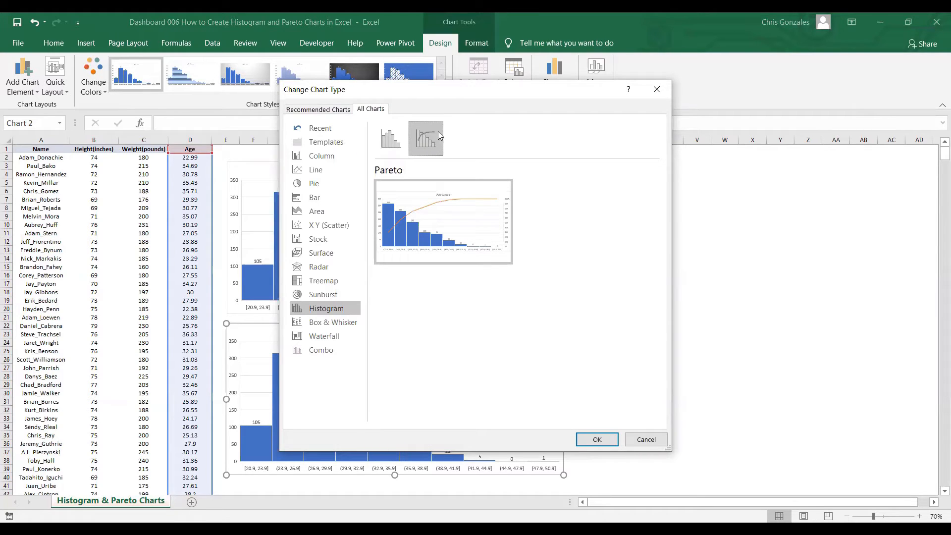
pyautogui.moveTo(450, 149)
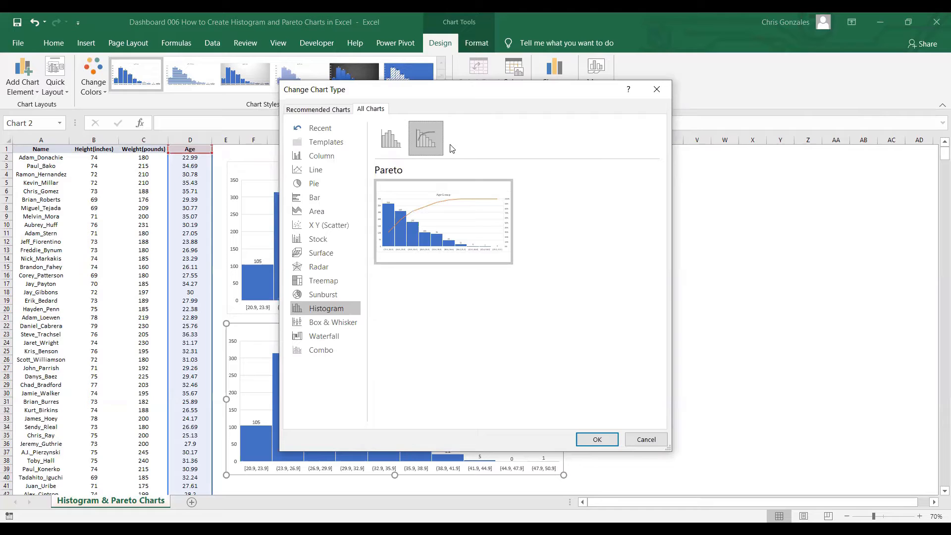
pyautogui.moveTo(577, 430)
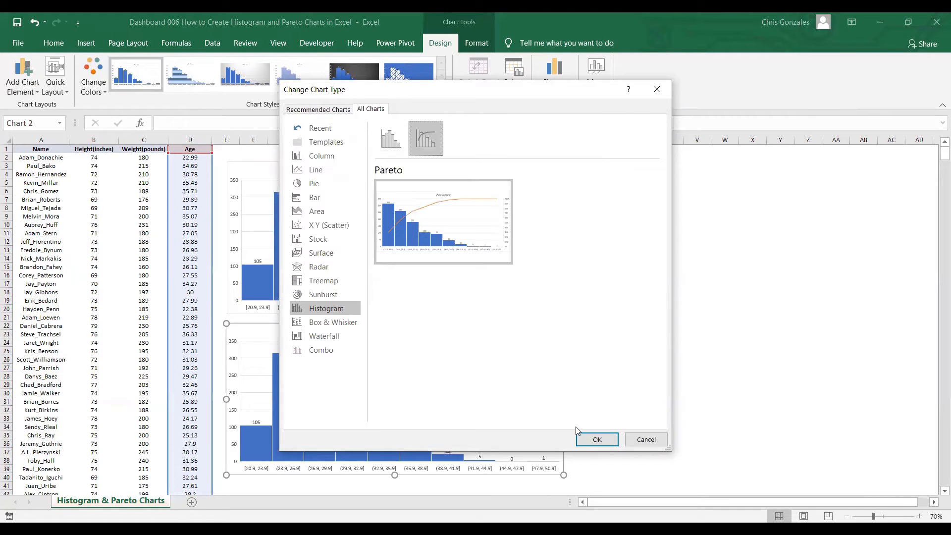
pyautogui.click(595, 439)
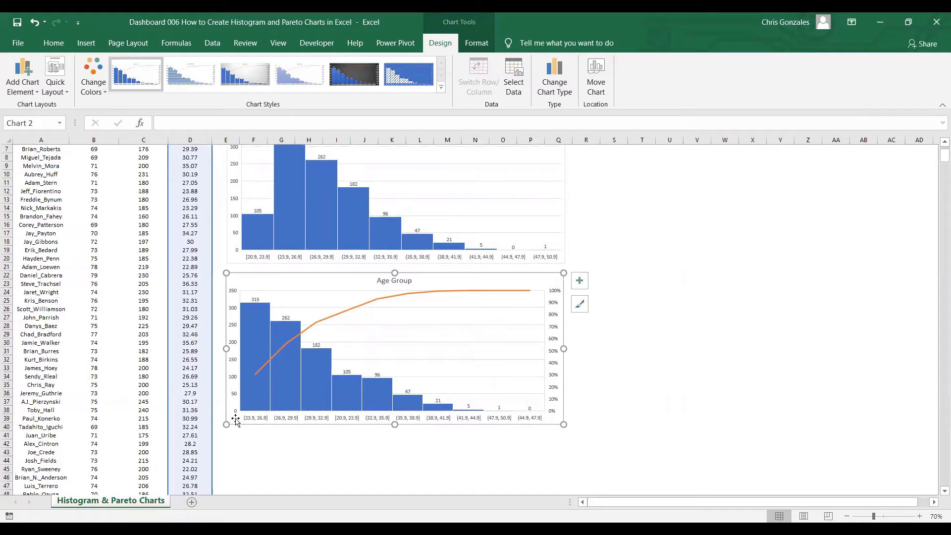
pyautogui.moveTo(442, 419)
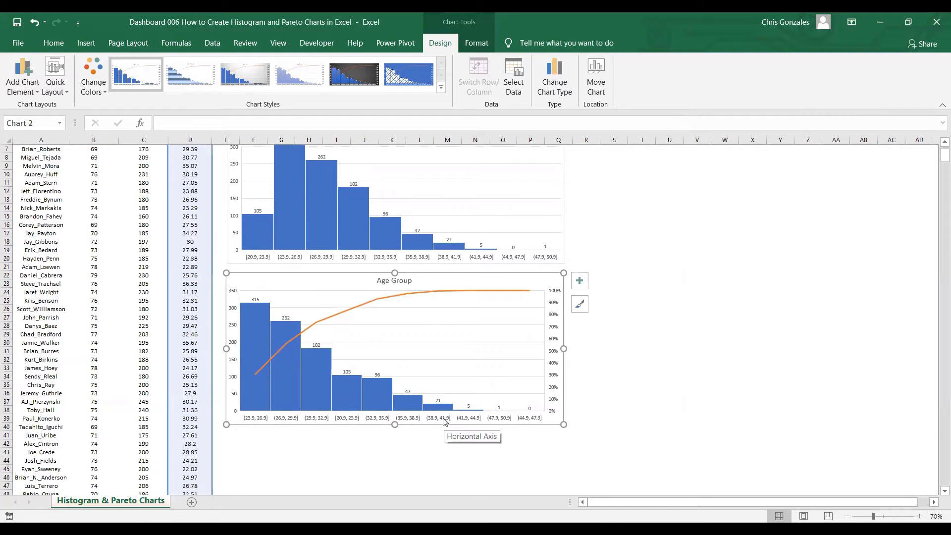
# Step: Select the Pareto chart's horizontal axis while reviewing the labelled chart
pyautogui.click(919, 516)
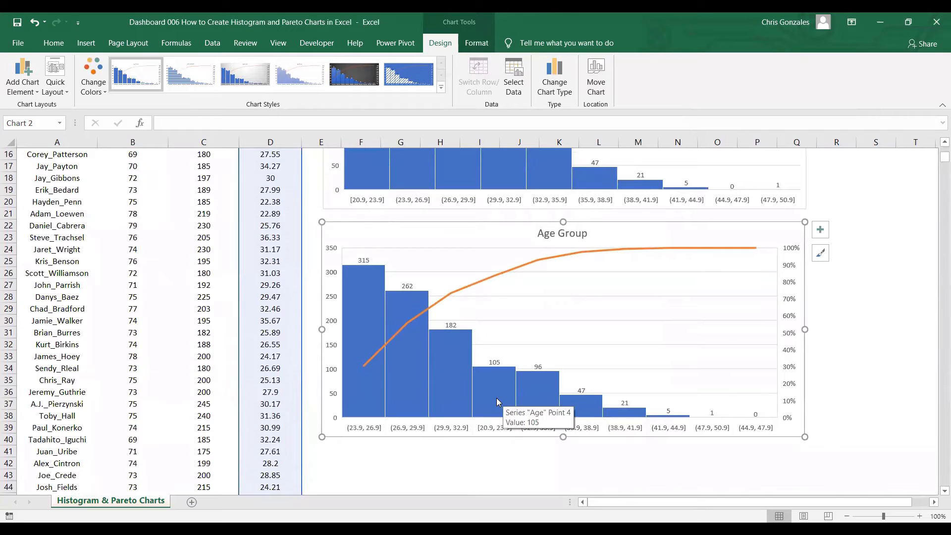
pyautogui.moveTo(360, 294)
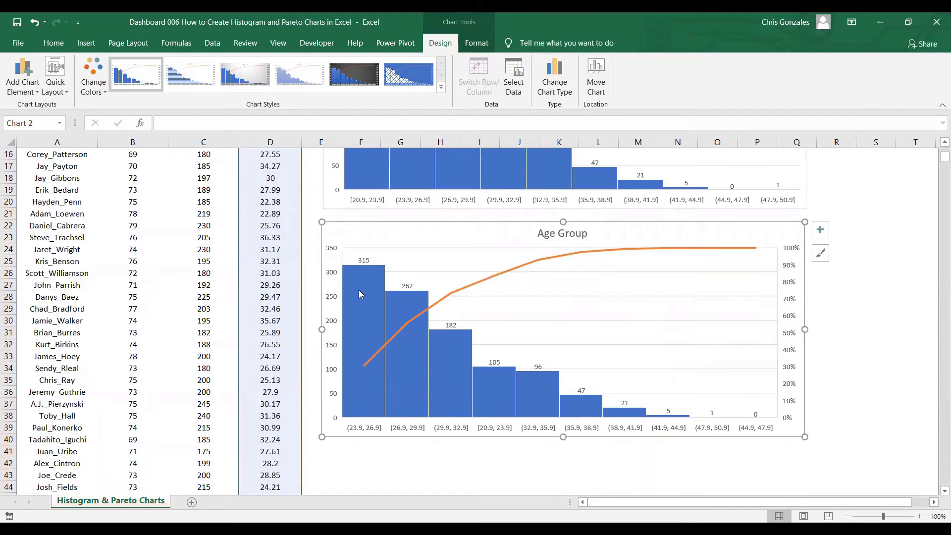
pyautogui.moveTo(625, 403)
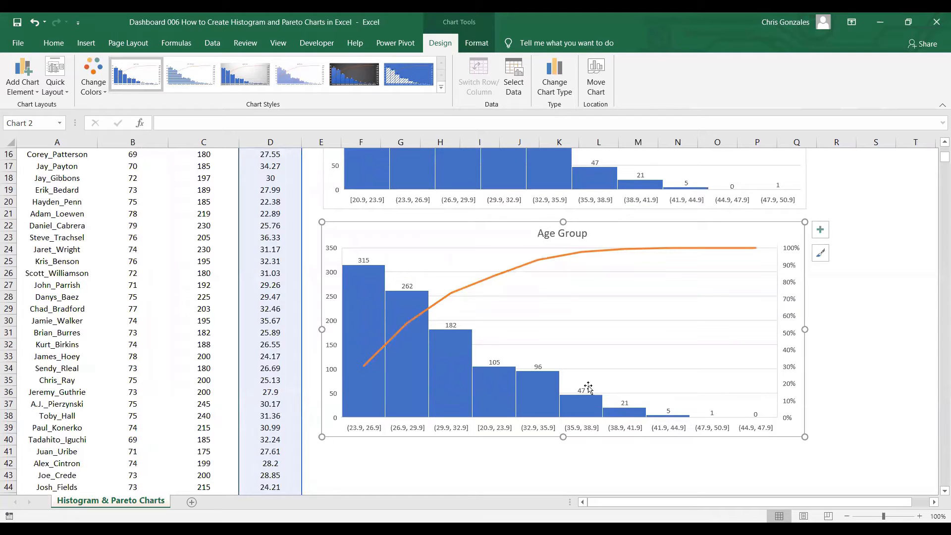
pyautogui.moveTo(354, 268)
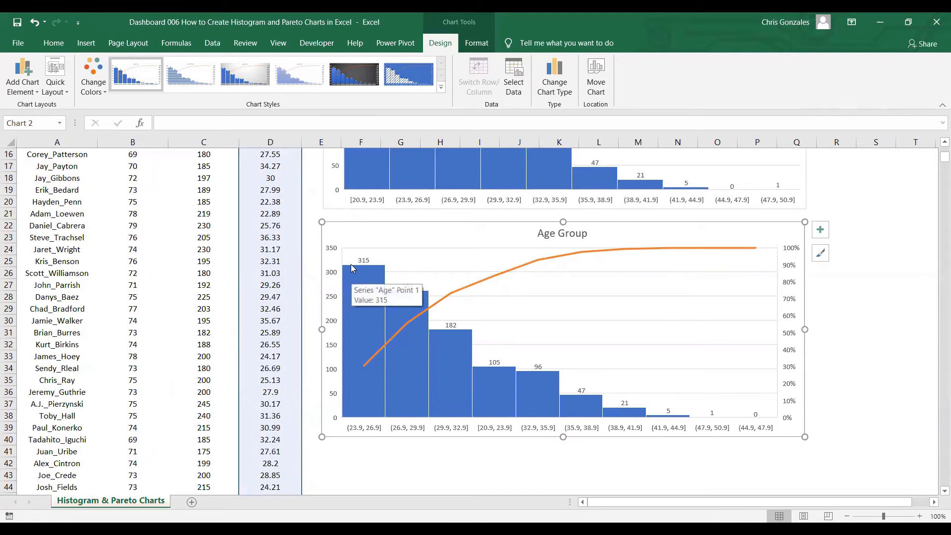
pyautogui.moveTo(358, 265)
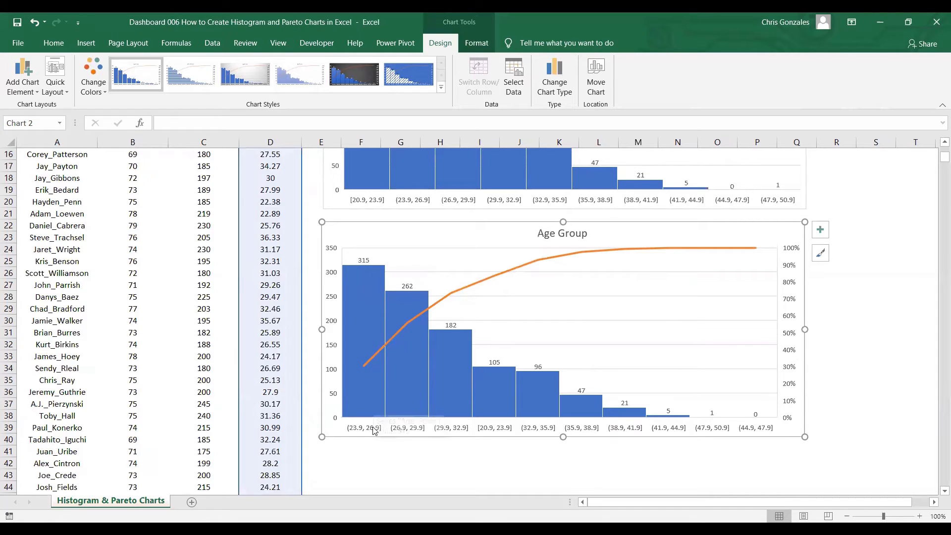
pyautogui.moveTo(374, 428)
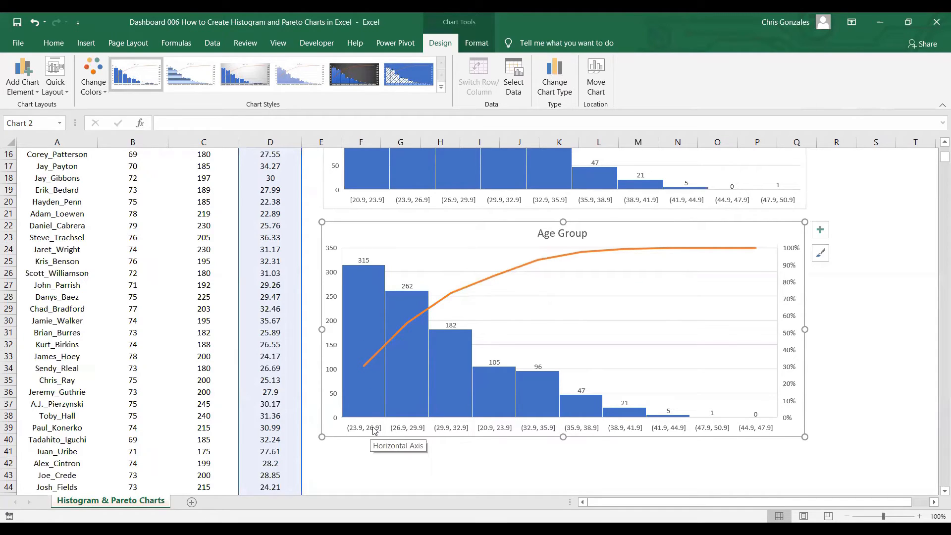
pyautogui.moveTo(393, 431)
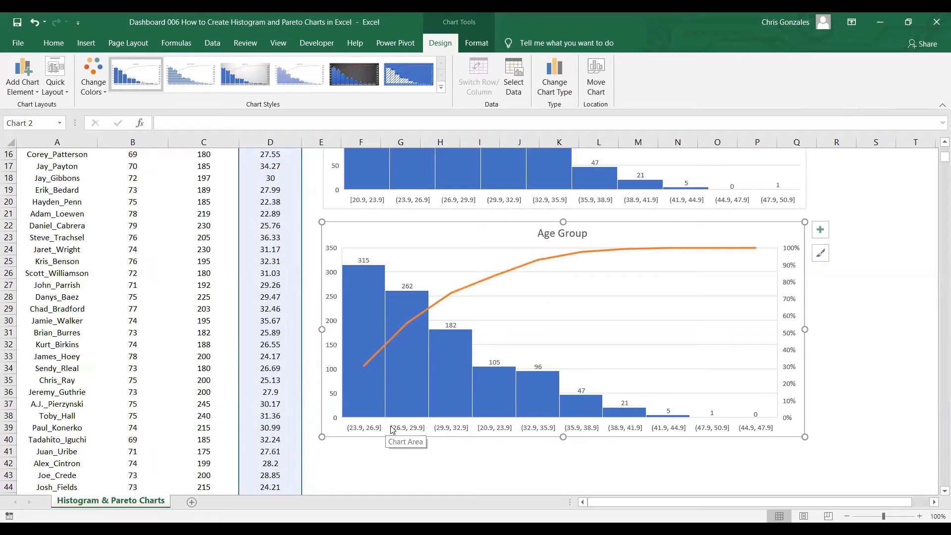
pyautogui.moveTo(415, 403)
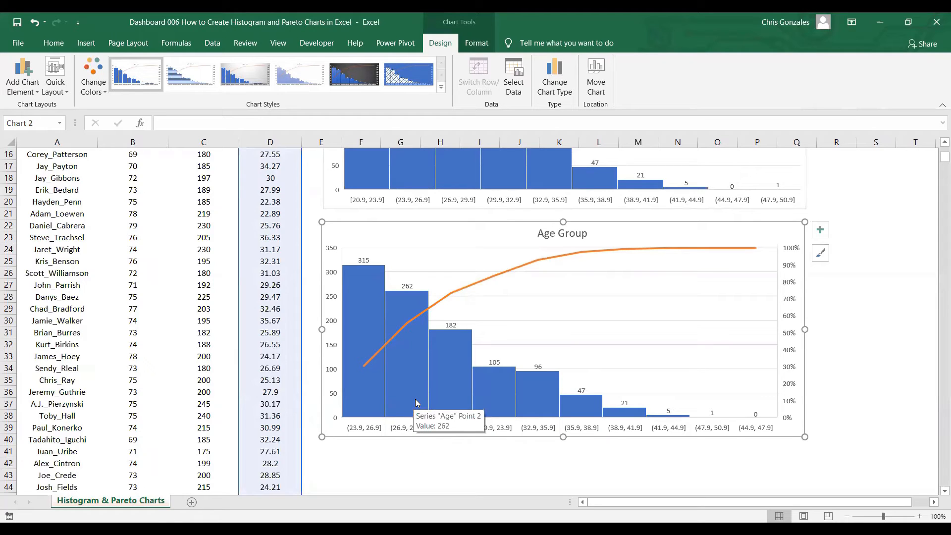
pyautogui.moveTo(756, 421)
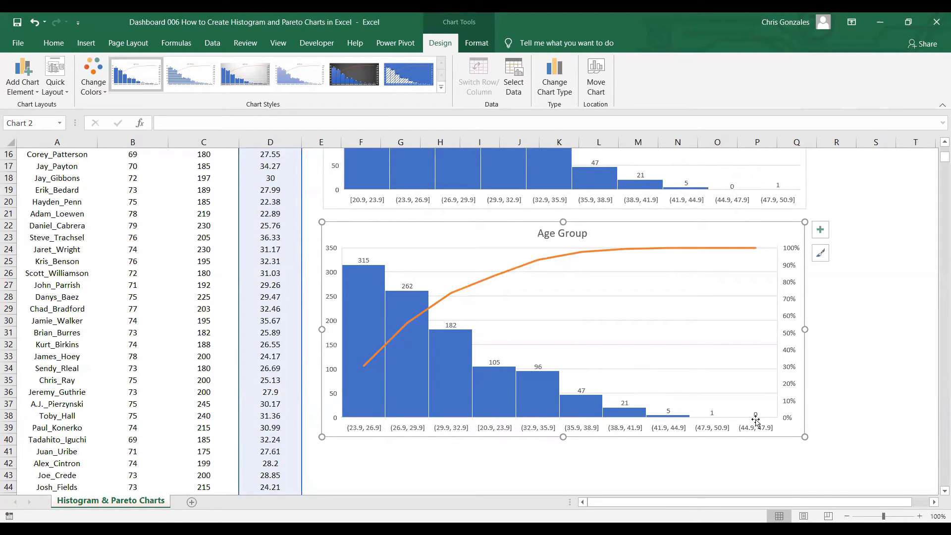
pyautogui.moveTo(750, 435)
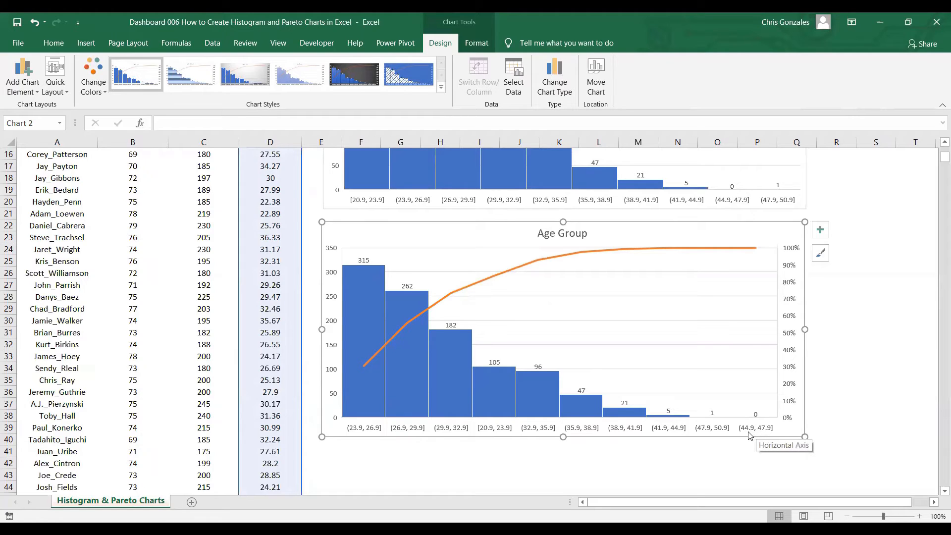
pyautogui.moveTo(748, 434)
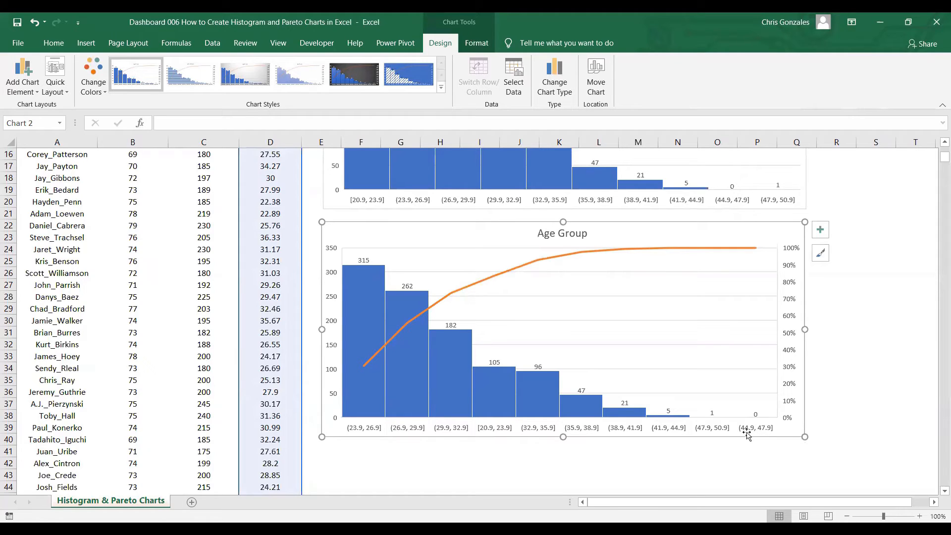
pyautogui.moveTo(742, 439)
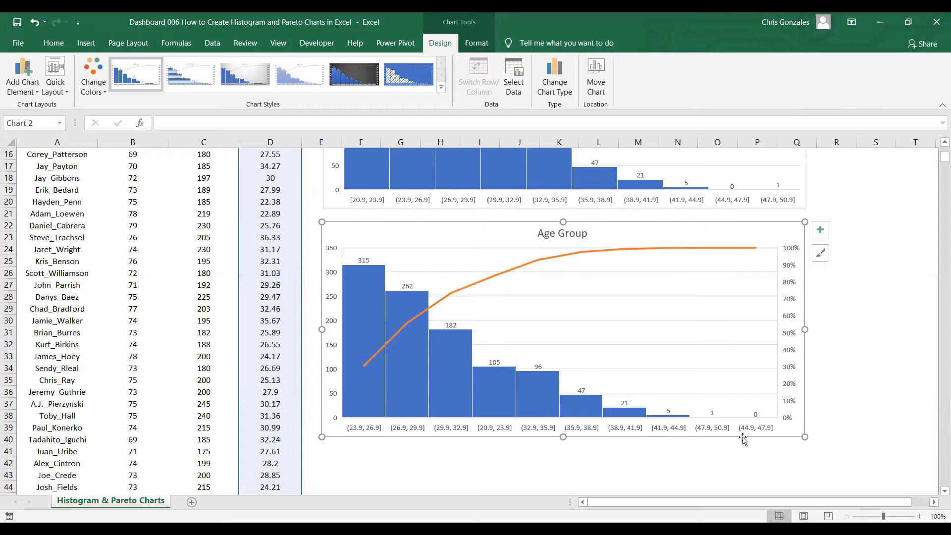
pyautogui.moveTo(741, 430)
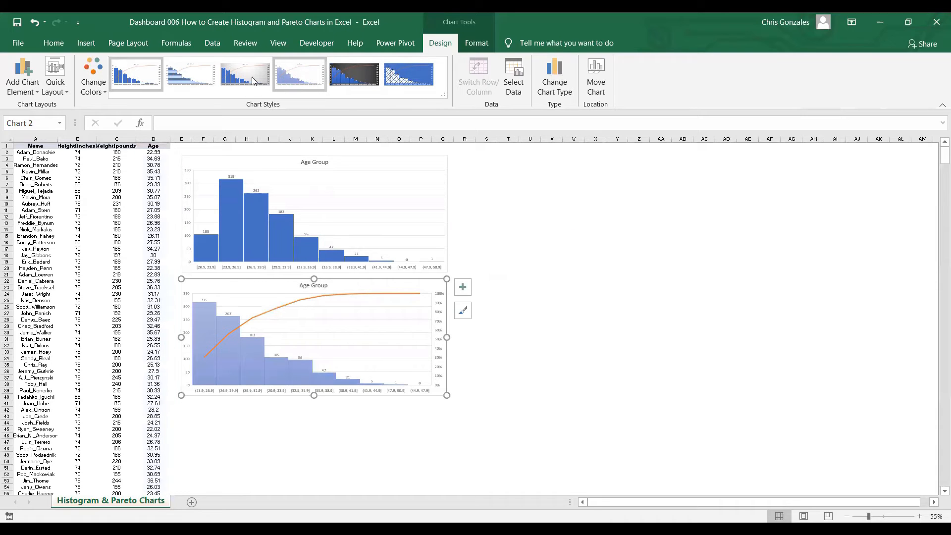
# Step: Try several chart styles and keep the light style with pale translucent bars on the Pareto chart
pyautogui.click(190, 74)
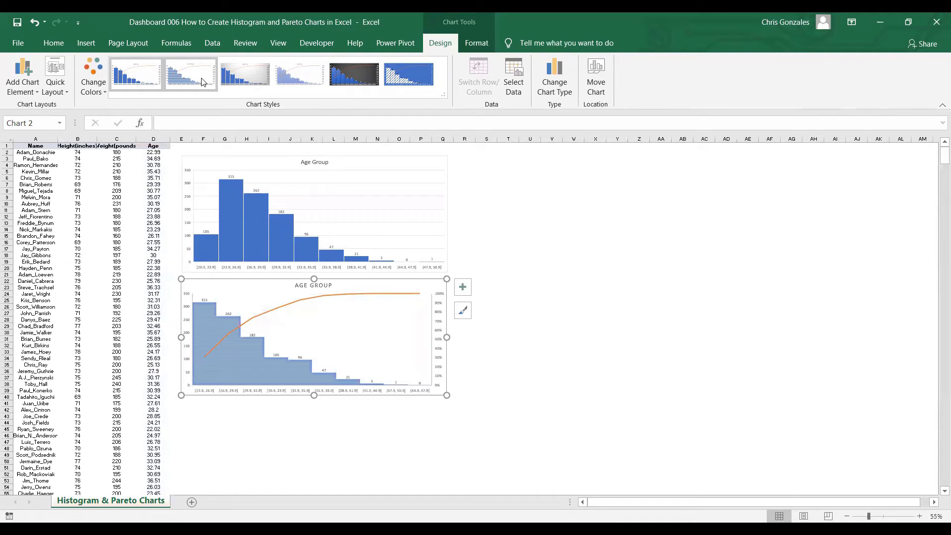
pyautogui.click(136, 74)
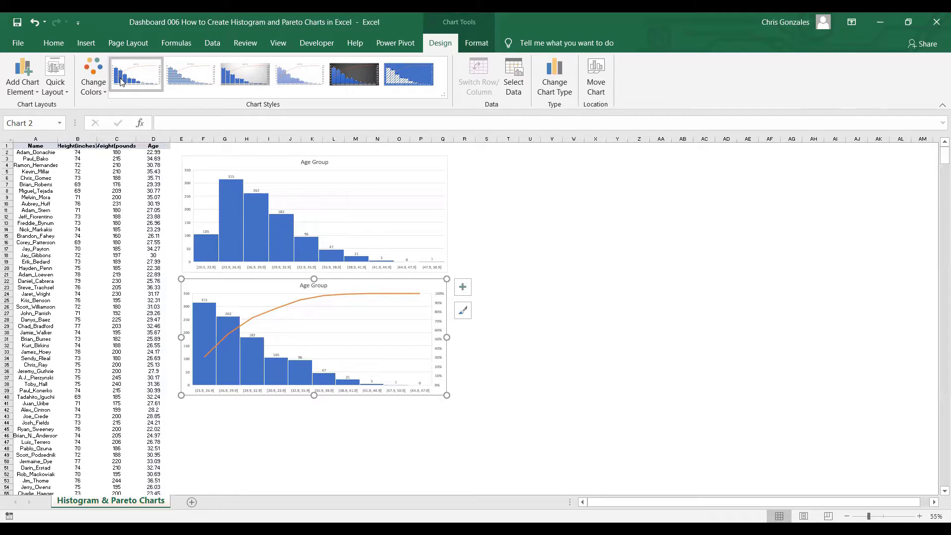
pyautogui.click(353, 74)
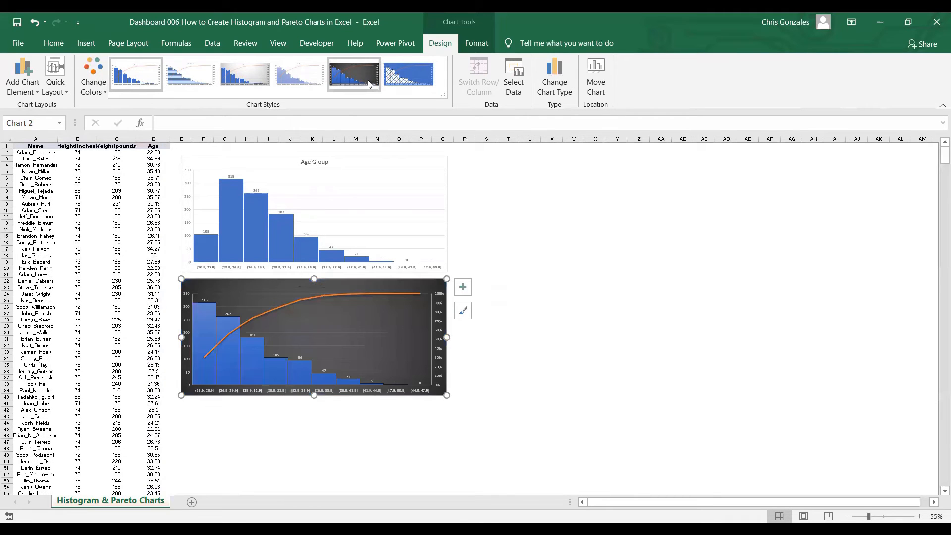
pyautogui.click(298, 74)
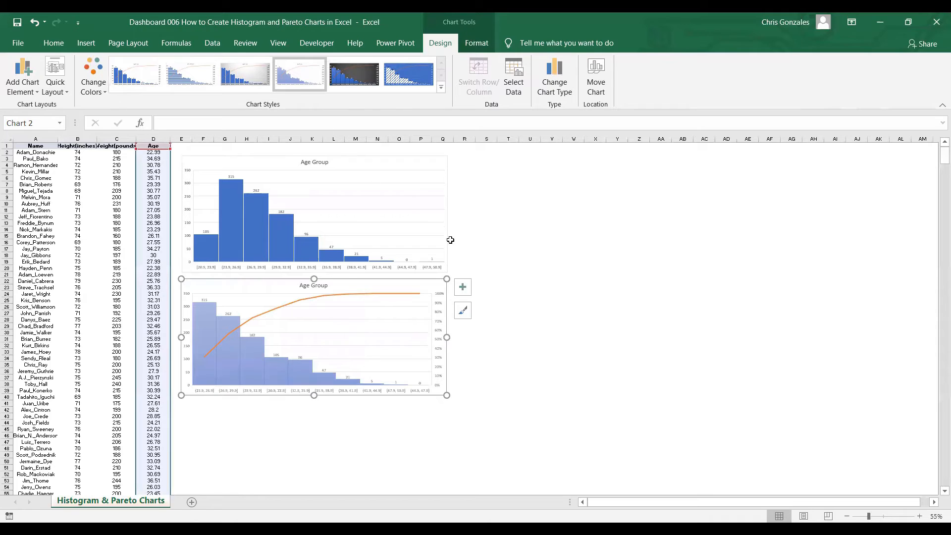
pyautogui.click(486, 236)
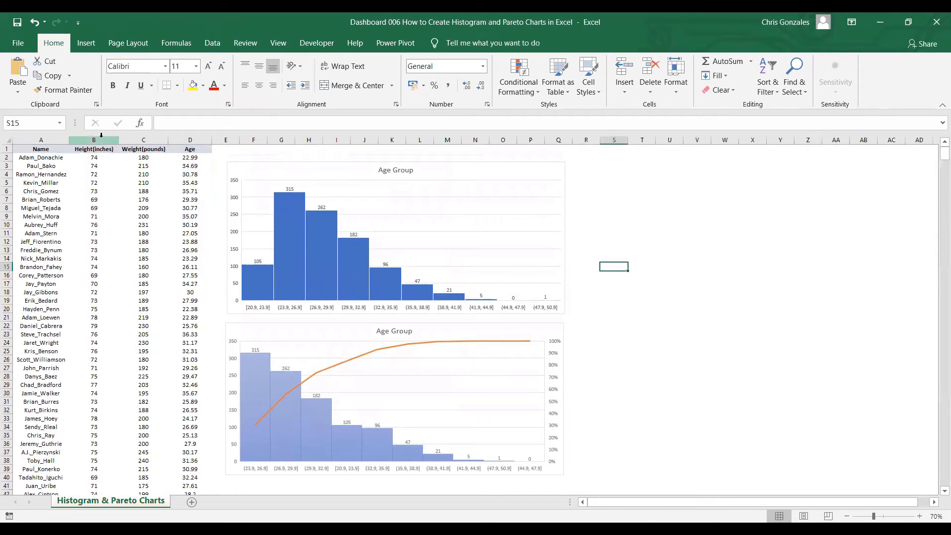
# Step: Select the Height(inches) column and bring up Recommended Charts for it
pyautogui.click(94, 140)
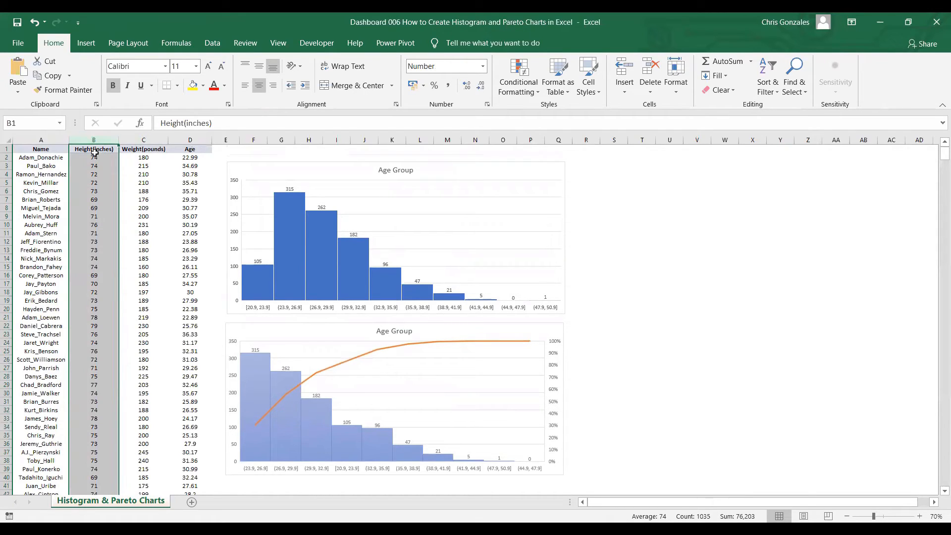
pyautogui.moveTo(85, 42)
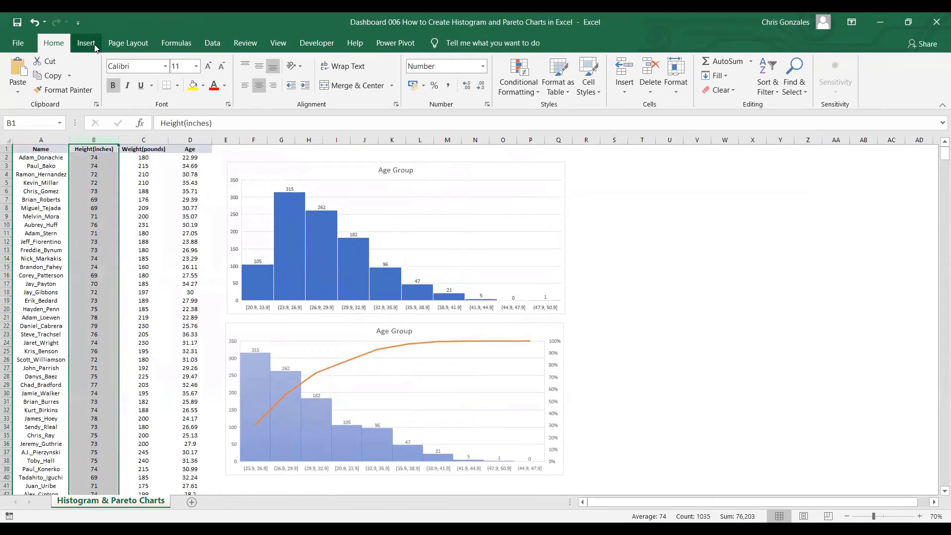
pyautogui.click(85, 43)
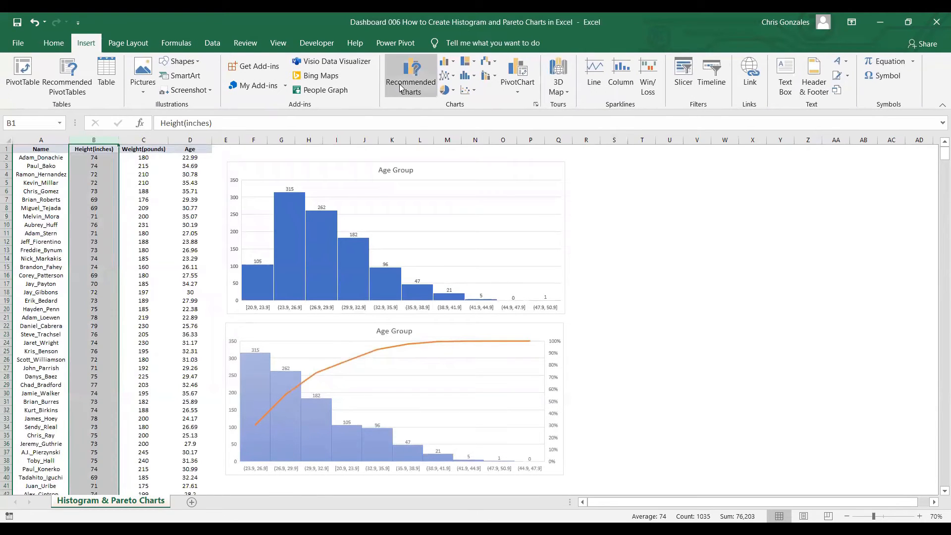
pyautogui.click(410, 76)
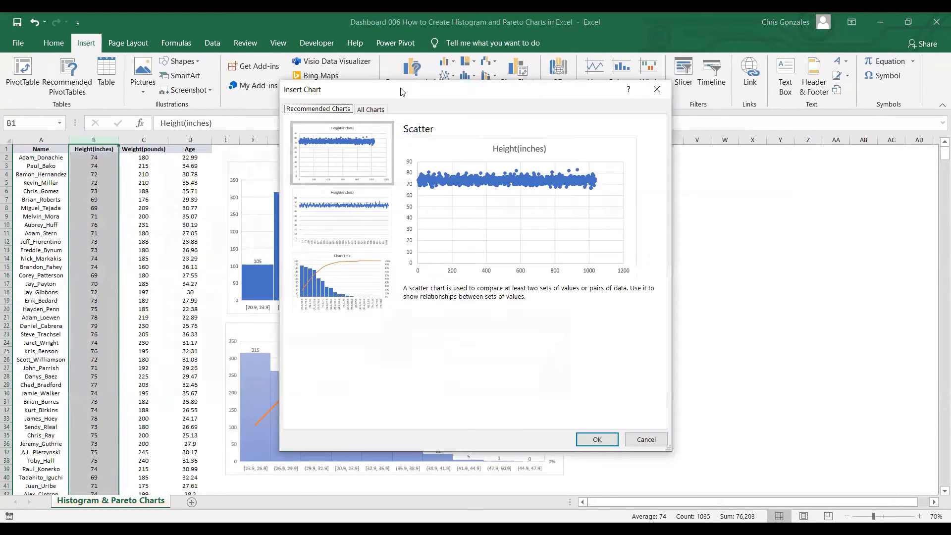
# Step: Insert a Histogram of the Height(inches) data from the All Charts list
pyautogui.click(370, 109)
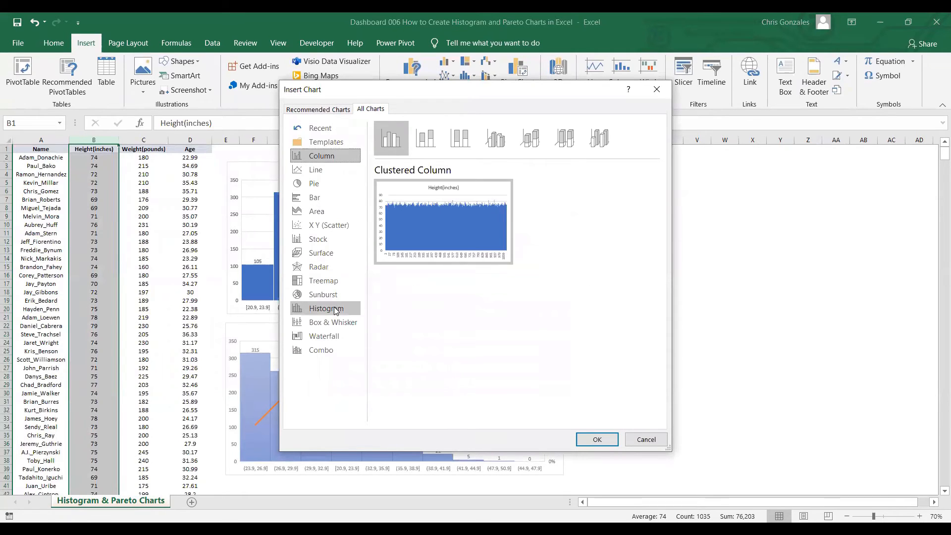
pyautogui.click(327, 308)
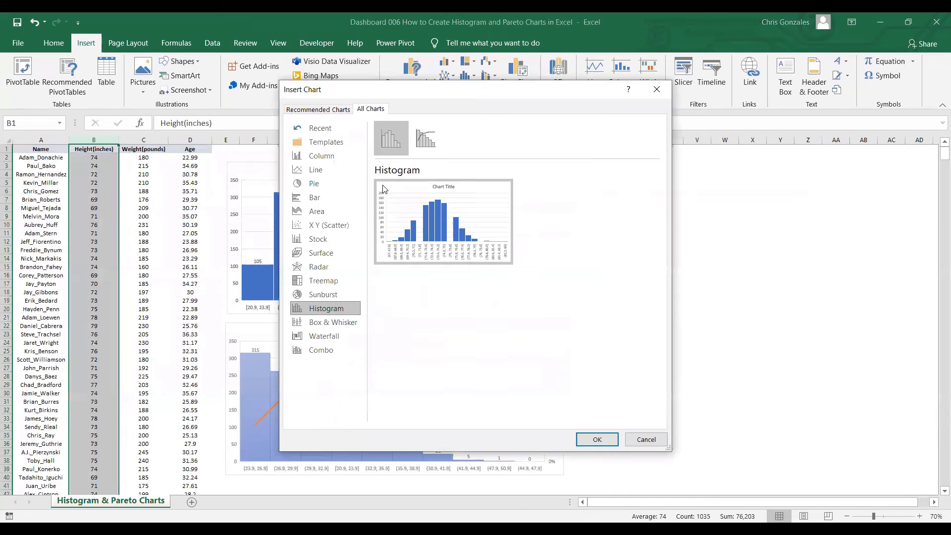
pyautogui.moveTo(596, 439)
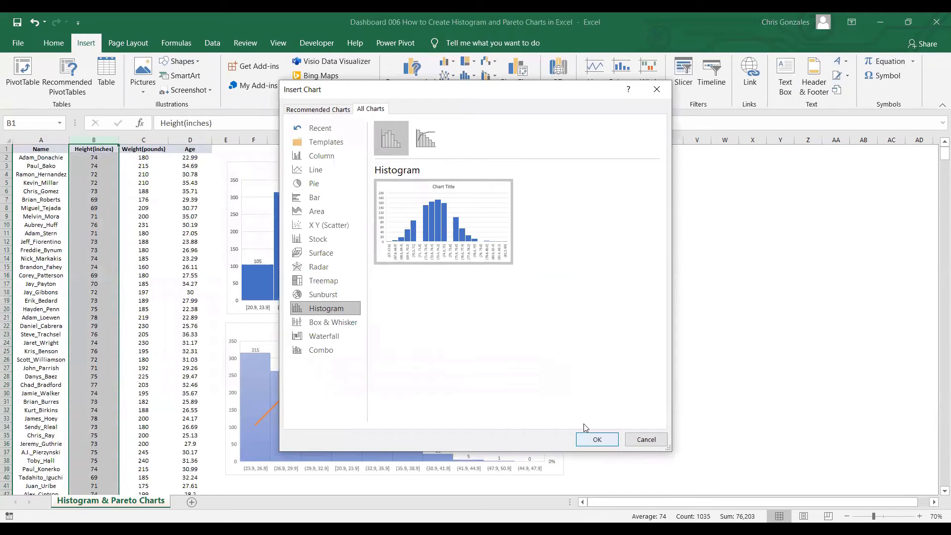
pyautogui.click(596, 439)
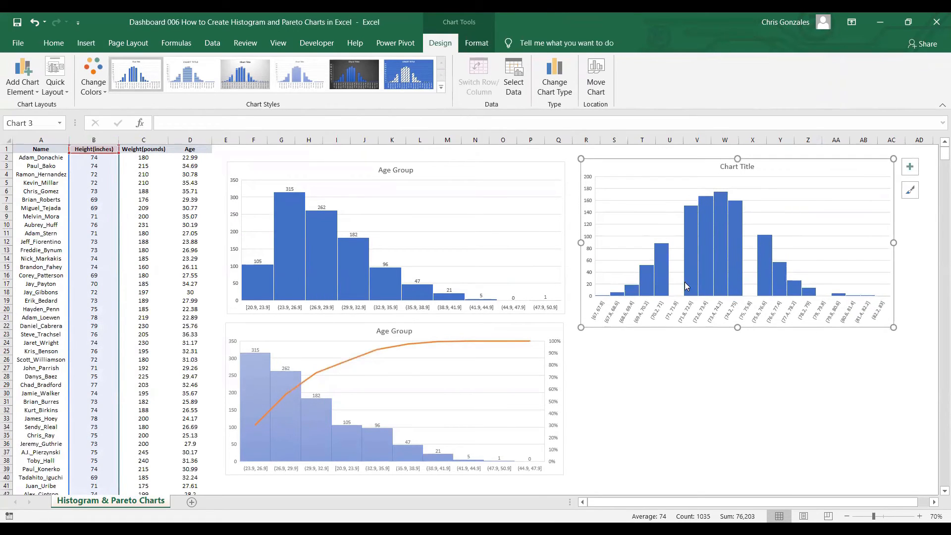
pyautogui.moveTo(756, 315)
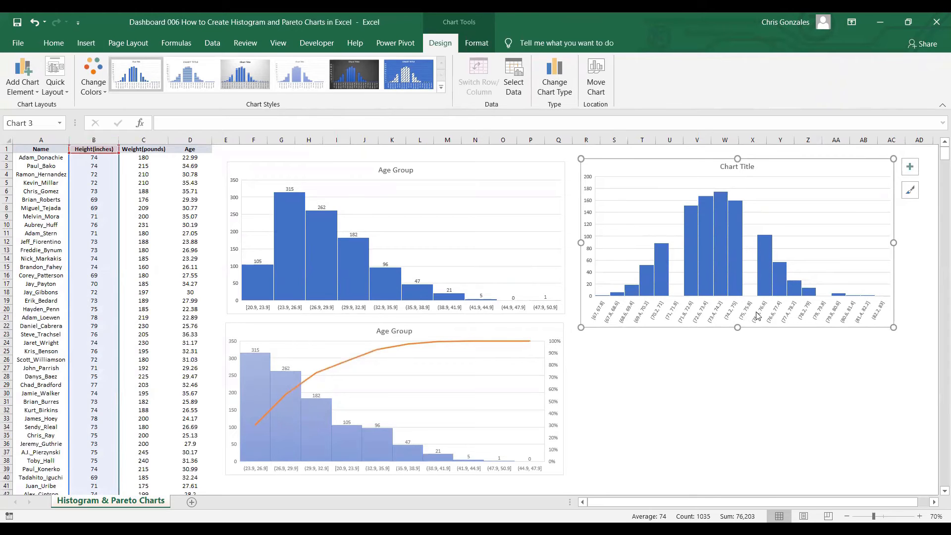
pyautogui.moveTo(797, 383)
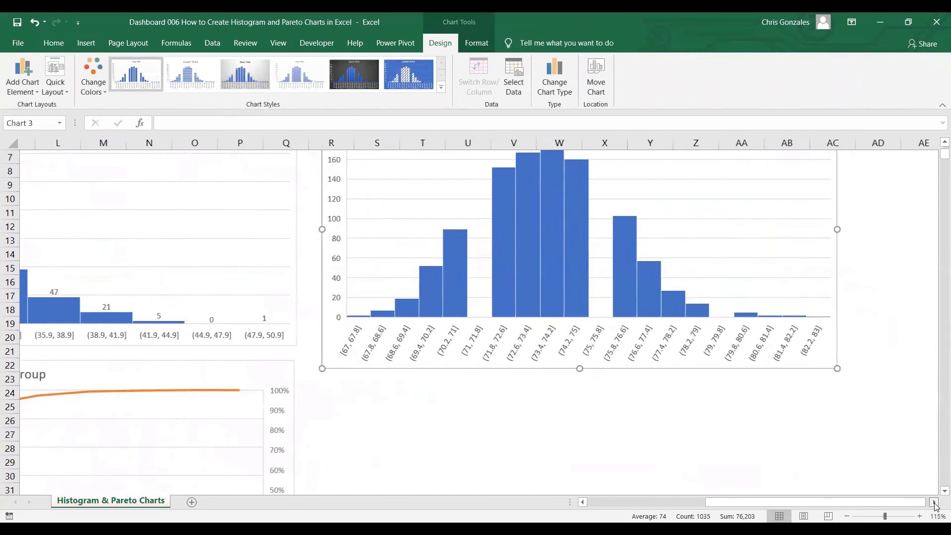
# Step: Enlarge the height histogram and retitle it 'Height Distribution'
pyautogui.click(837, 159)
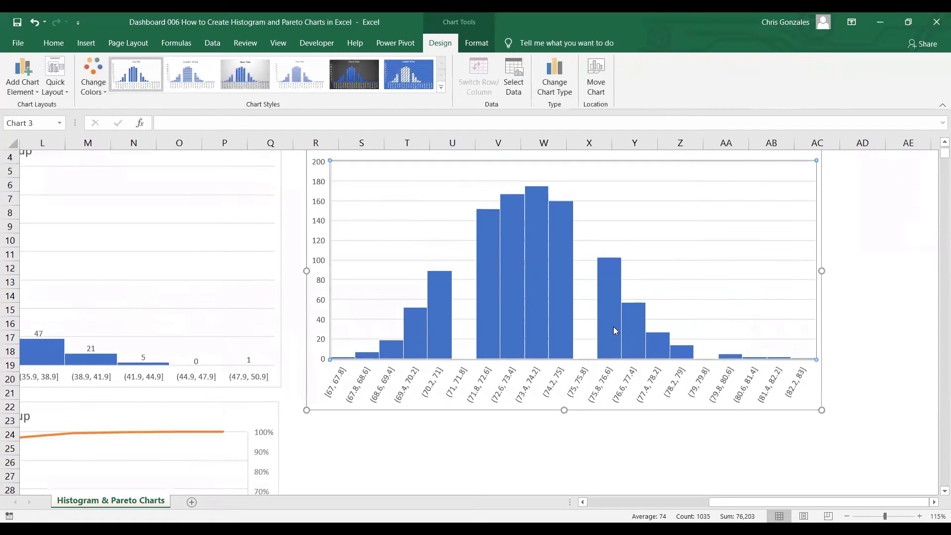
pyautogui.click(836, 159)
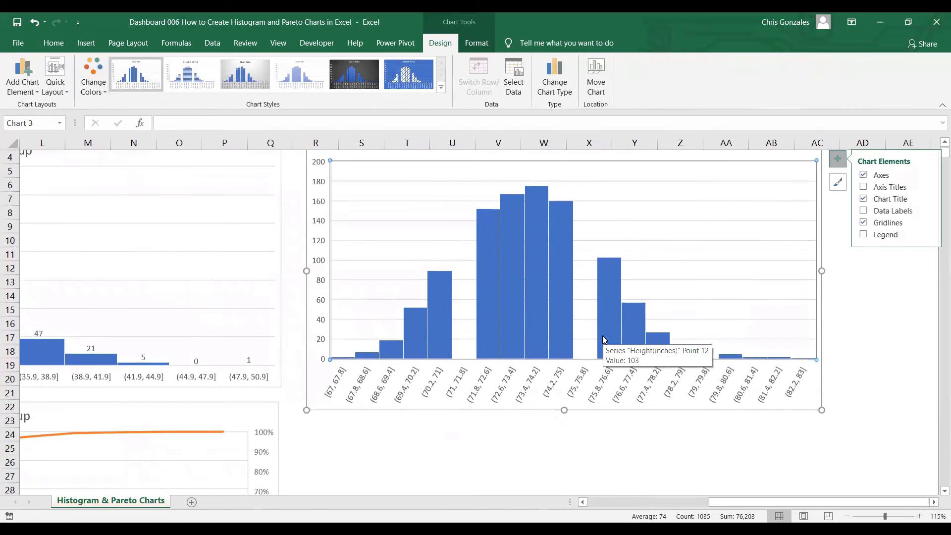
pyautogui.click(862, 198)
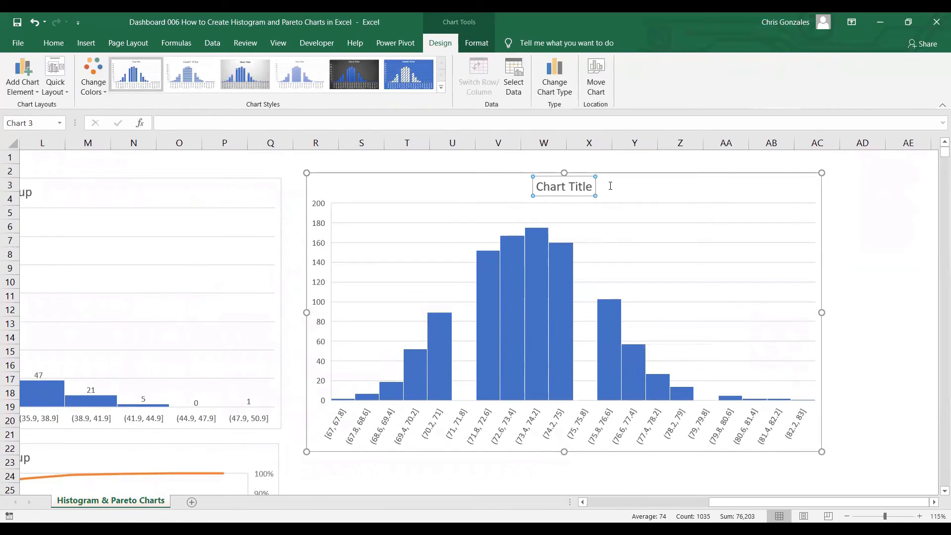
pyautogui.write('Heigh')
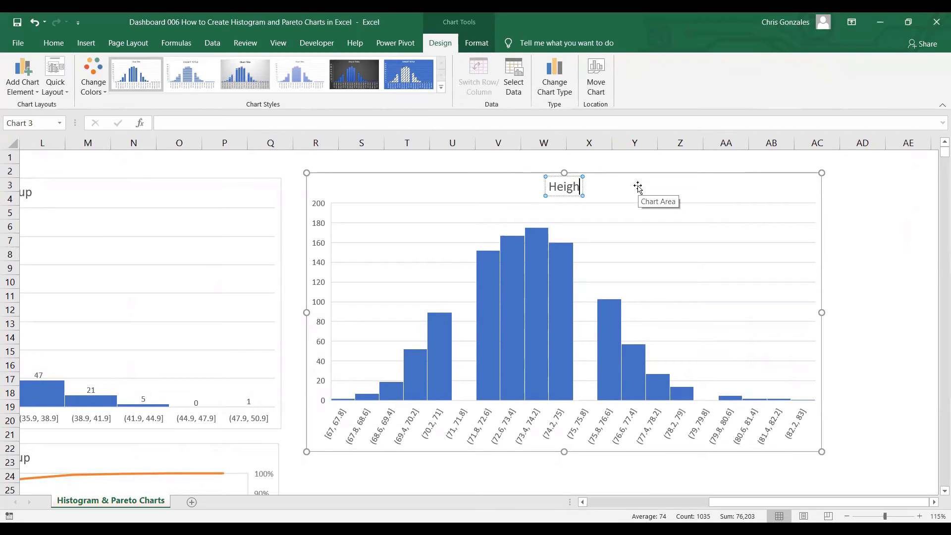
pyautogui.write('Distr')
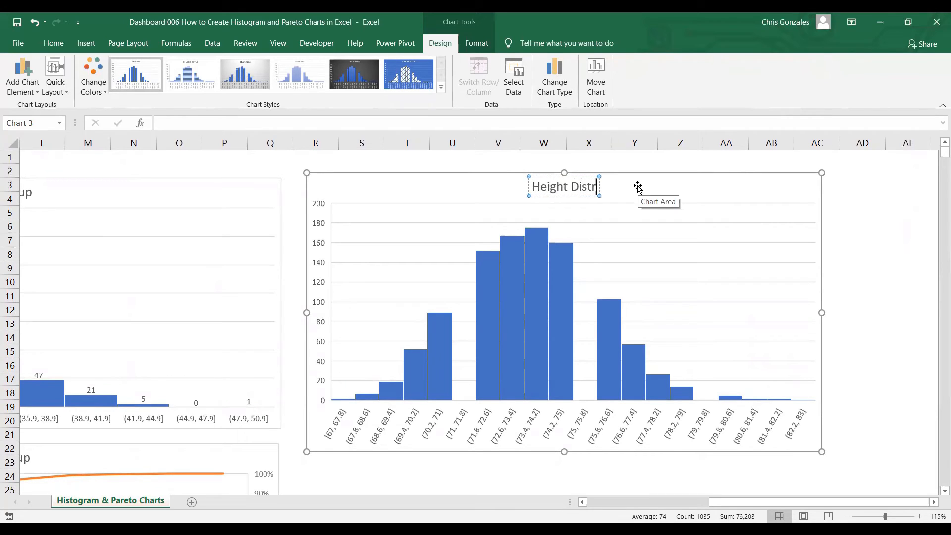
pyautogui.write('ibut')
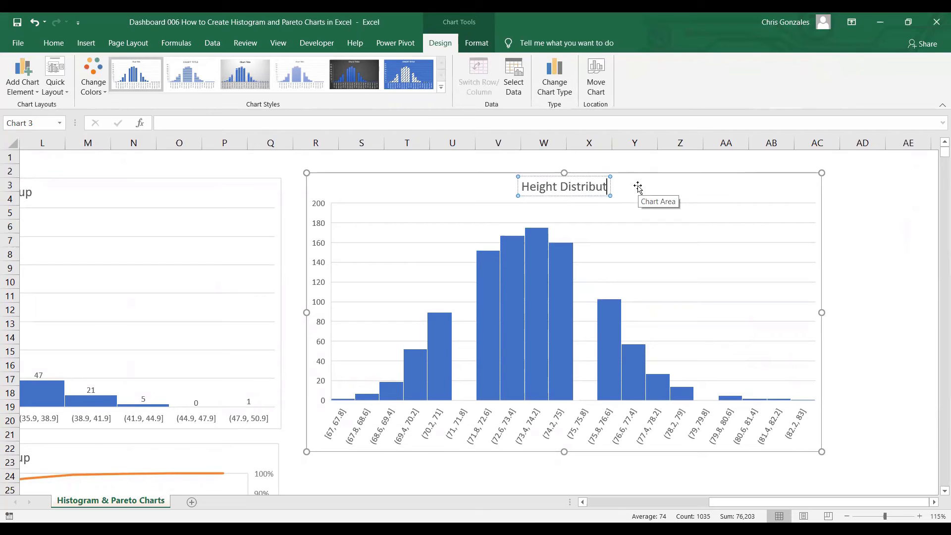
# Step: Set the height histogram's horizontal axis to a fixed bin width of 1
pyautogui.click(472, 357)
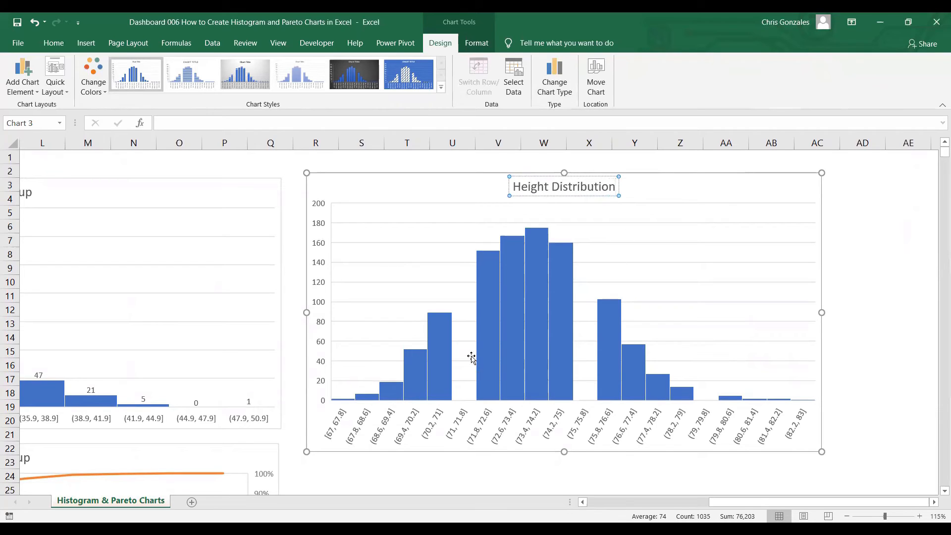
pyautogui.moveTo(642, 372)
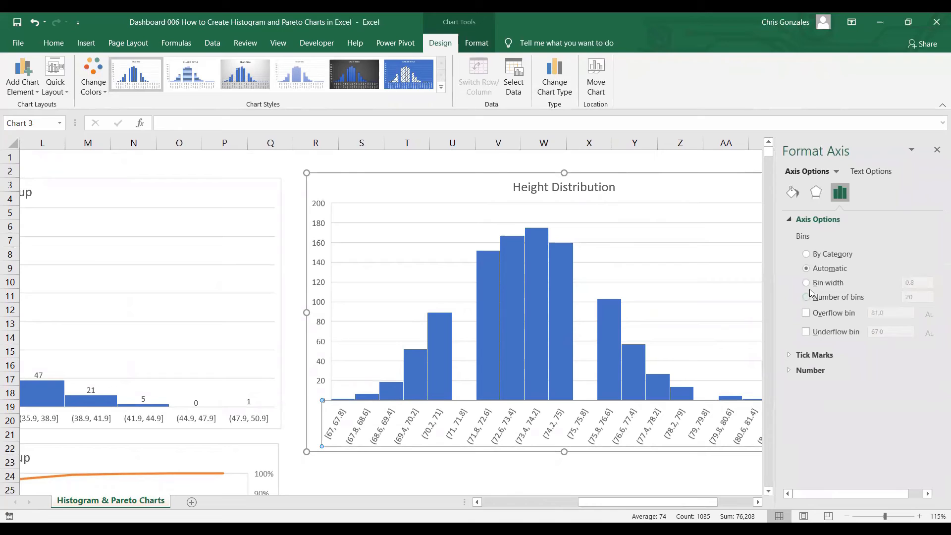
pyautogui.click(805, 283)
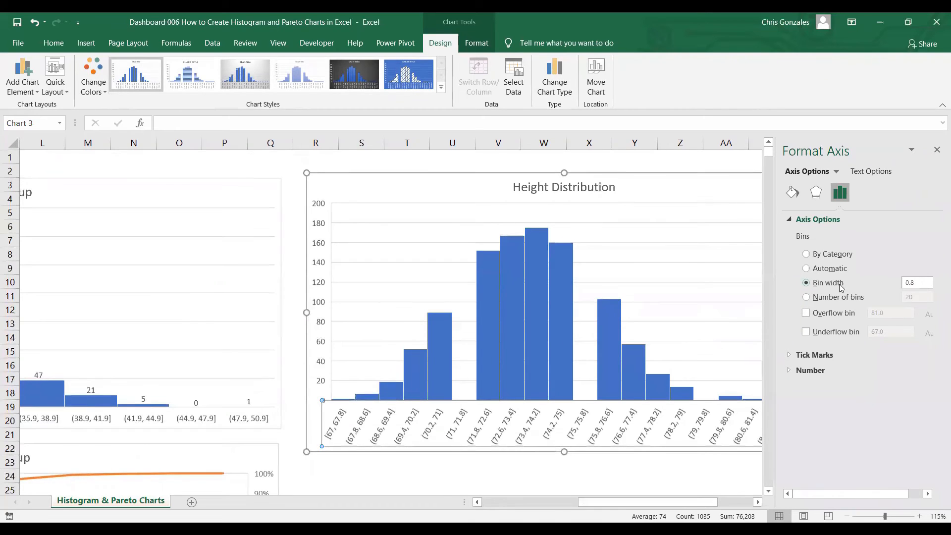
pyautogui.tripleClick(913, 282)
pyautogui.write('3')
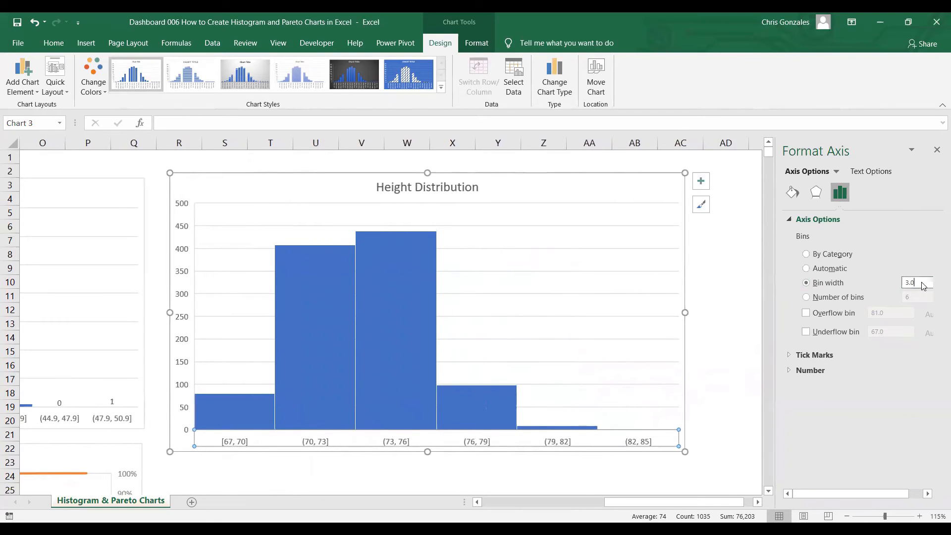
pyautogui.tripleClick(908, 282)
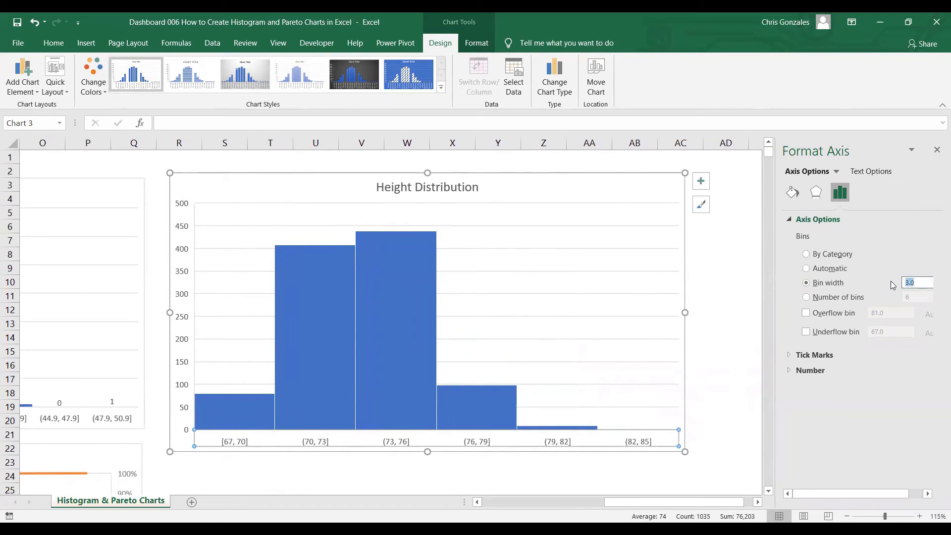
pyautogui.write('1.5')
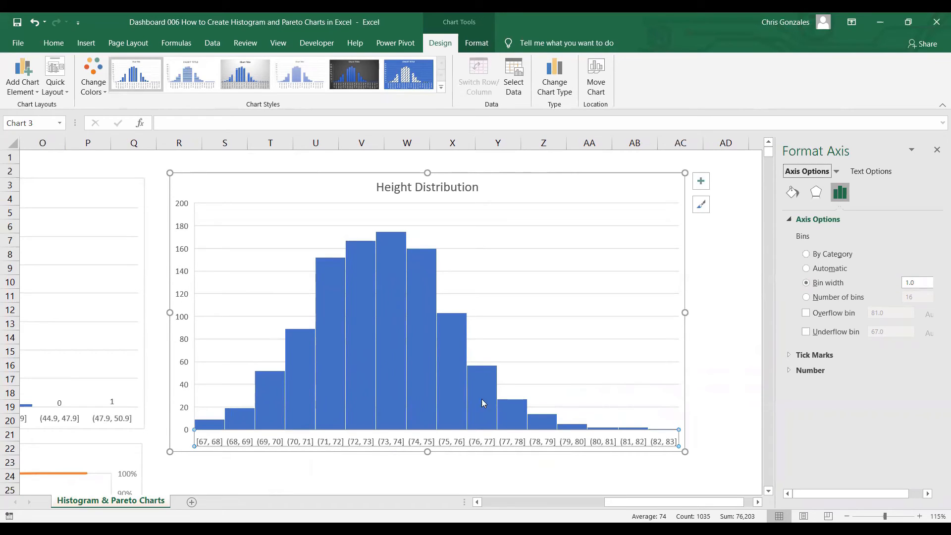
pyautogui.moveTo(337, 216)
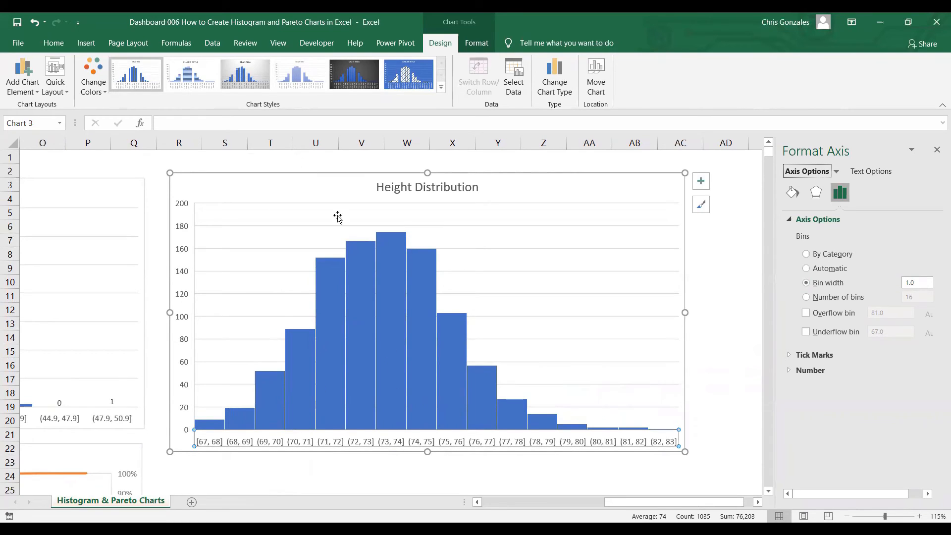
pyautogui.moveTo(549, 154)
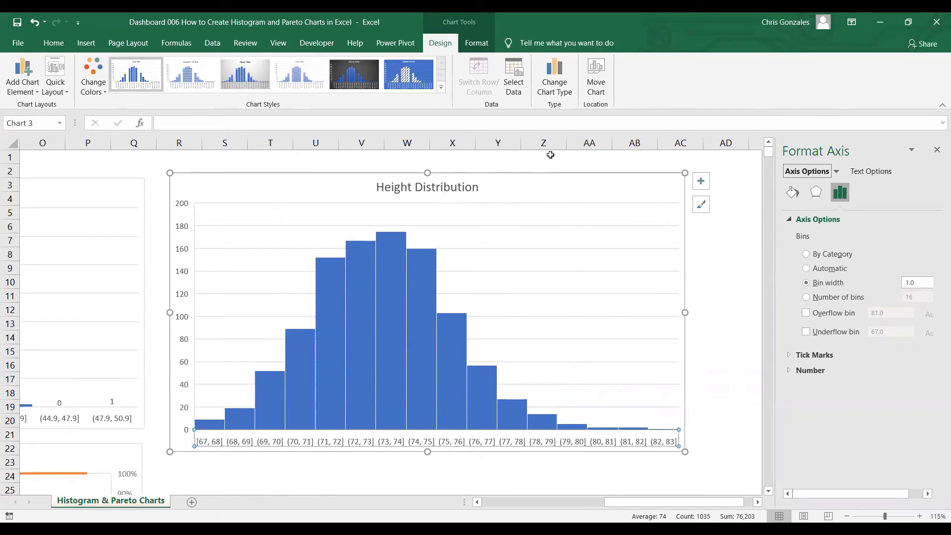
pyautogui.moveTo(937, 149)
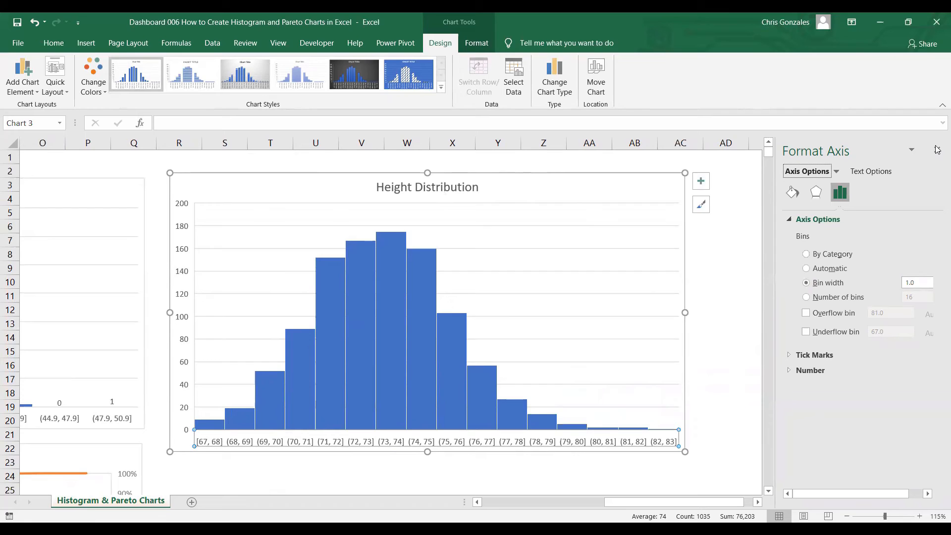
# Step: Insert a recommended Histogram of the Weight(pounds) column
pyautogui.click(937, 149)
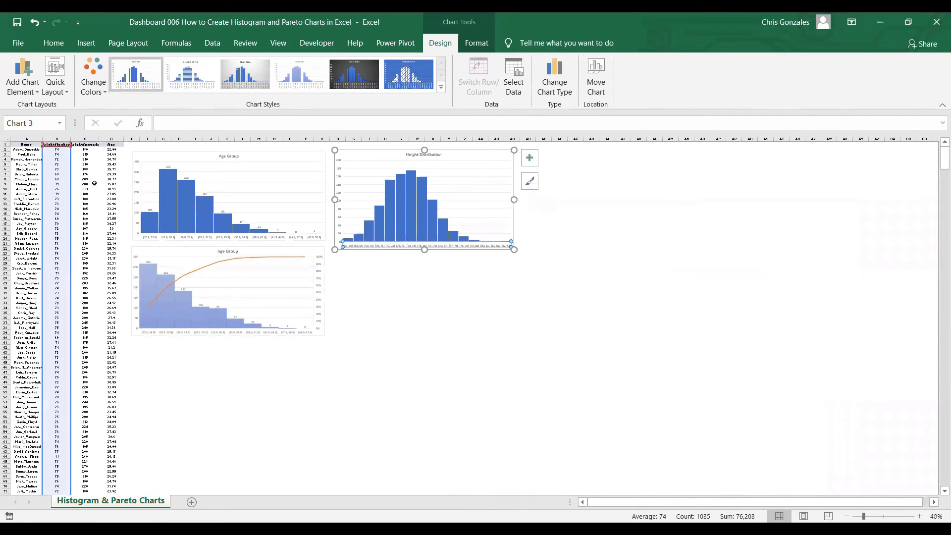
pyautogui.click(85, 149)
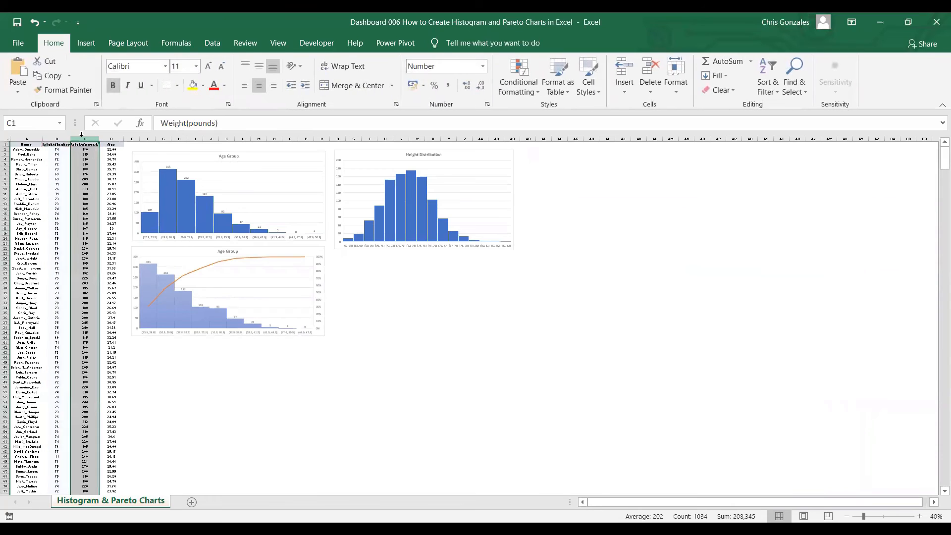
pyautogui.click(85, 43)
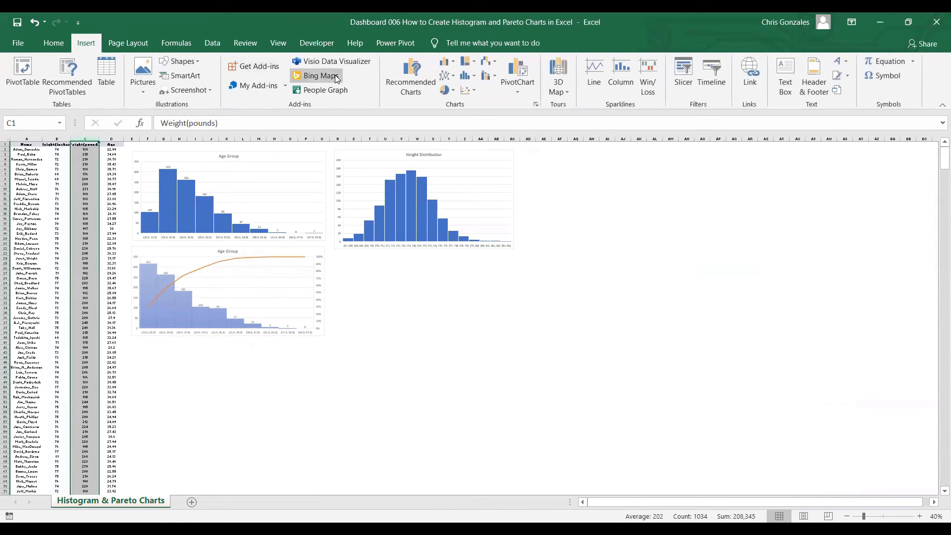
pyautogui.click(410, 77)
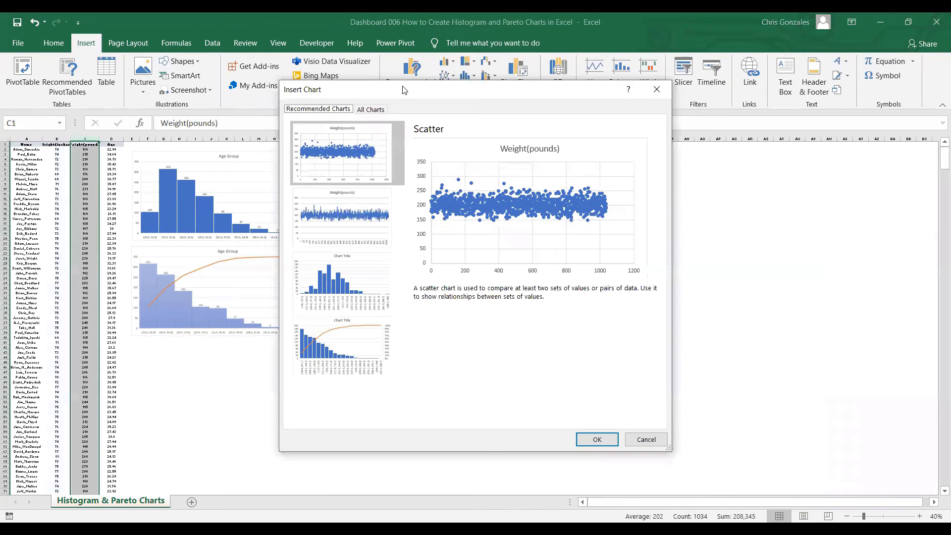
pyautogui.moveTo(370, 109)
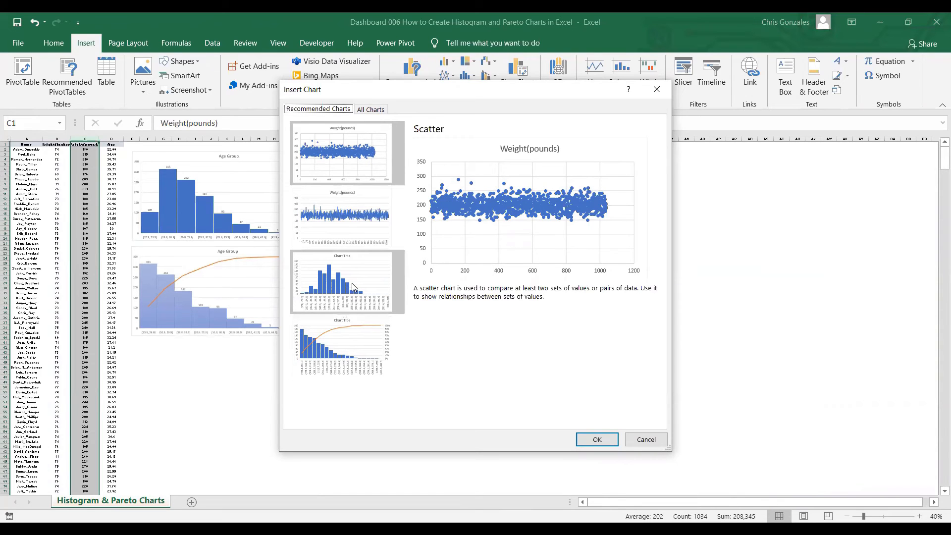
pyautogui.click(343, 281)
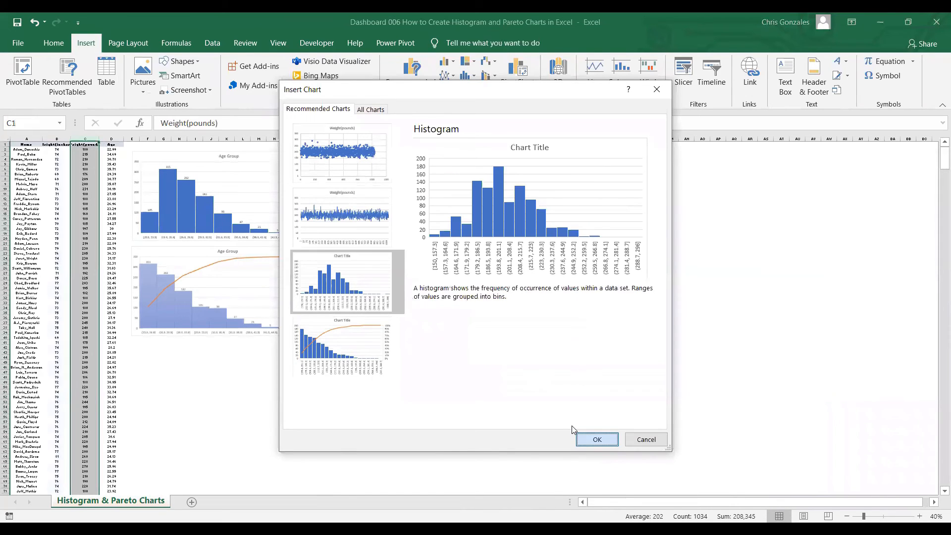
pyautogui.click(596, 440)
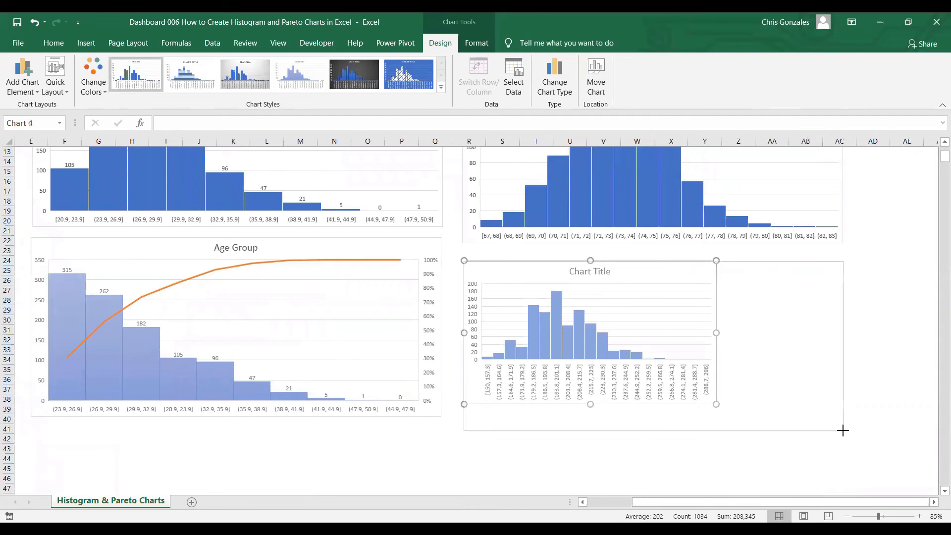
# Step: Retitle the new weight histogram 'Weight Distribution'
pyautogui.scroll(3)
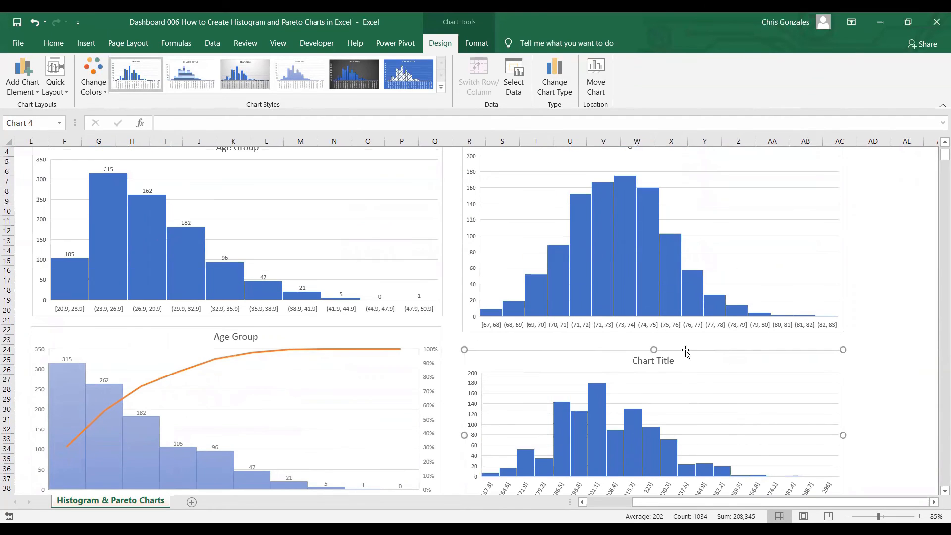
pyautogui.doubleClick(653, 360)
pyautogui.write('Weight Distribution')
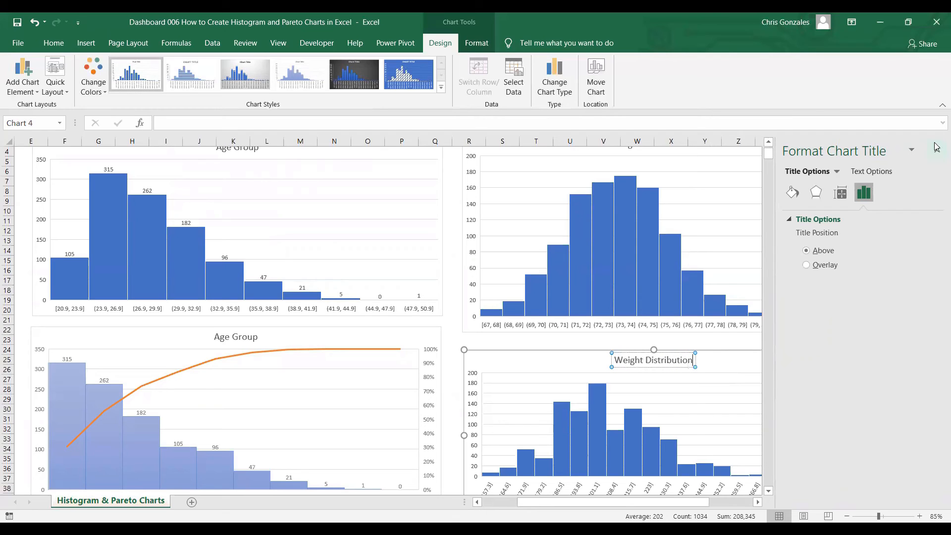
# Step: Set the weight histogram's bin width to 10, giving bins from 150 to 290
pyautogui.click(935, 146)
pyautogui.write('8')
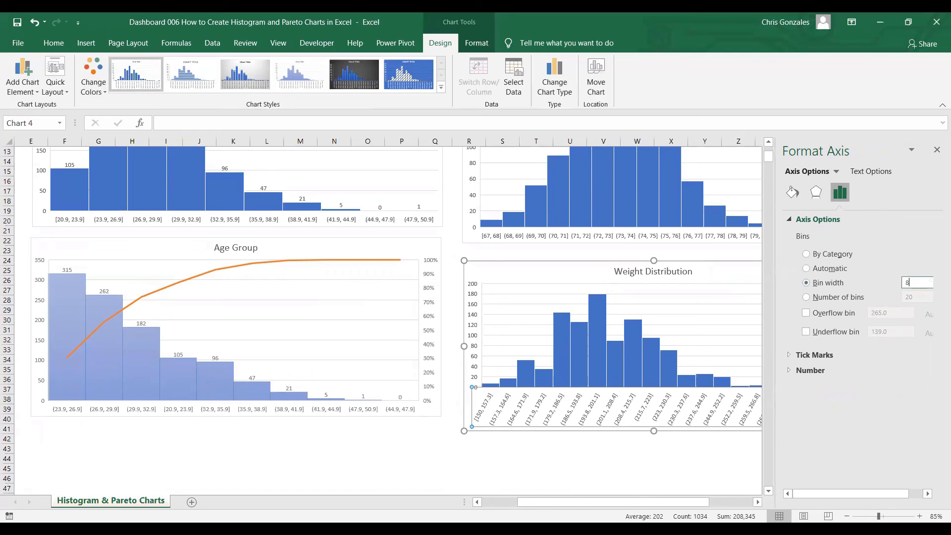
pyautogui.write('10')
pyautogui.press('Return')
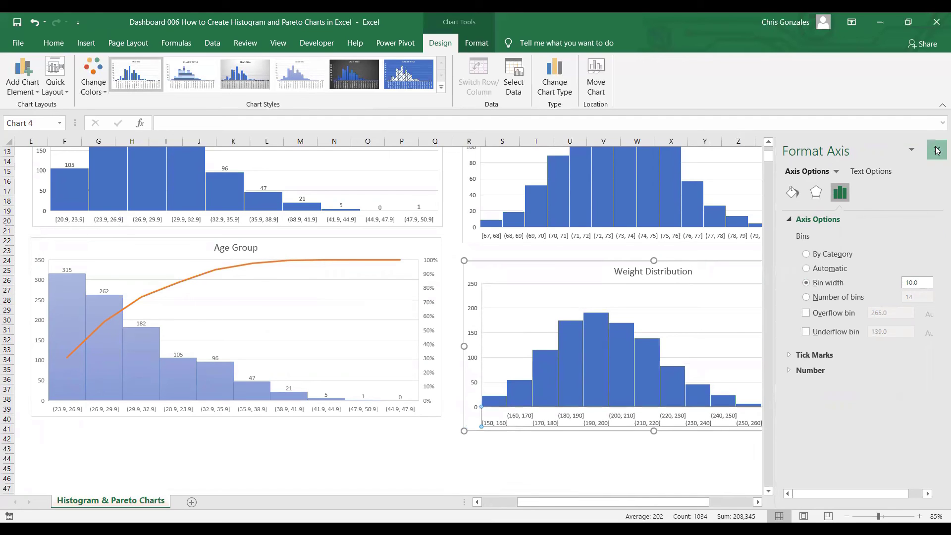
pyautogui.click(935, 150)
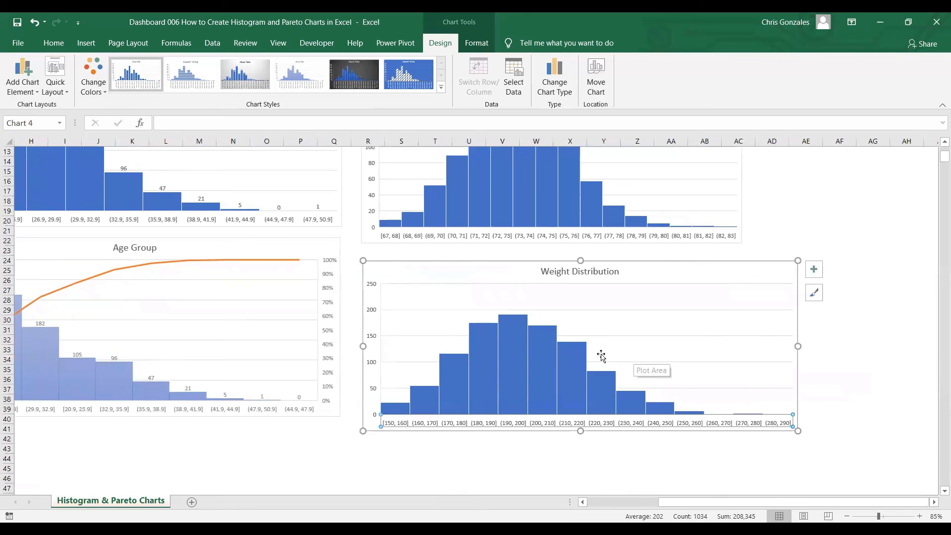
# Step: Add Outside End data labels to both the Height and Weight Distribution histograms
pyautogui.scroll(3)
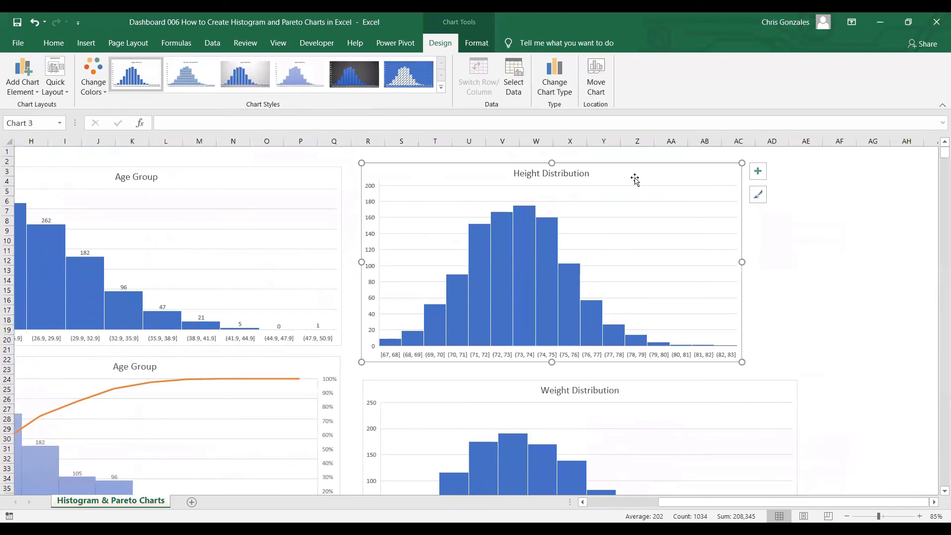
pyautogui.moveTo(526, 156)
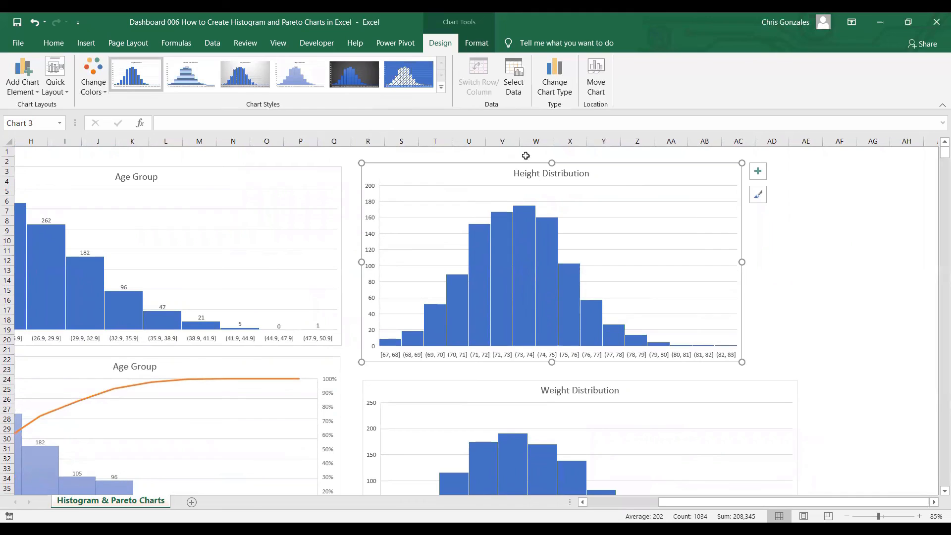
pyautogui.moveTo(551, 223)
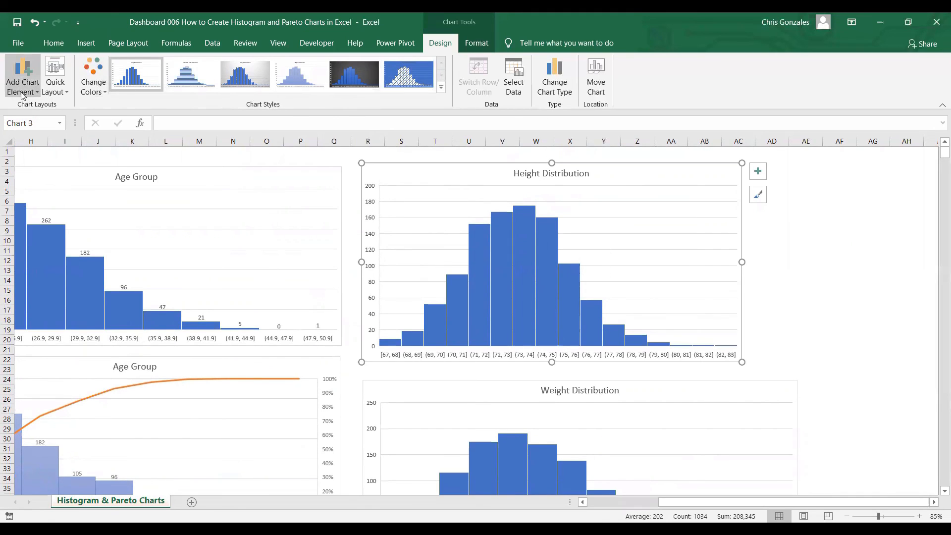
pyautogui.click(22, 76)
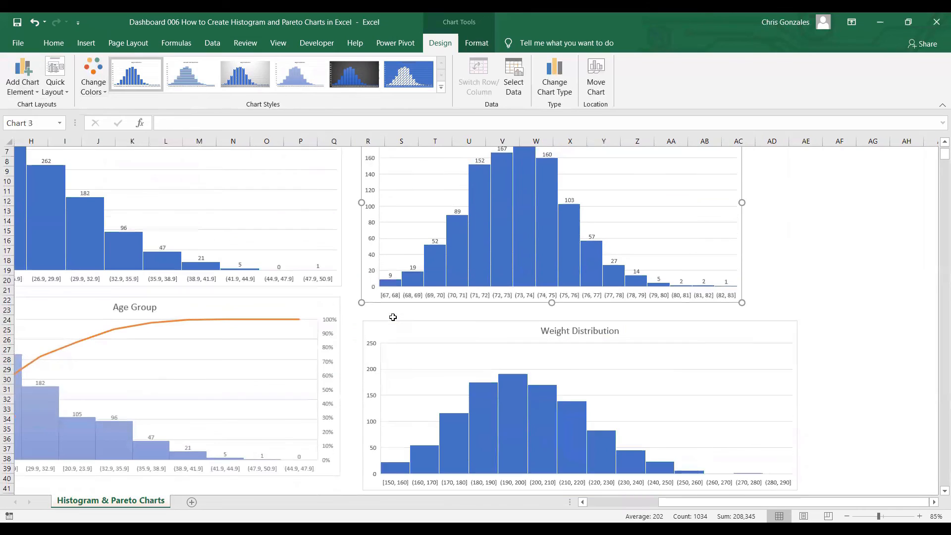
pyautogui.click(579, 376)
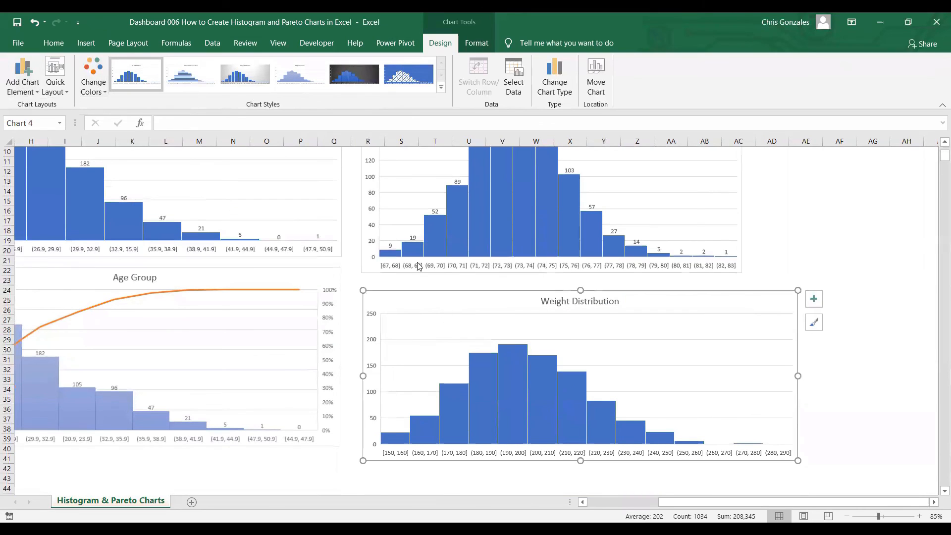
pyautogui.moveTo(22, 76)
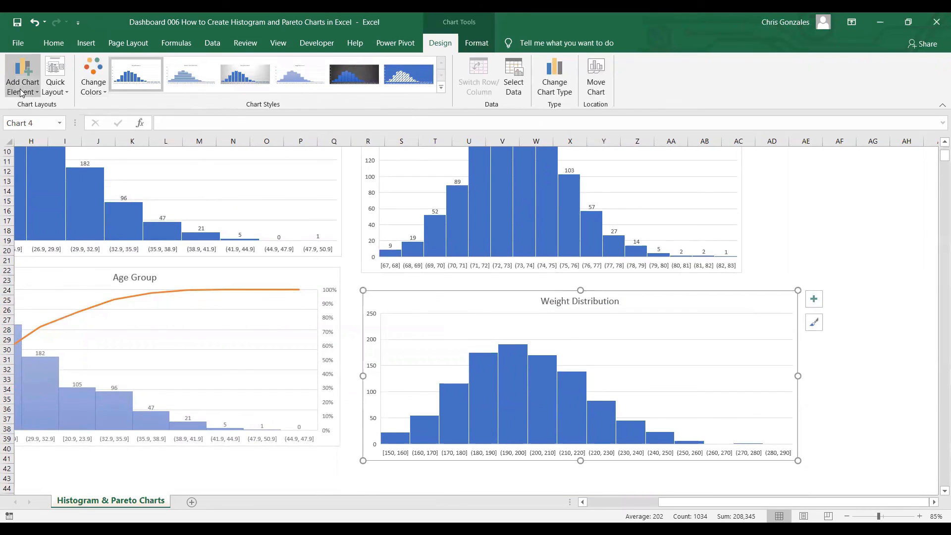
pyautogui.click(22, 75)
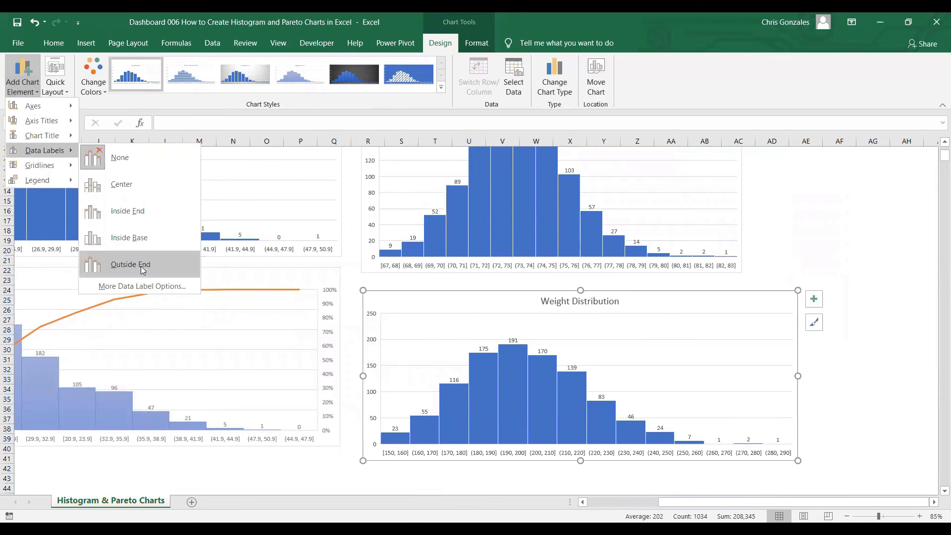
pyautogui.click(130, 264)
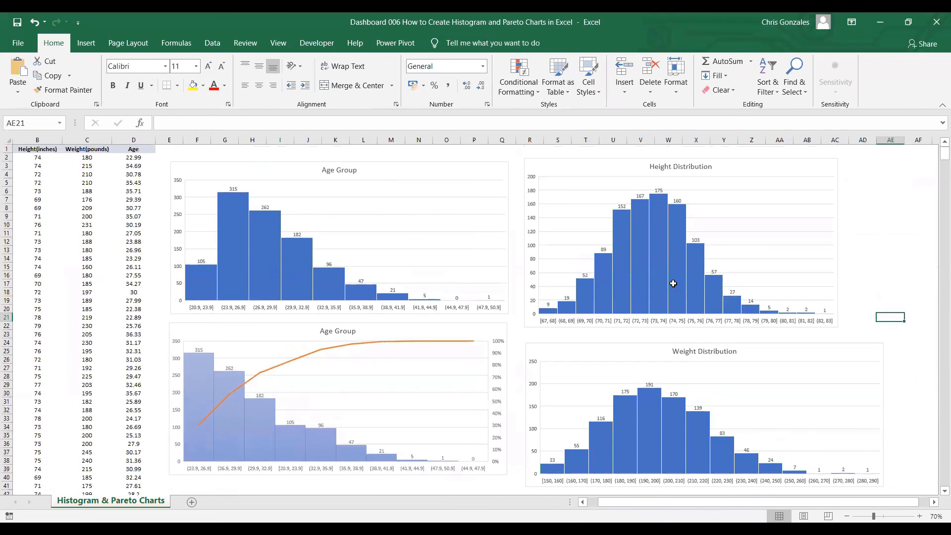
pyautogui.moveTo(534, 212)
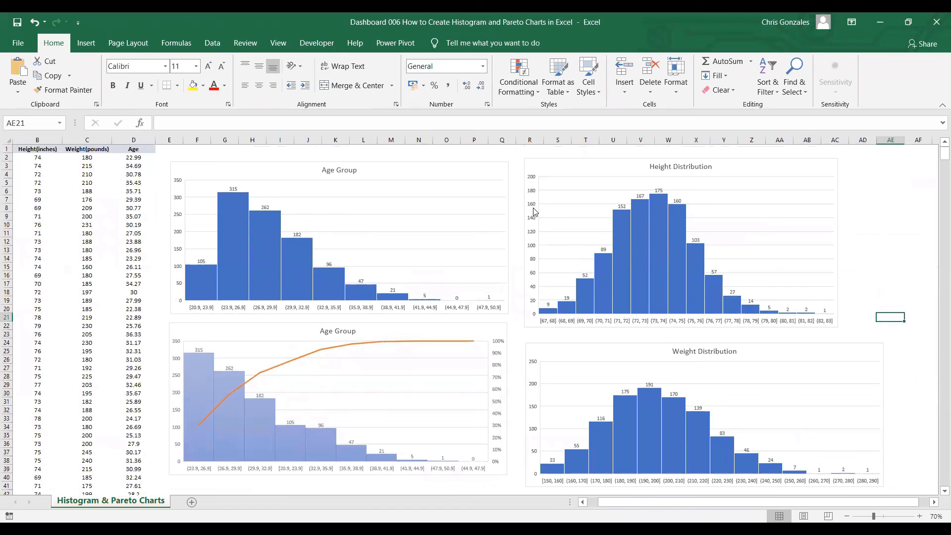
pyautogui.moveTo(494, 203)
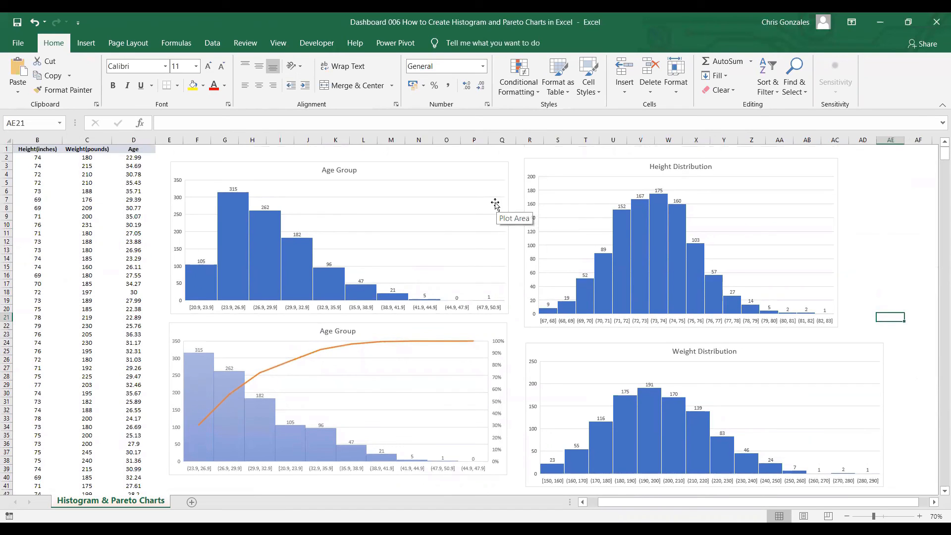
pyautogui.moveTo(457, 192)
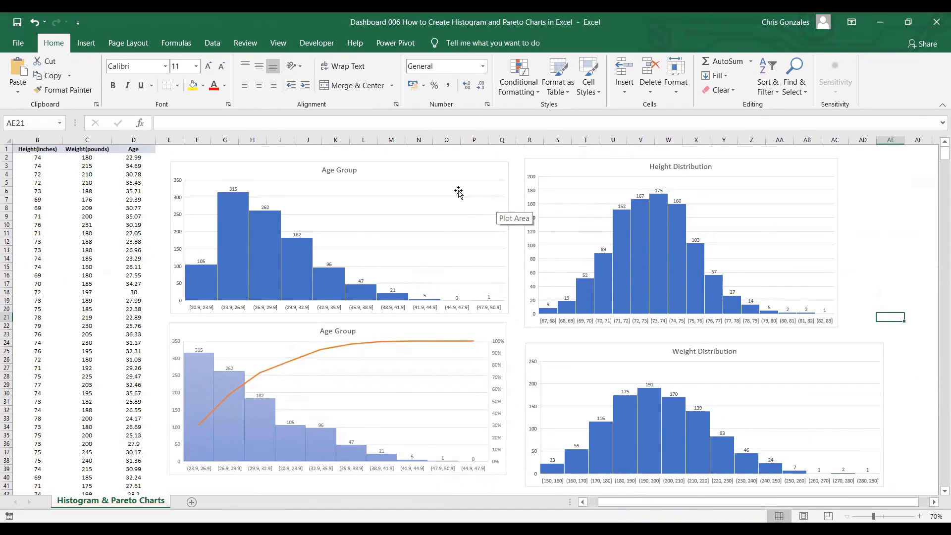
pyautogui.moveTo(420, 185)
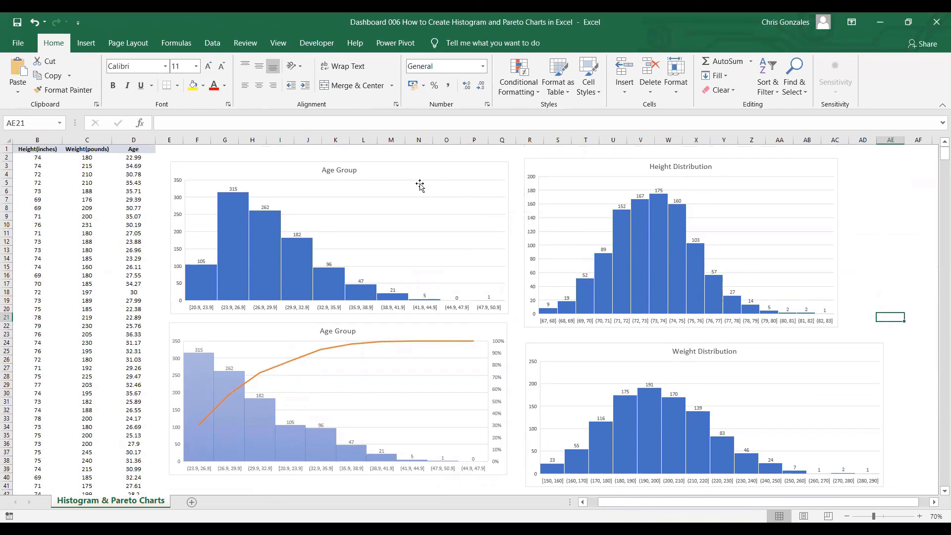